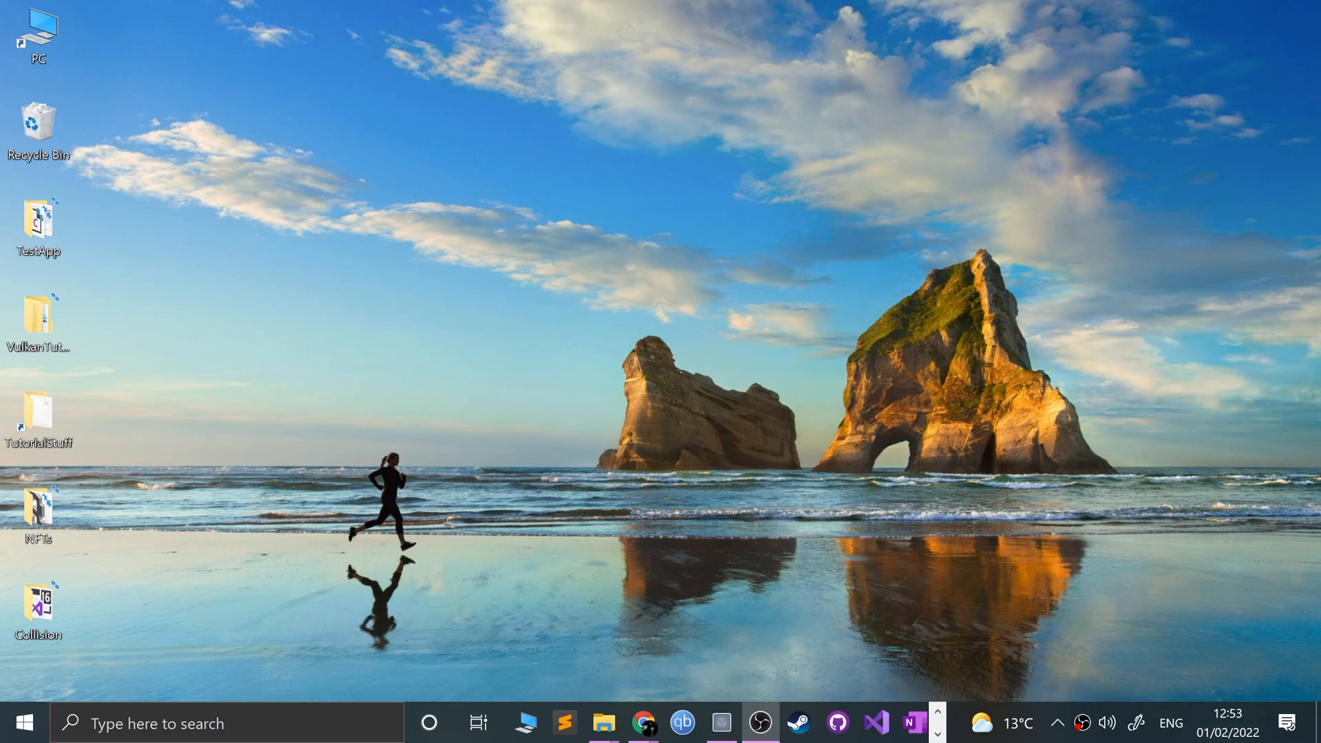
{"action": "mouse_move", "coordinate": [659, 352]}
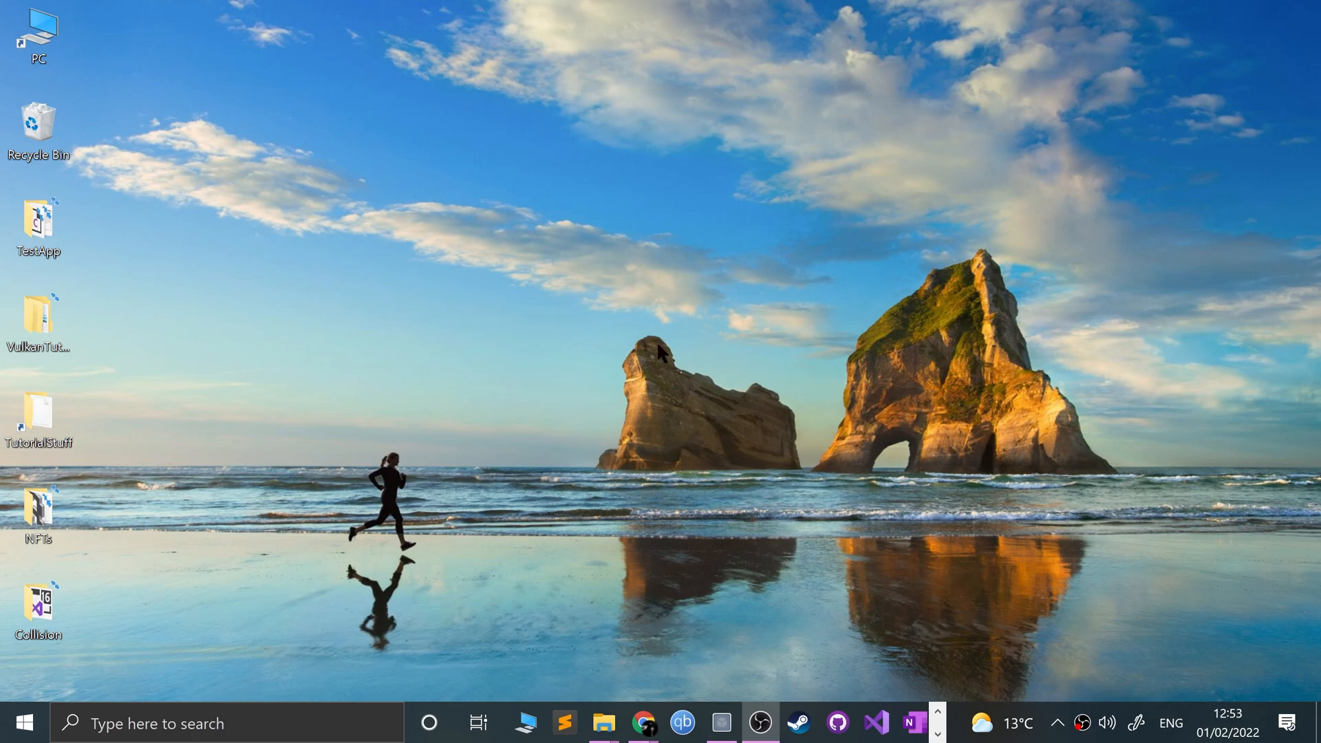
- Reach the PCSX2 development Windows downloads and expand the 'Windows - v1.7.2303' build variants
{"action": "right_click", "coordinate": [642, 721]}
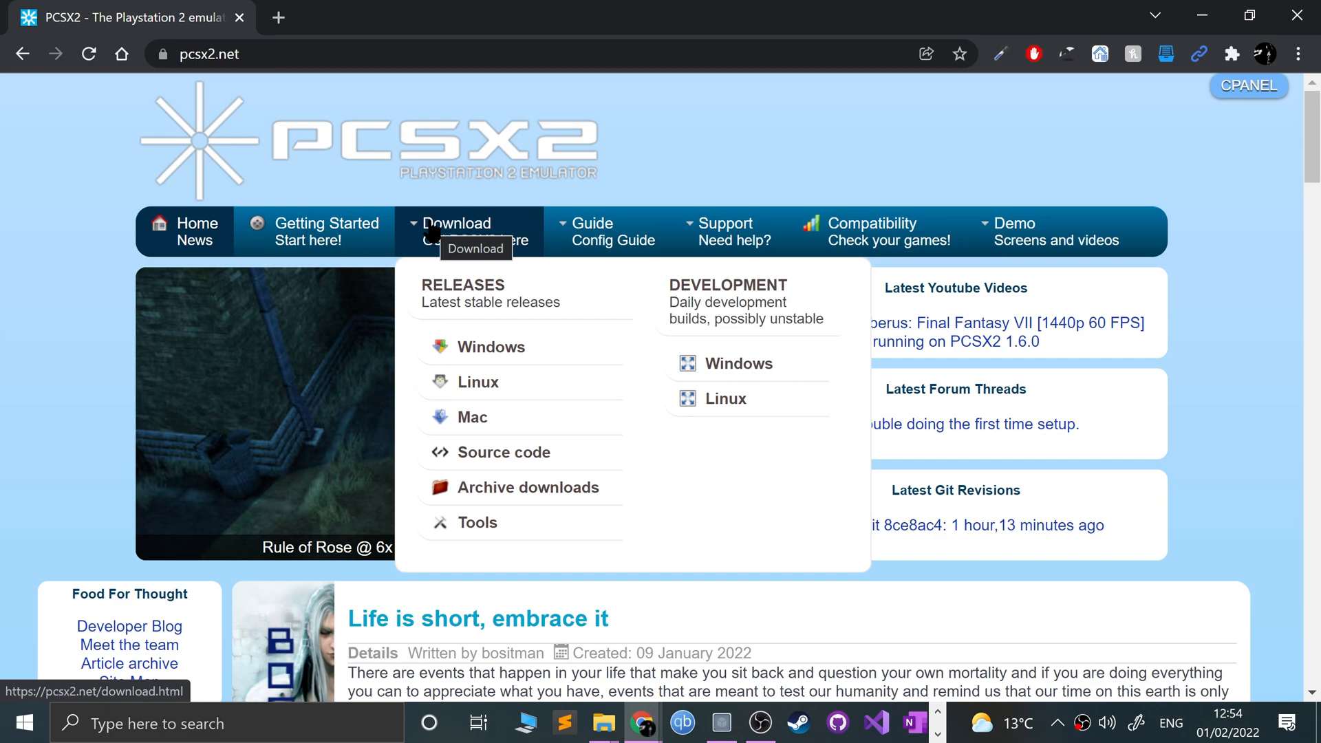
{"action": "mouse_move", "coordinate": [491, 346]}
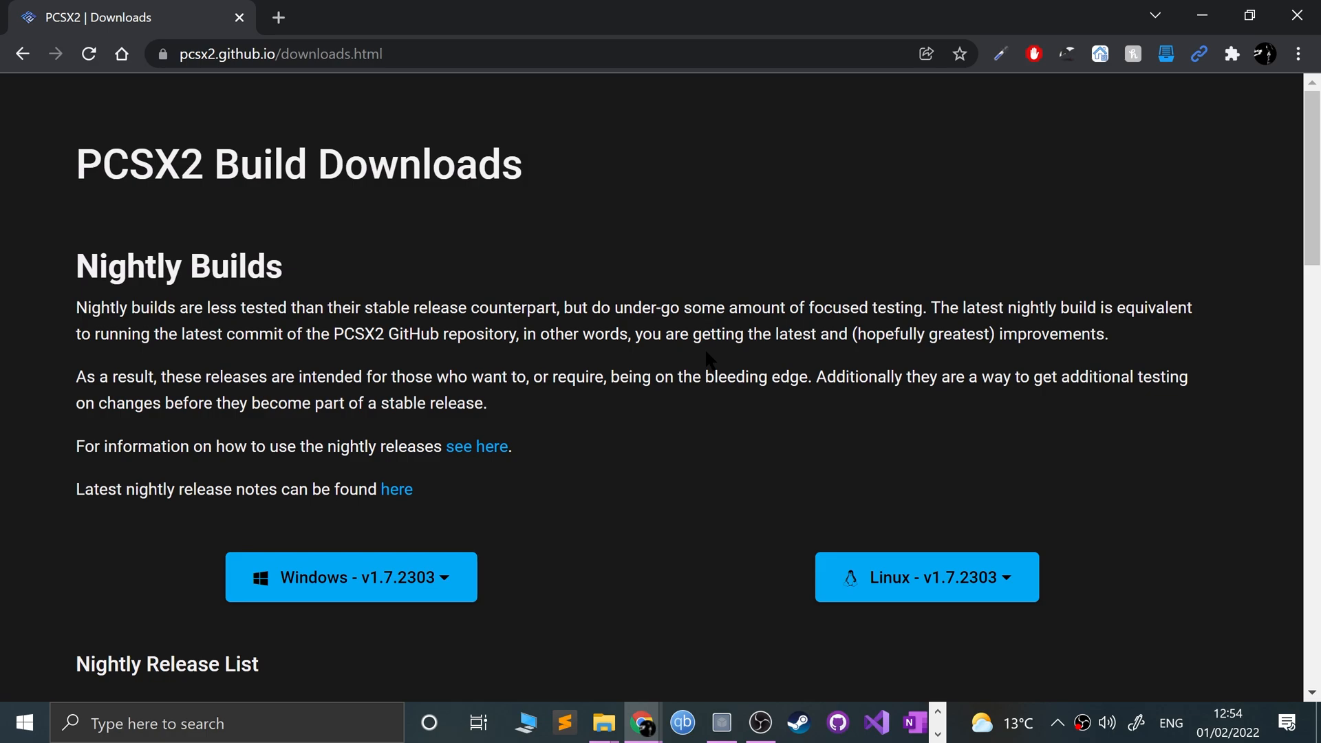
{"action": "scroll", "scroll_direction": "down", "scroll_amount": 3}
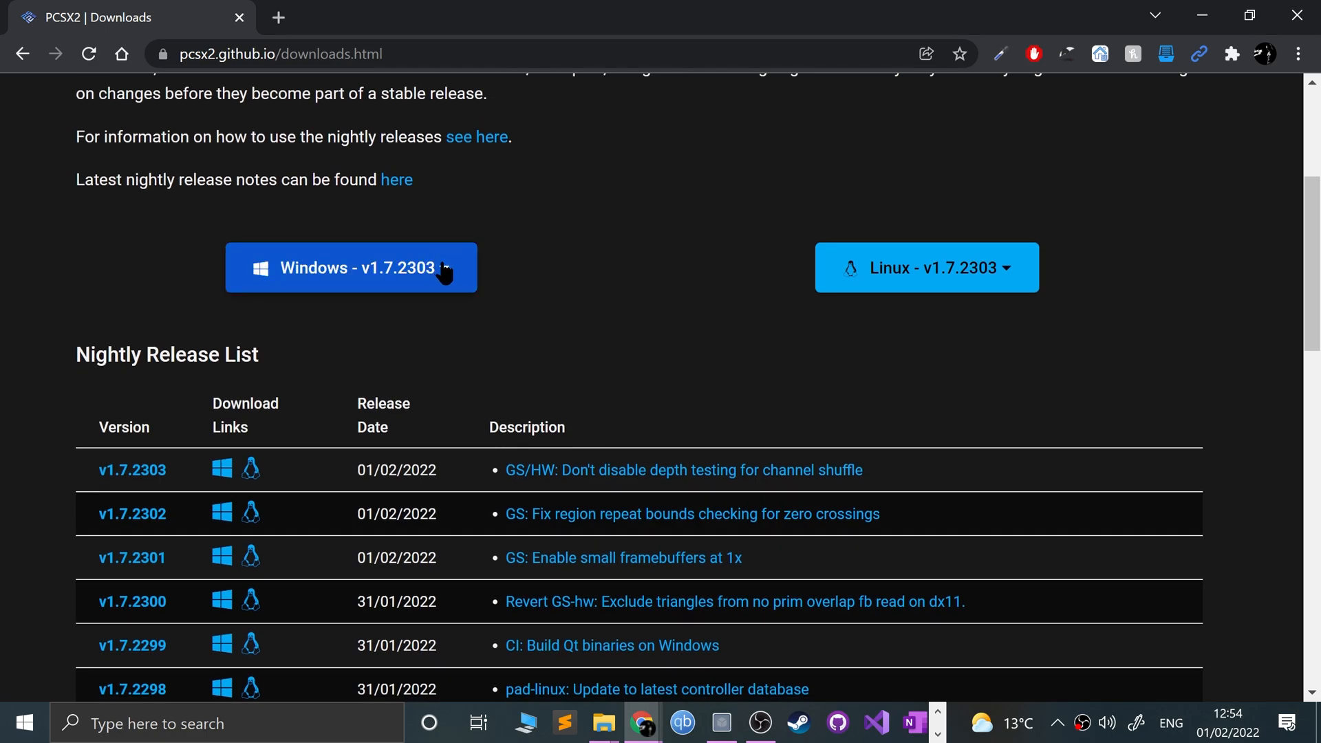
{"action": "left_click", "coordinate": [350, 267]}
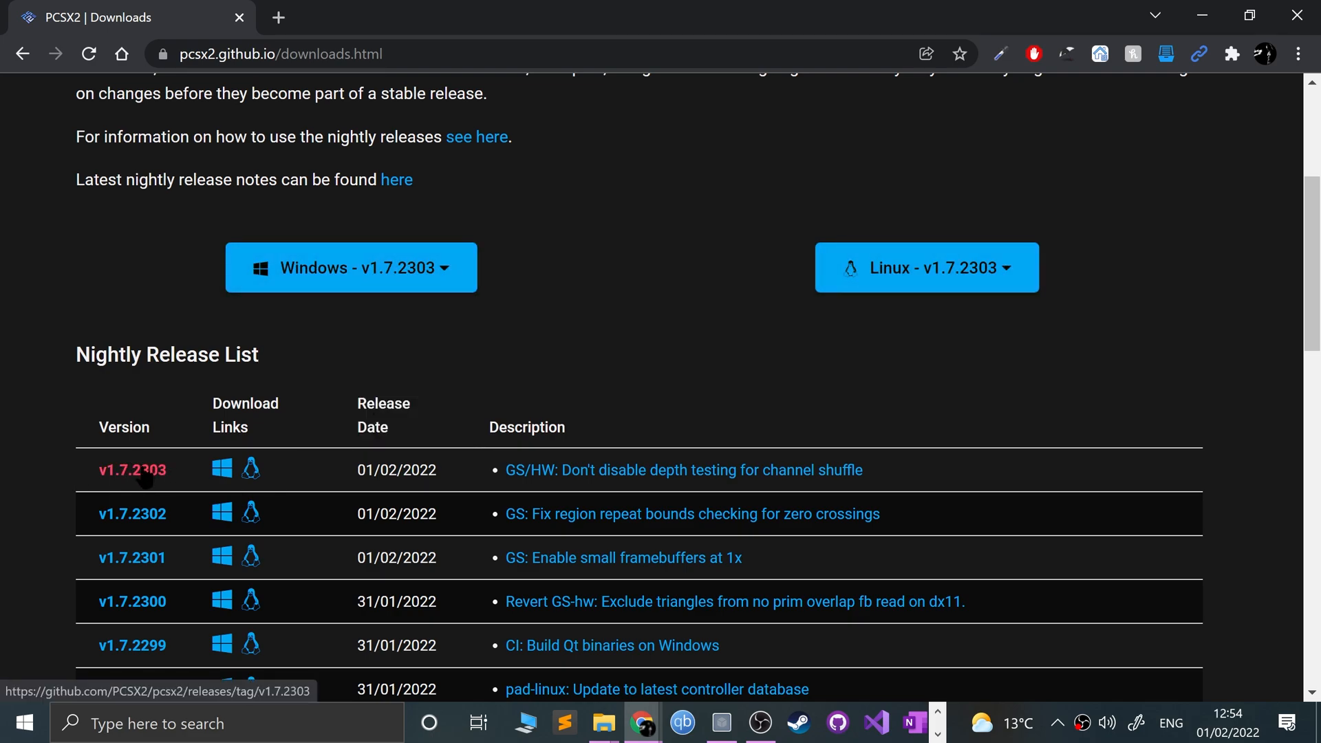
{"action": "scroll", "scroll_direction": "down", "scroll_amount": 3}
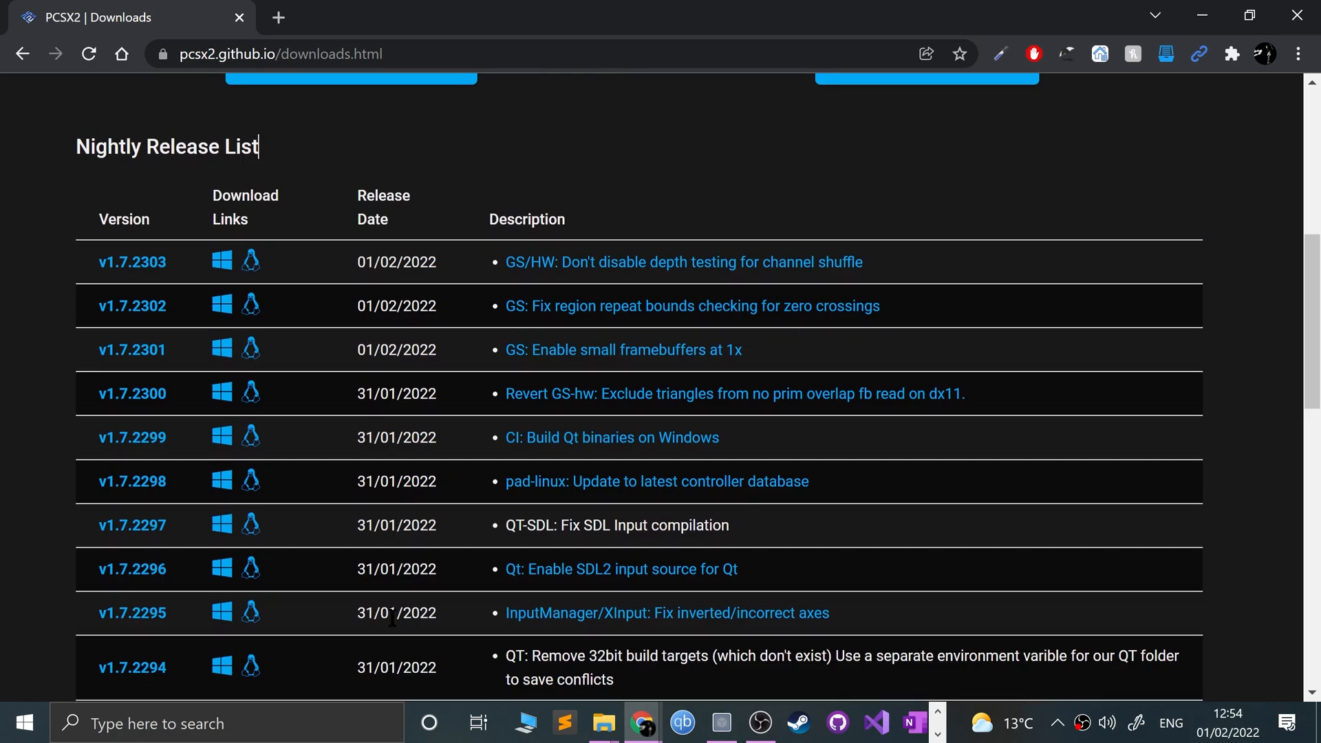
{"action": "scroll", "scroll_direction": "down", "scroll_amount": 3}
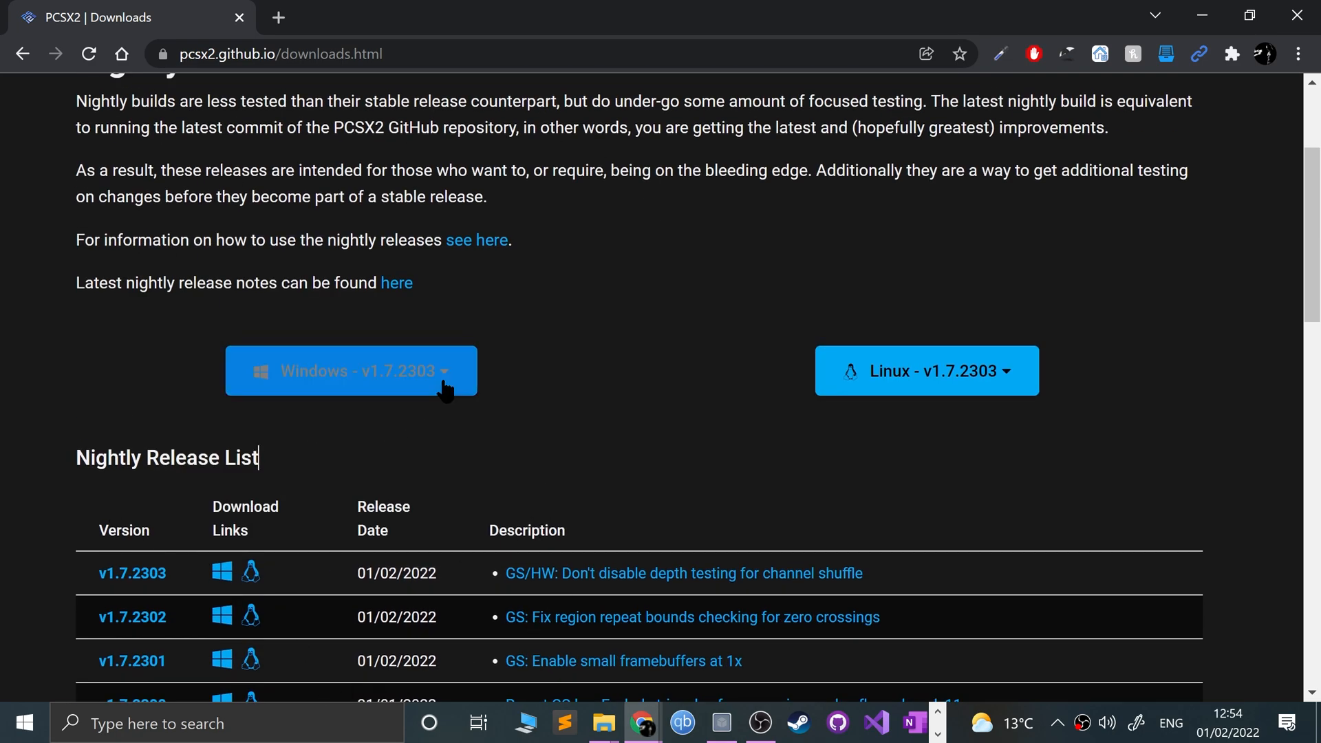
{"action": "left_click", "coordinate": [350, 371]}
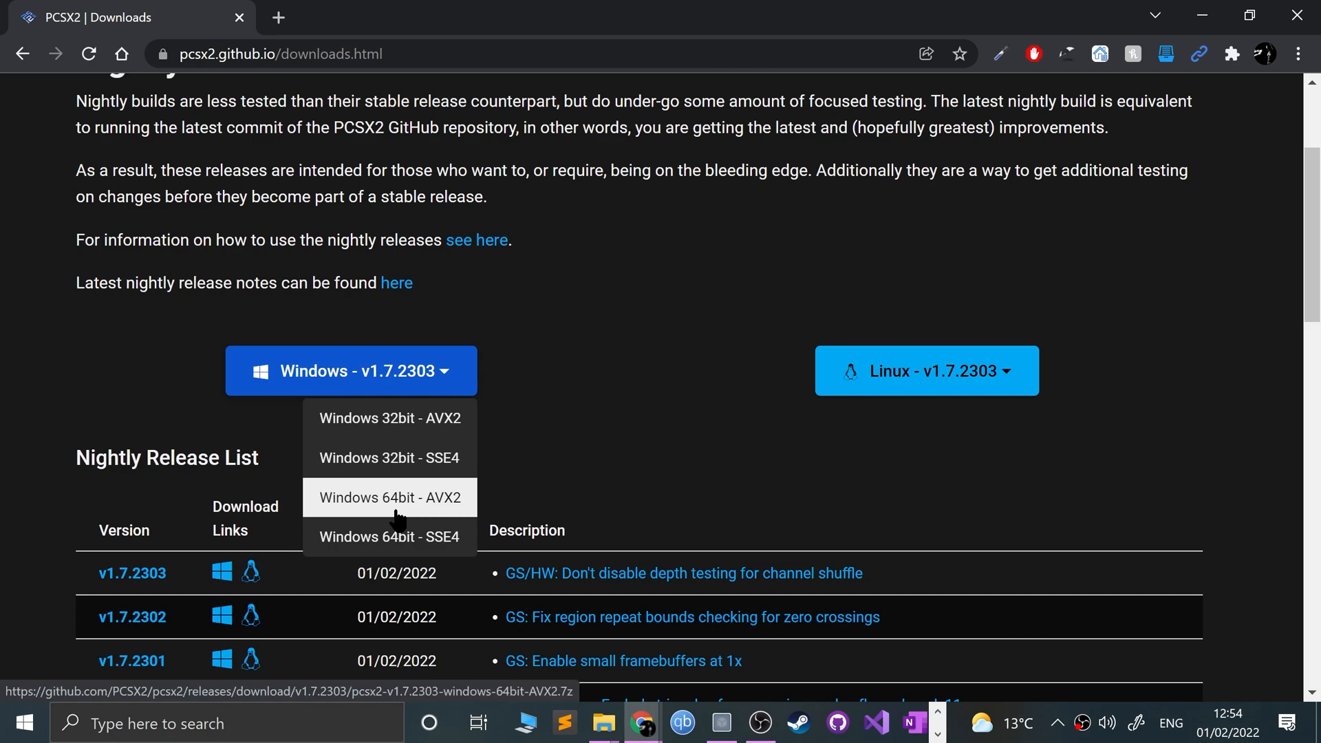
{"action": "left_click", "coordinate": [24, 723]}
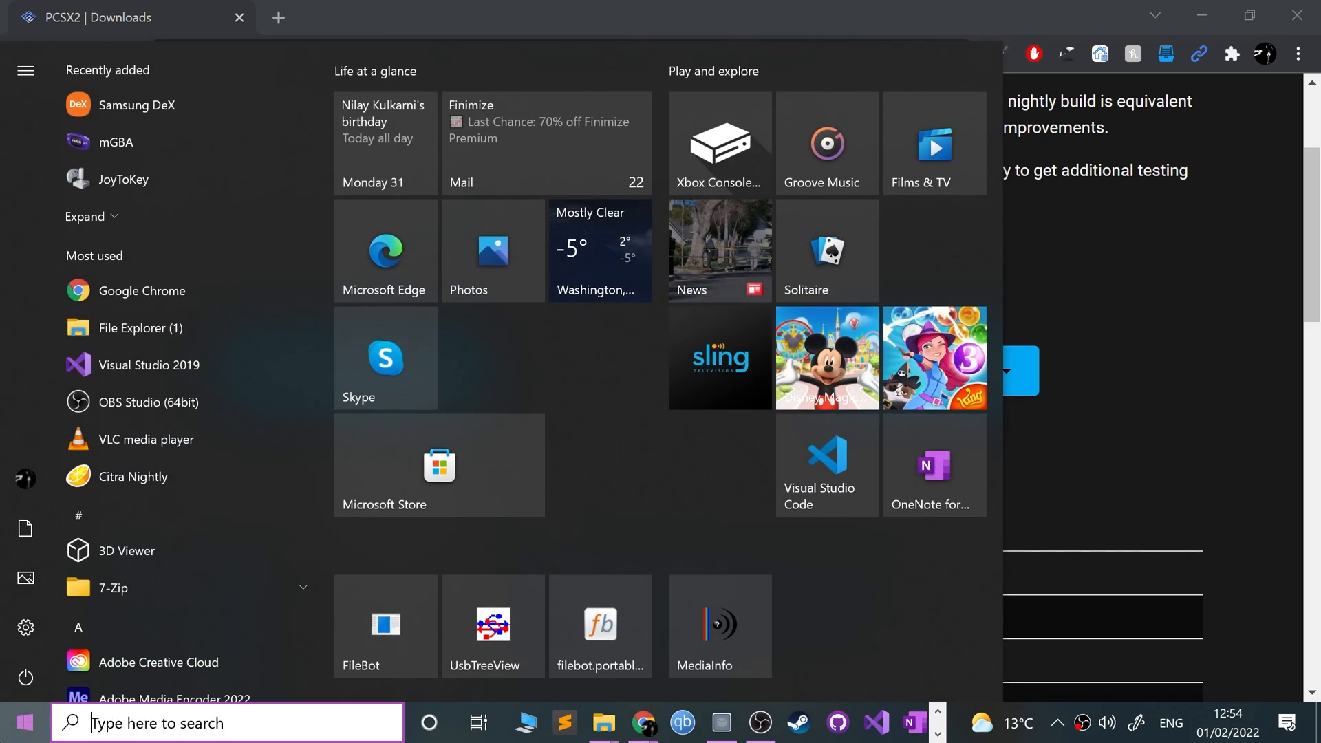
- Search 'pc' and check About your PC for the Intel Core i7-3930K processor
{"action": "type", "text": "pc"}
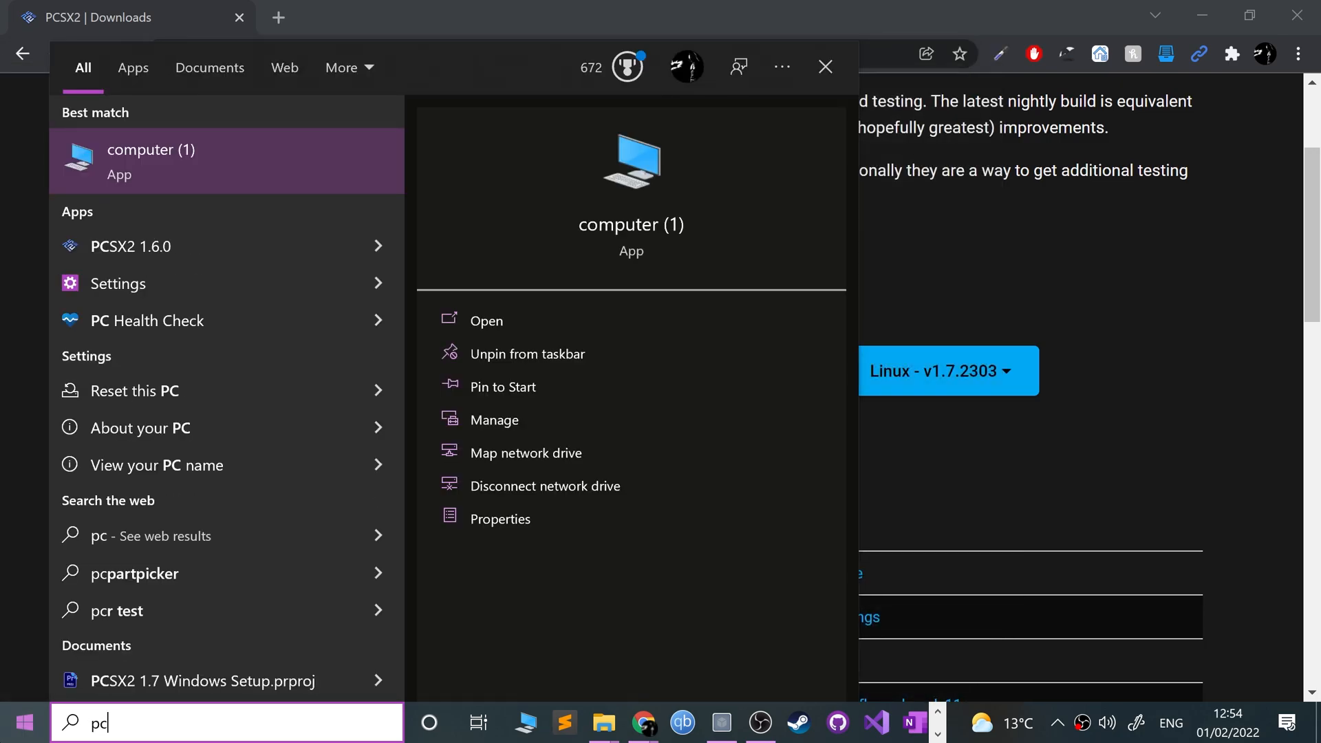
{"action": "left_click", "coordinate": [485, 321]}
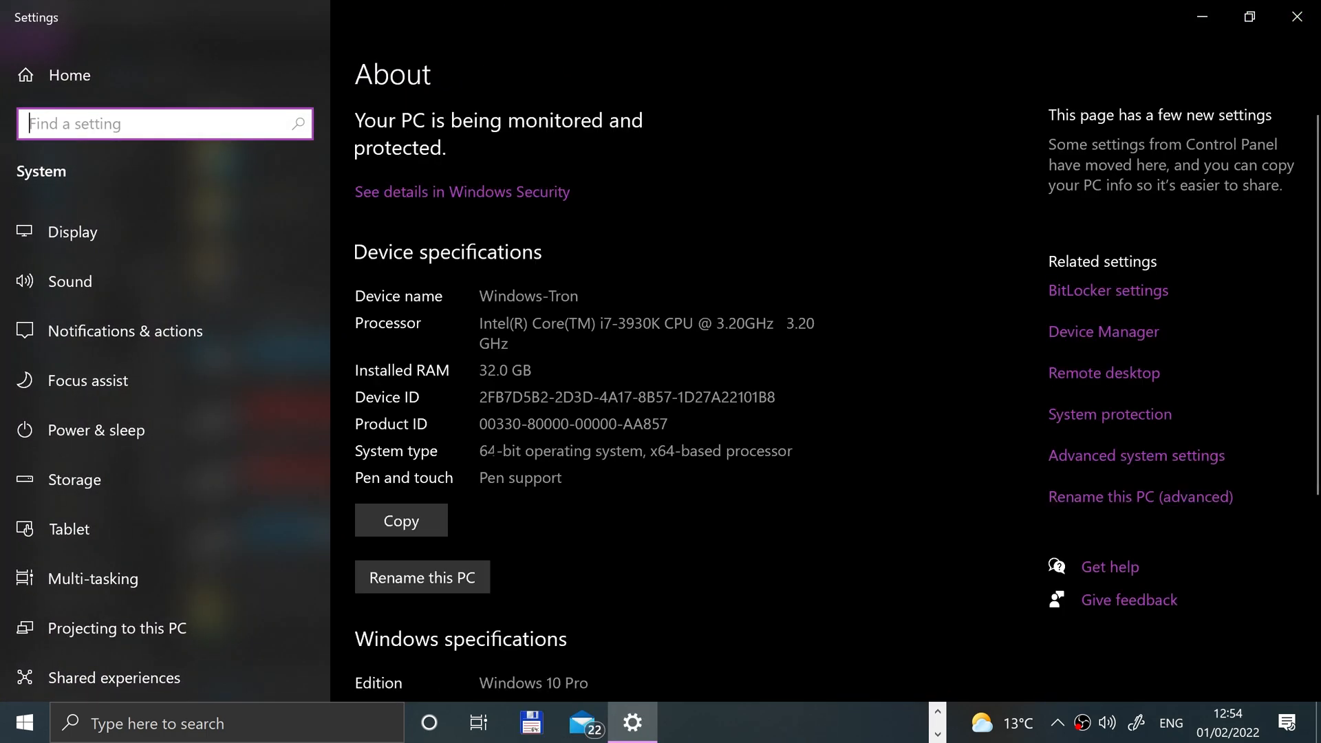
{"action": "double_click", "coordinate": [498, 450]}
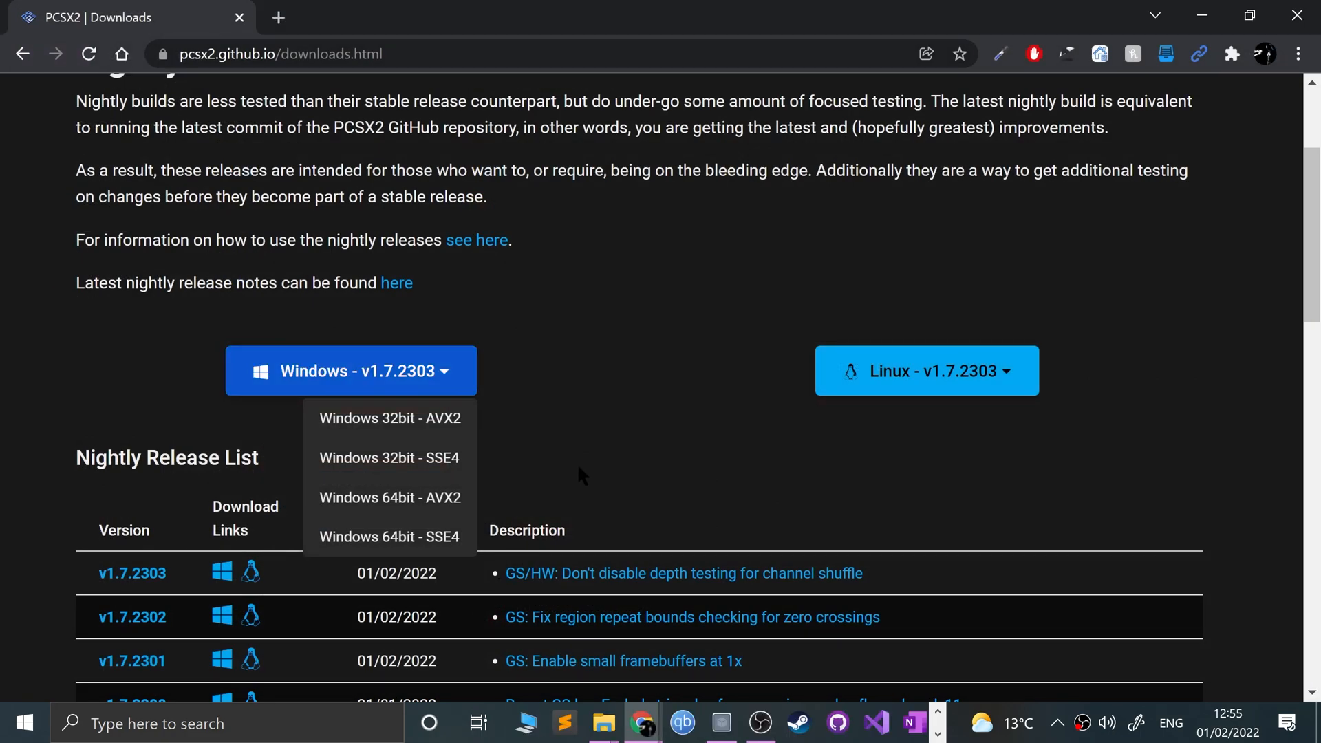
{"action": "mouse_move", "coordinate": [389, 458]}
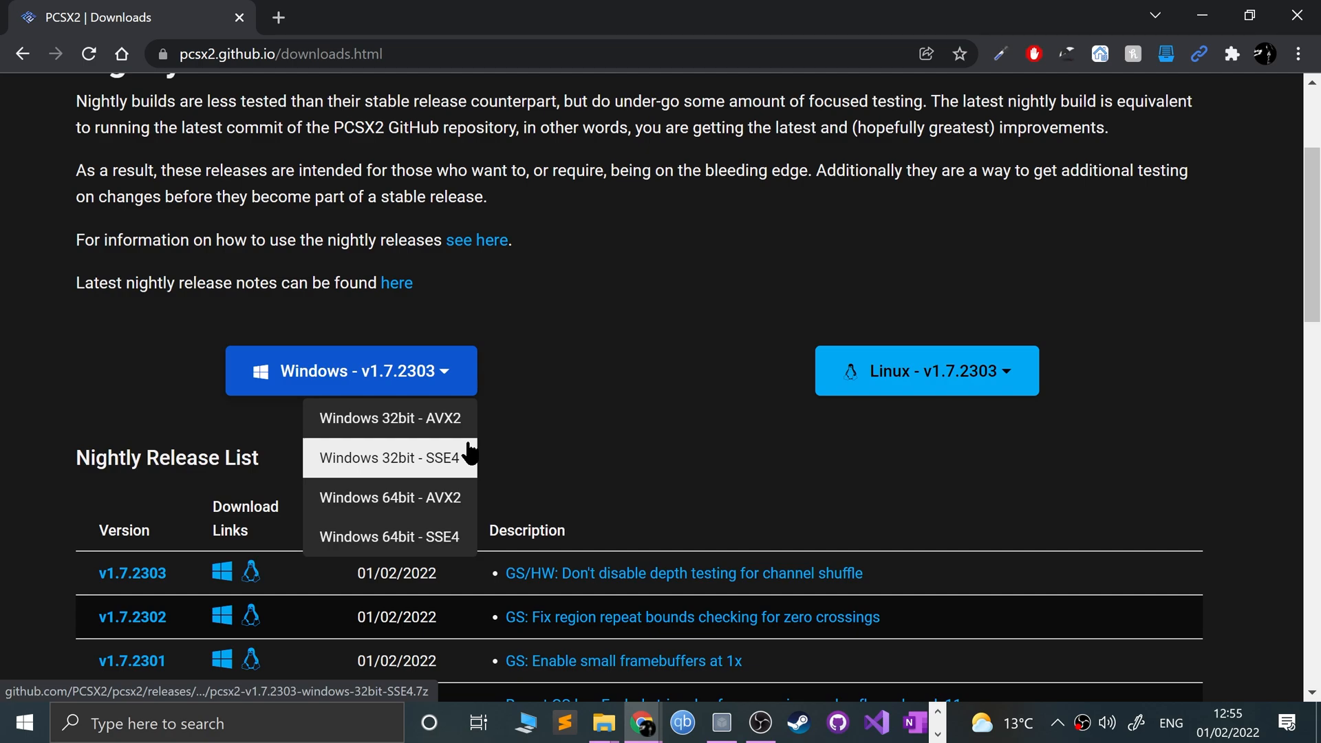
{"action": "mouse_move", "coordinate": [389, 417]}
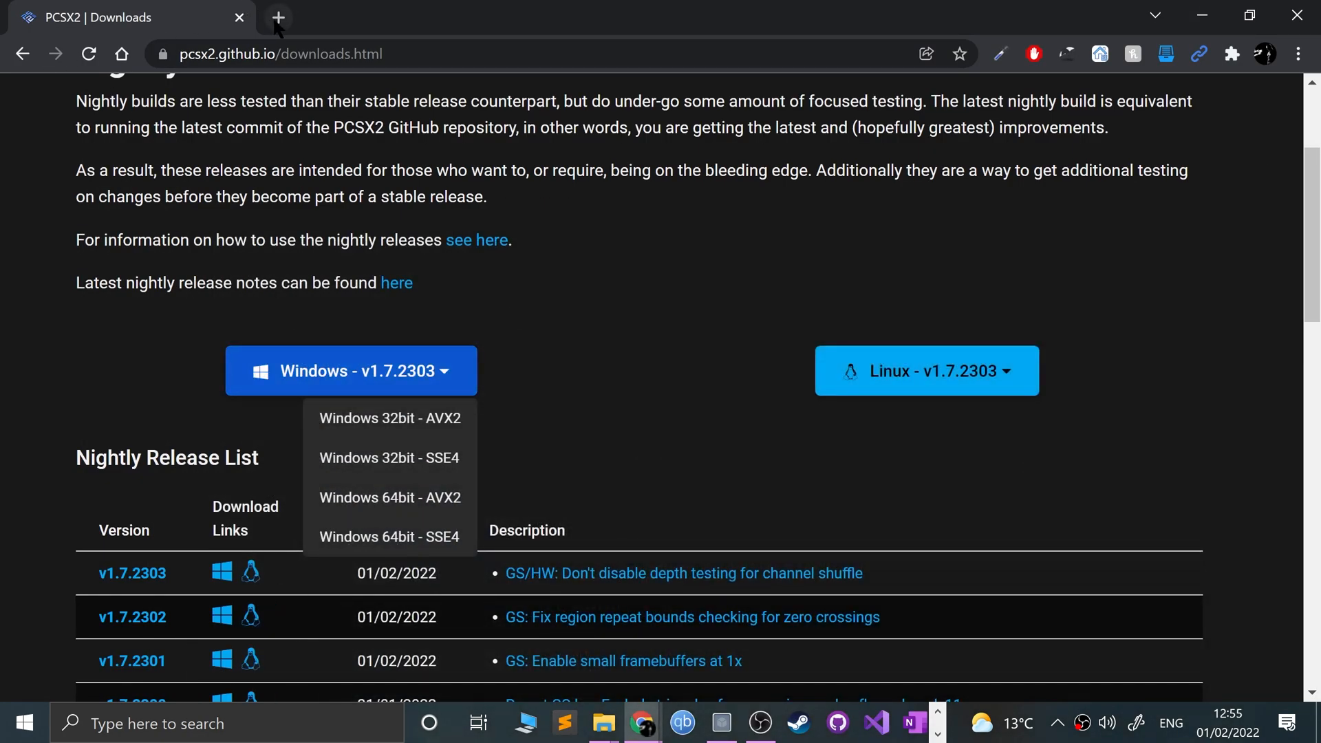
- Search '3930k avx2' in a new tab and open Intel ARK's i7-3930K page
{"action": "left_click", "coordinate": [277, 17]}
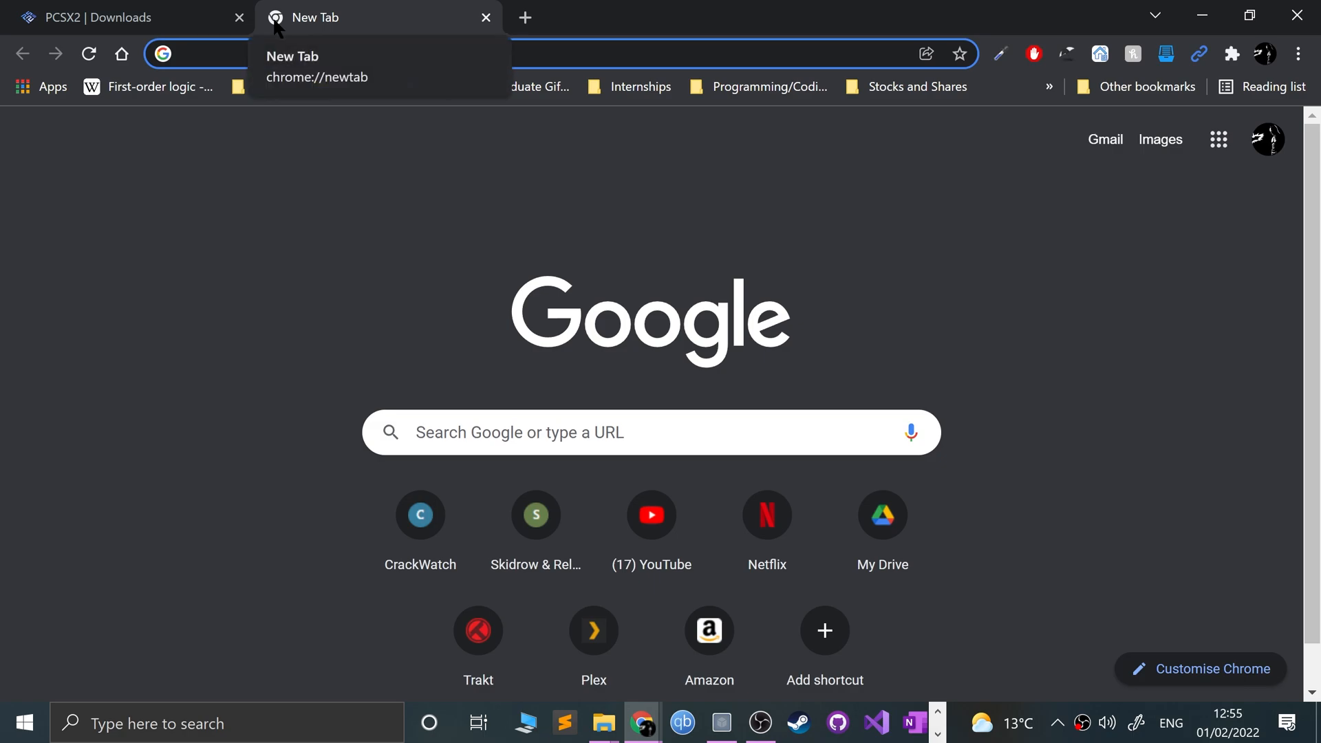
{"action": "type", "text": "3930k avx2"}
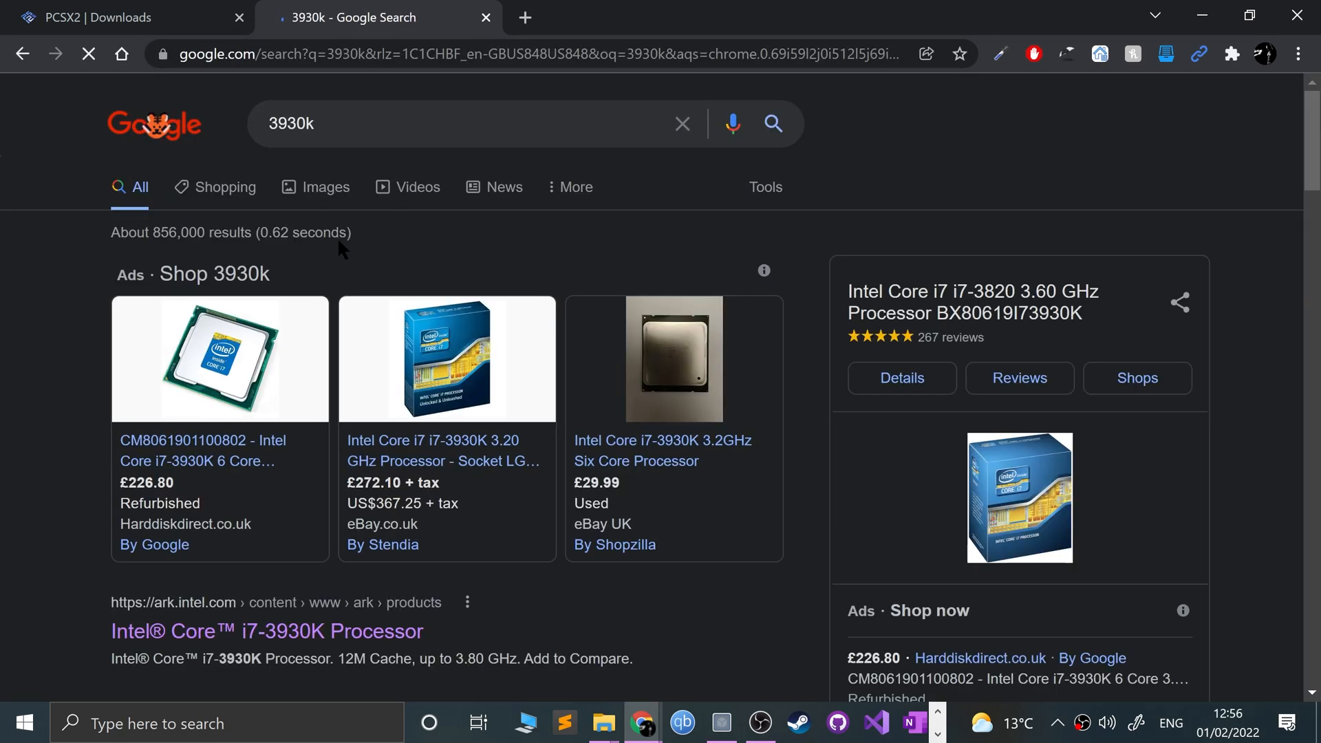
{"action": "left_click", "coordinate": [266, 631]}
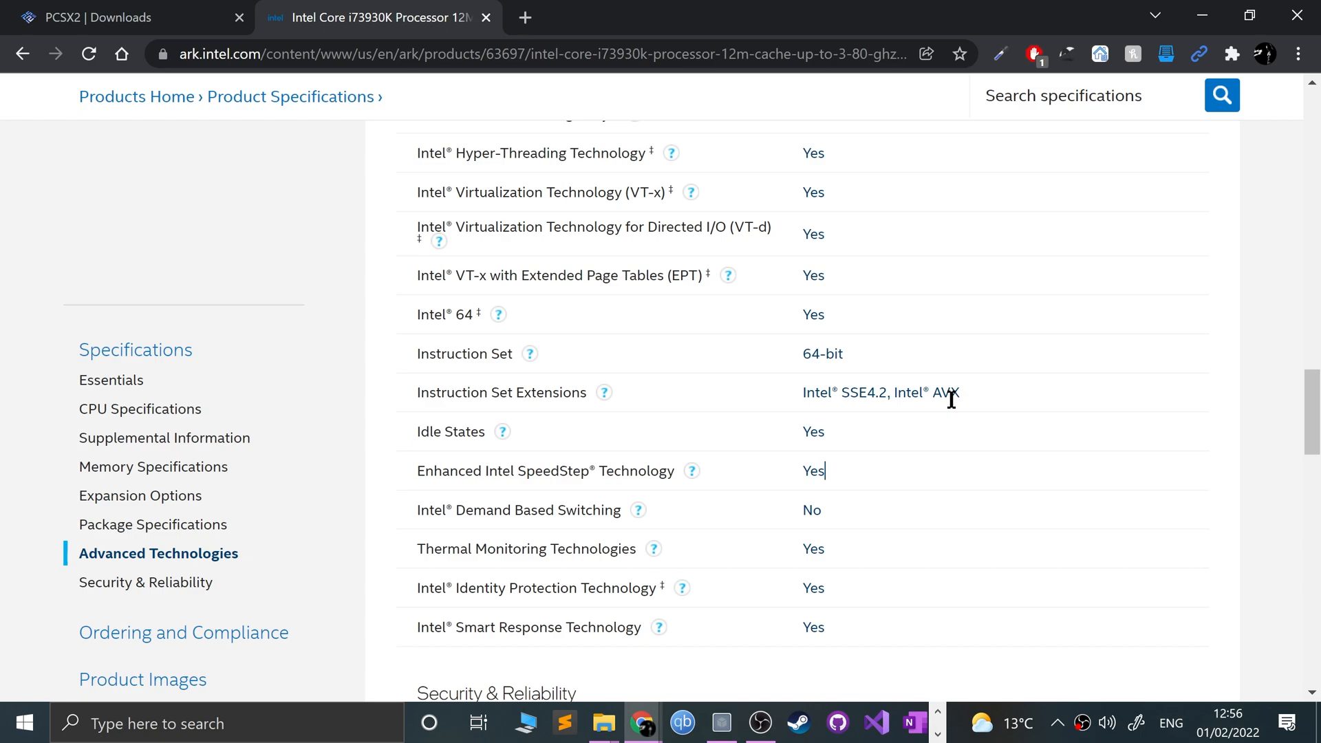
{"action": "mouse_move", "coordinate": [1067, 477]}
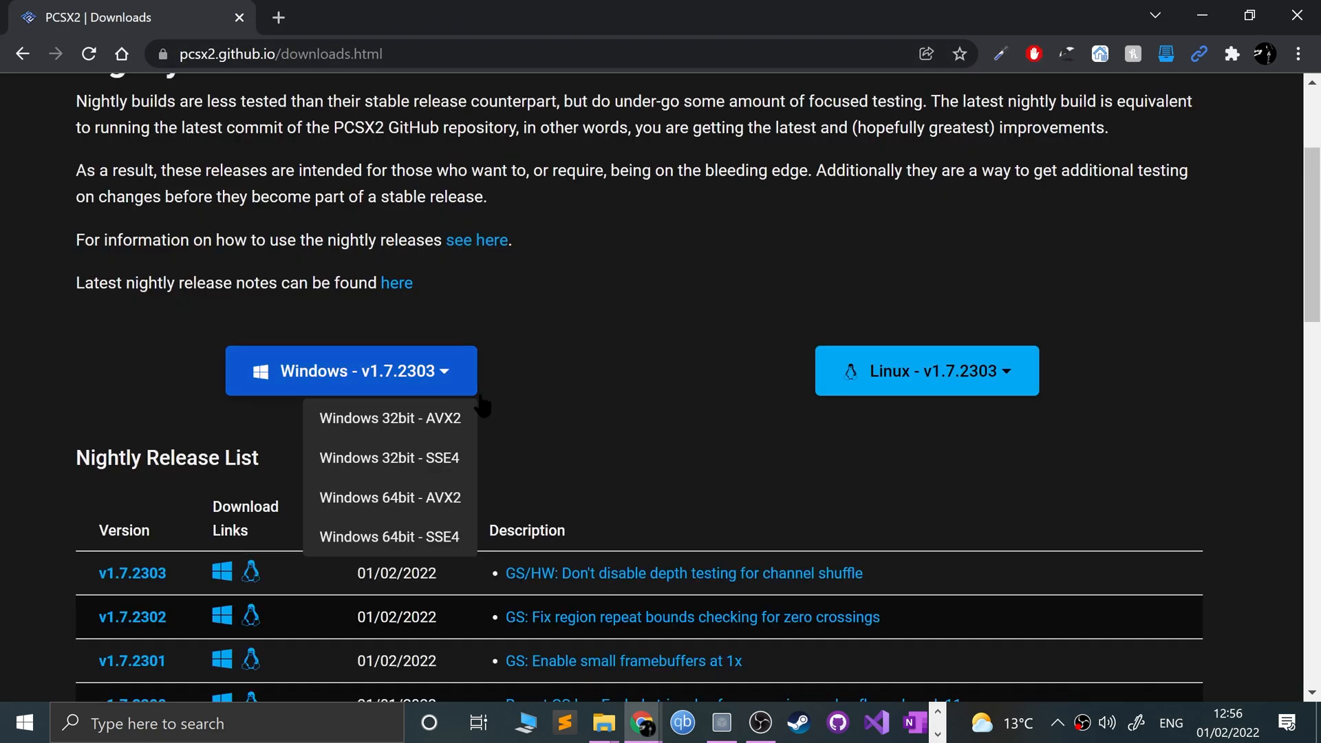
{"action": "mouse_move", "coordinate": [389, 457]}
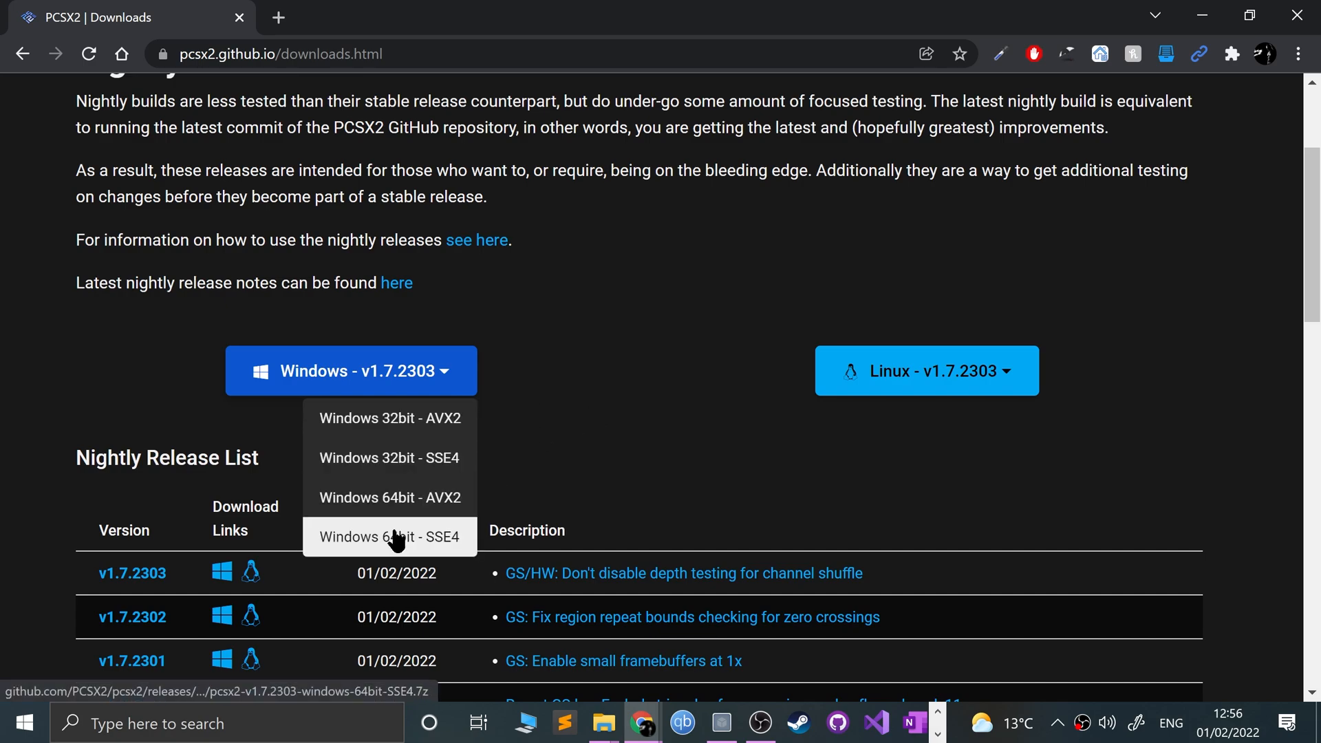
- Download the 'Windows 64bit - SSE4' build of PCSX2 v1.7.2303
{"action": "left_click", "coordinate": [388, 536]}
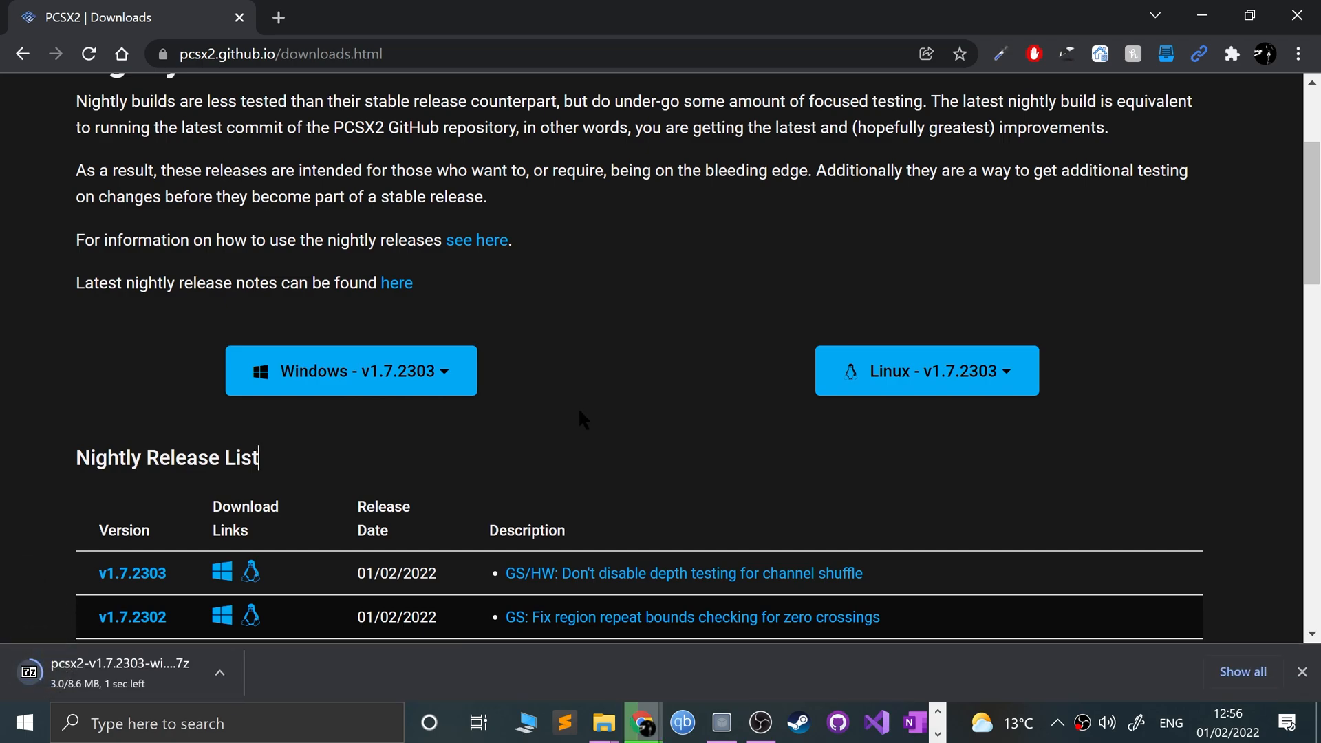
{"action": "left_click", "coordinate": [218, 672]}
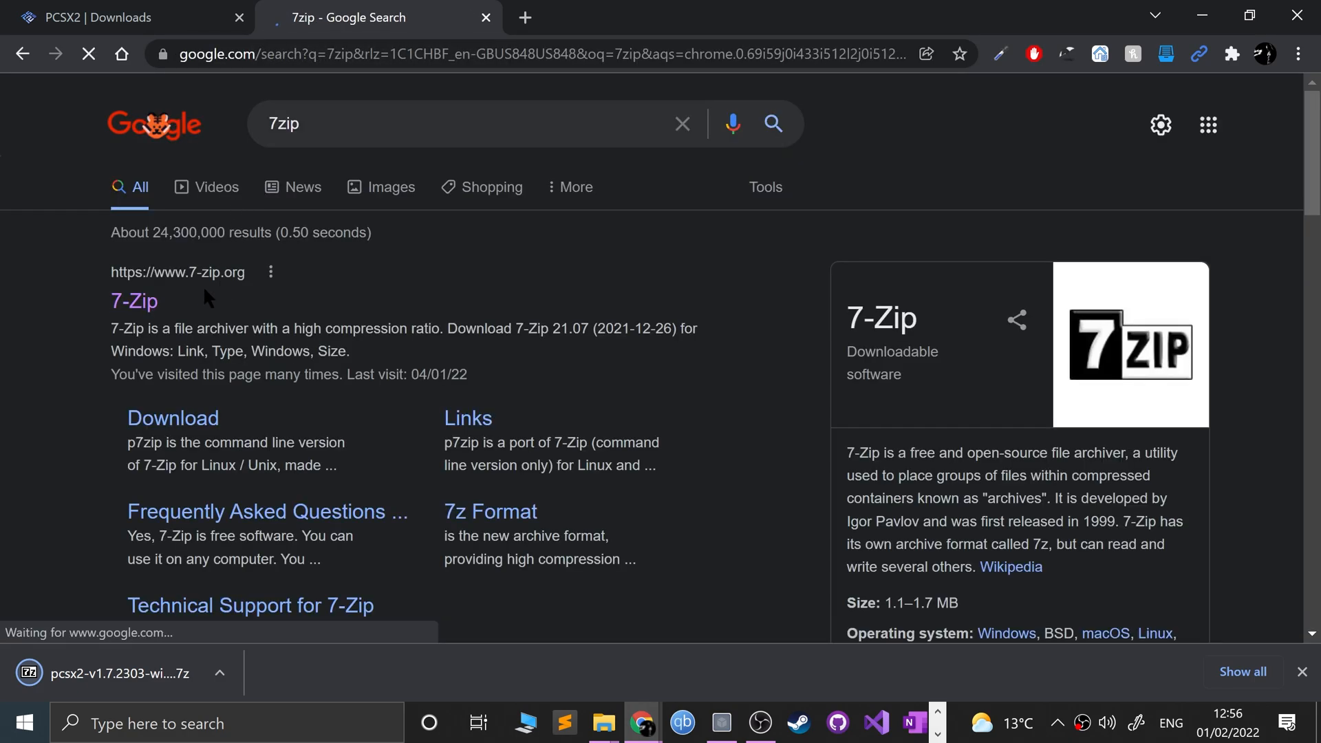
- Download the 64-bit x64 7-Zip 21.07 installer from 7-zip.org, install it and close setup
{"action": "left_click", "coordinate": [132, 301]}
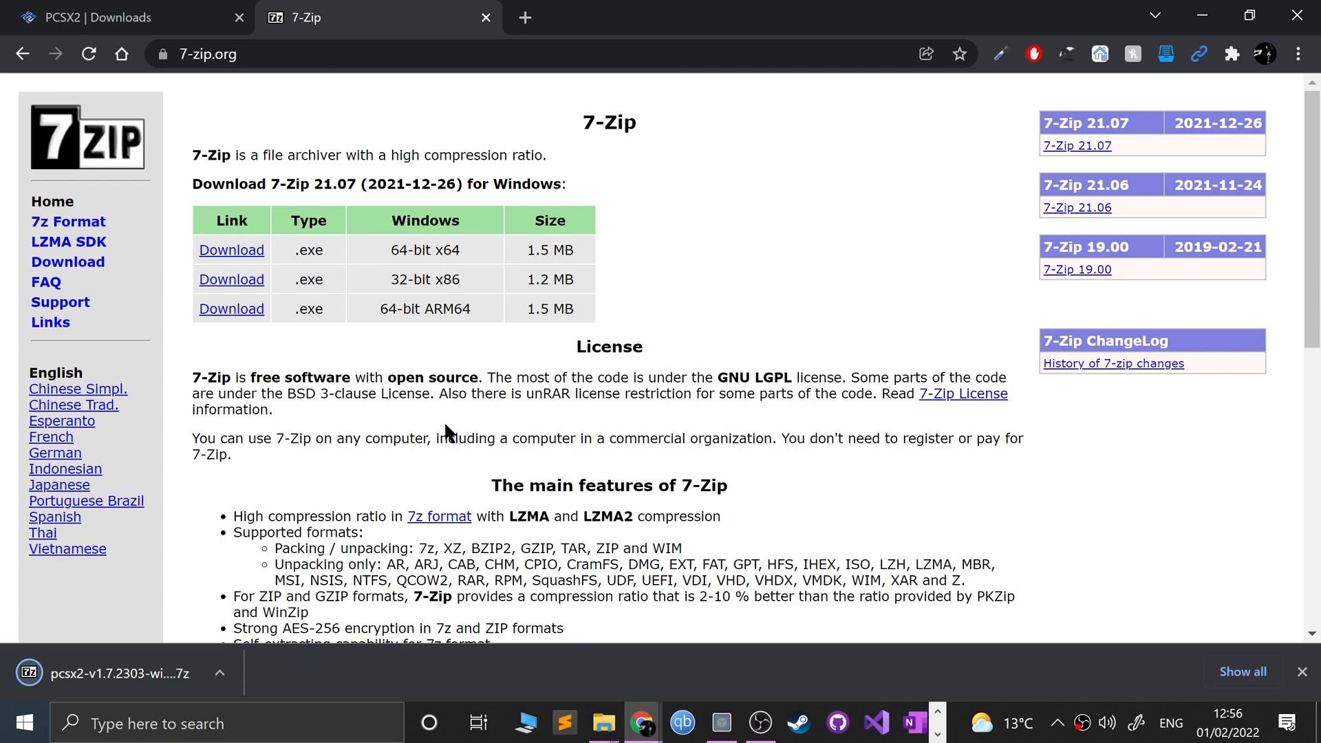
{"action": "mouse_move", "coordinate": [295, 263]}
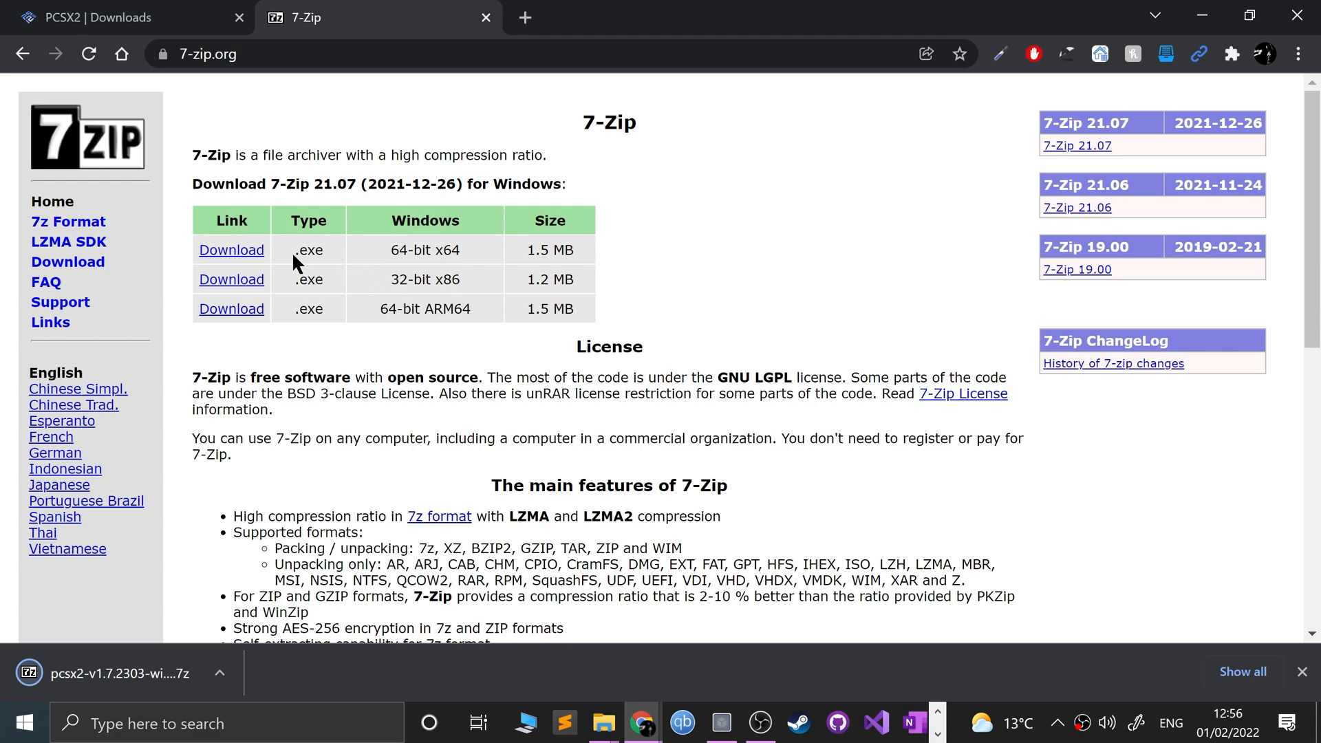
{"action": "mouse_move", "coordinate": [239, 270]}
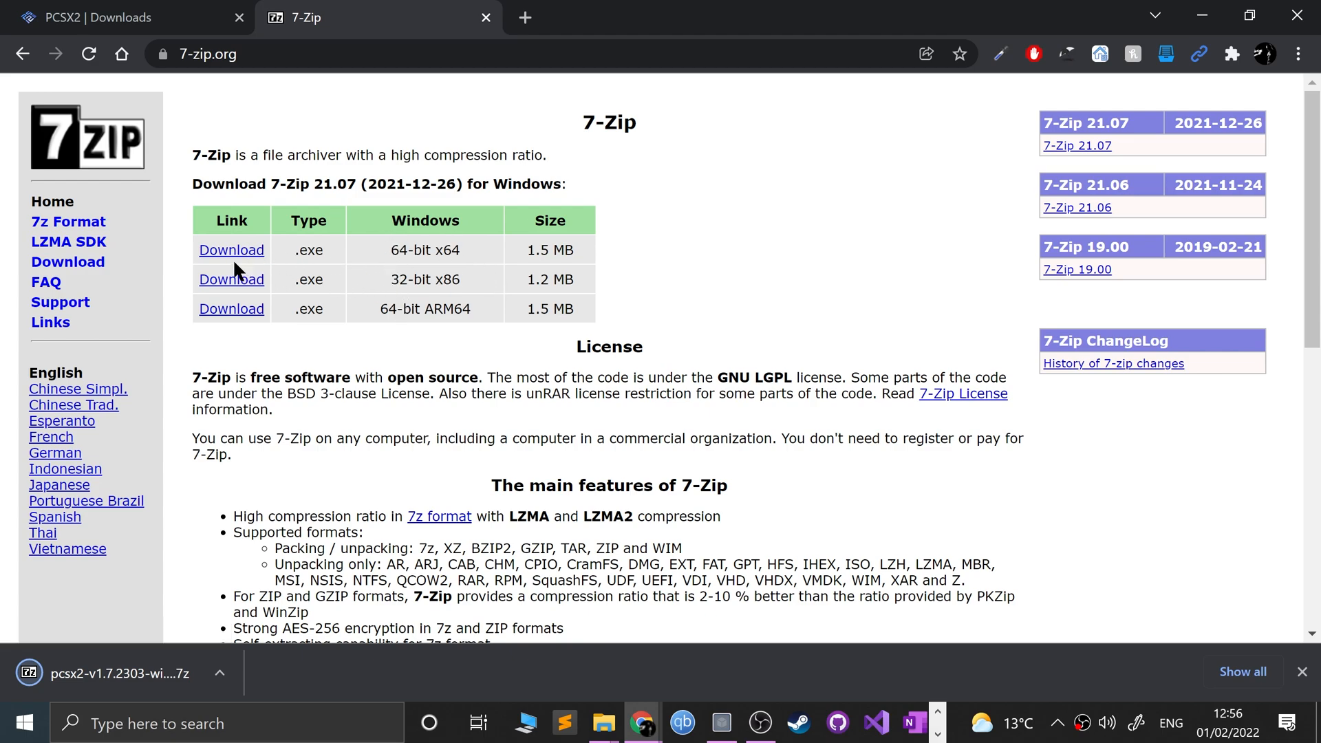
{"action": "left_click", "coordinate": [231, 249]}
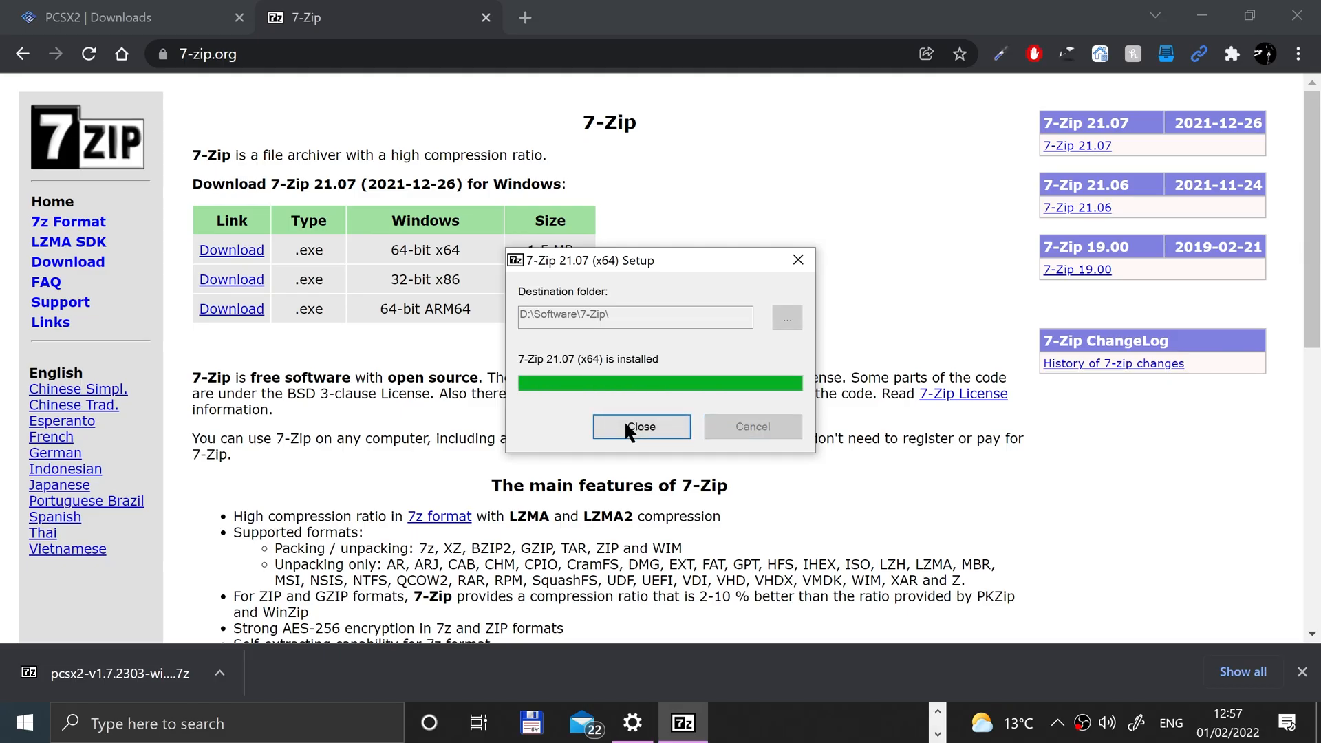
{"action": "left_click", "coordinate": [640, 426]}
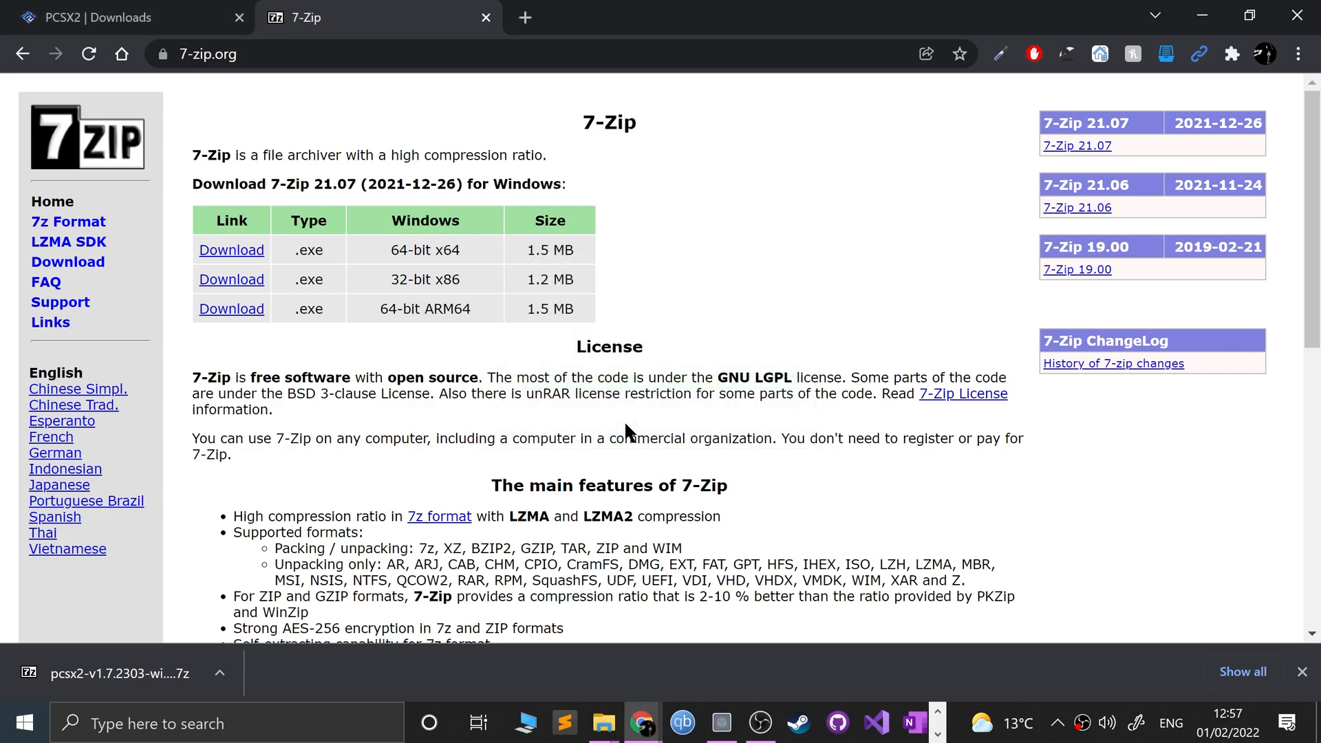
{"action": "mouse_move", "coordinate": [948, 710]}
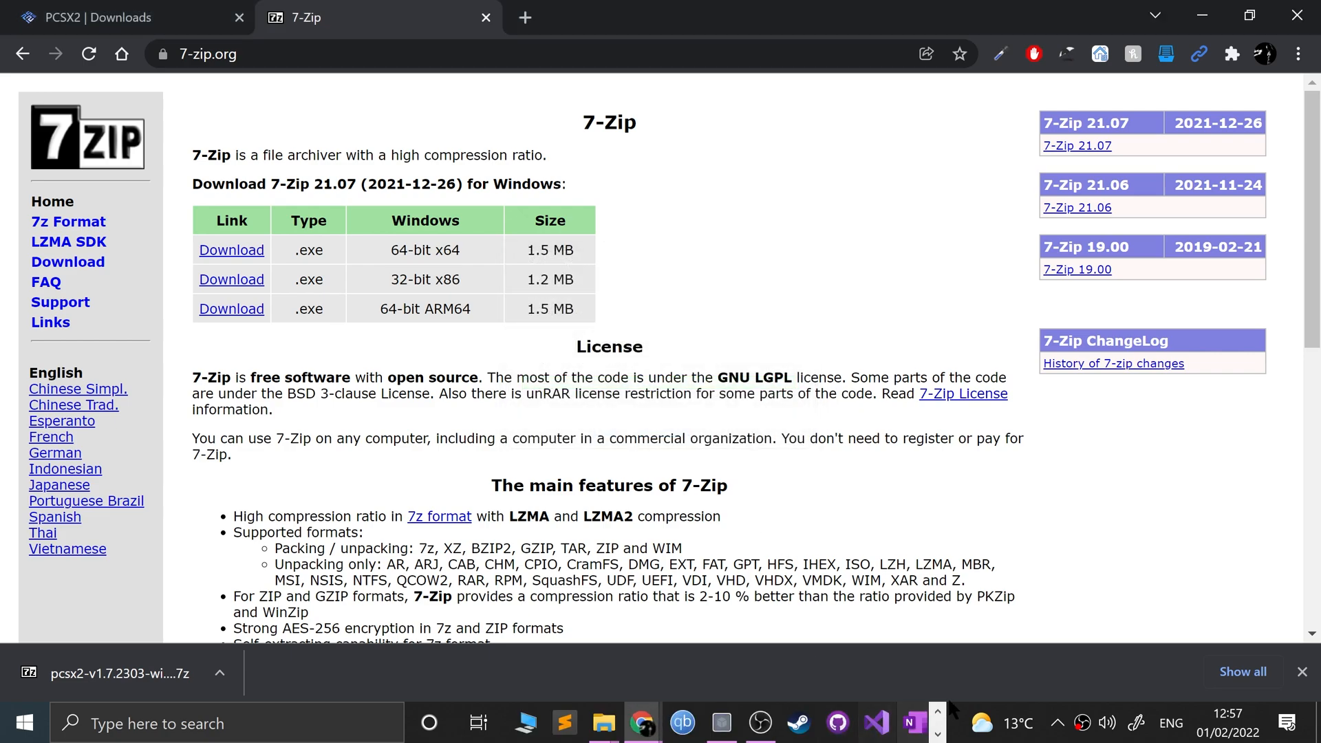
{"action": "left_click", "coordinate": [631, 723]}
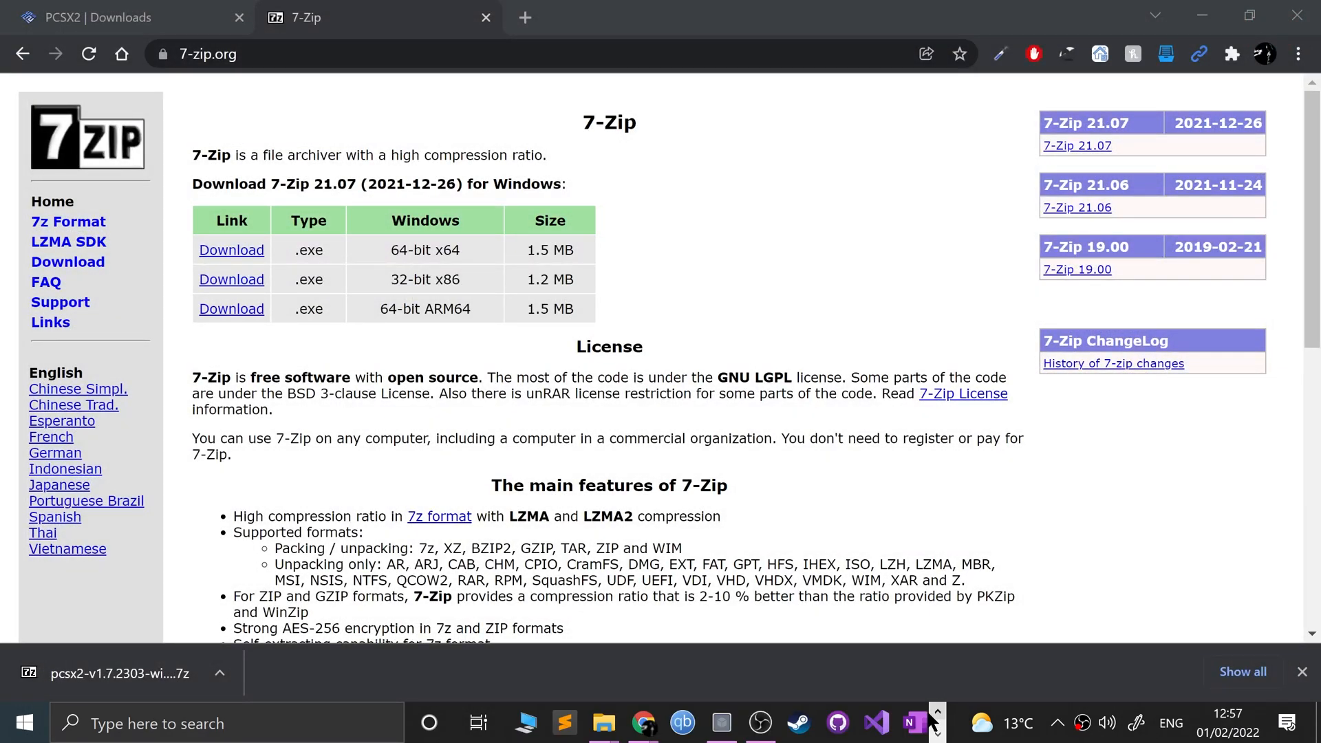
- Extract the downloaded PCSX2 archive and launch pcsx2x64.exe from its folder
{"action": "left_click", "coordinate": [601, 723]}
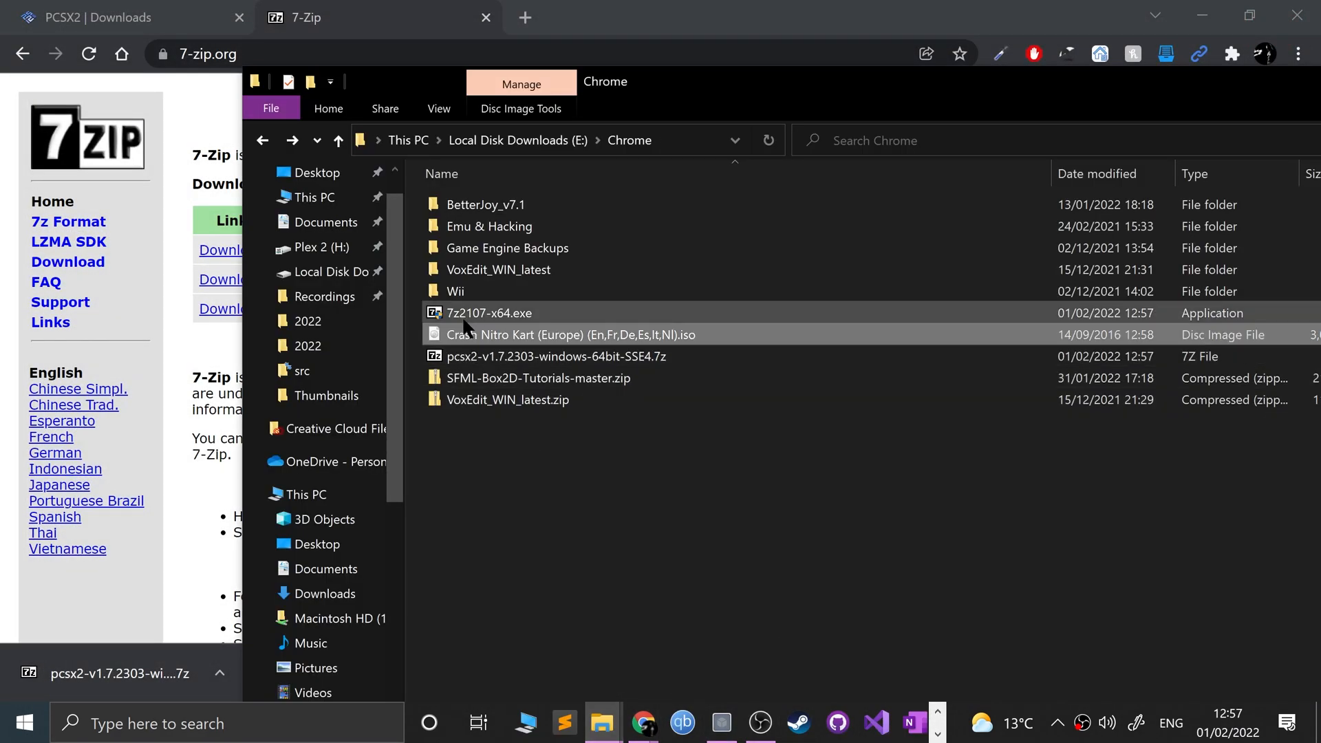
{"action": "right_click", "coordinate": [555, 355]}
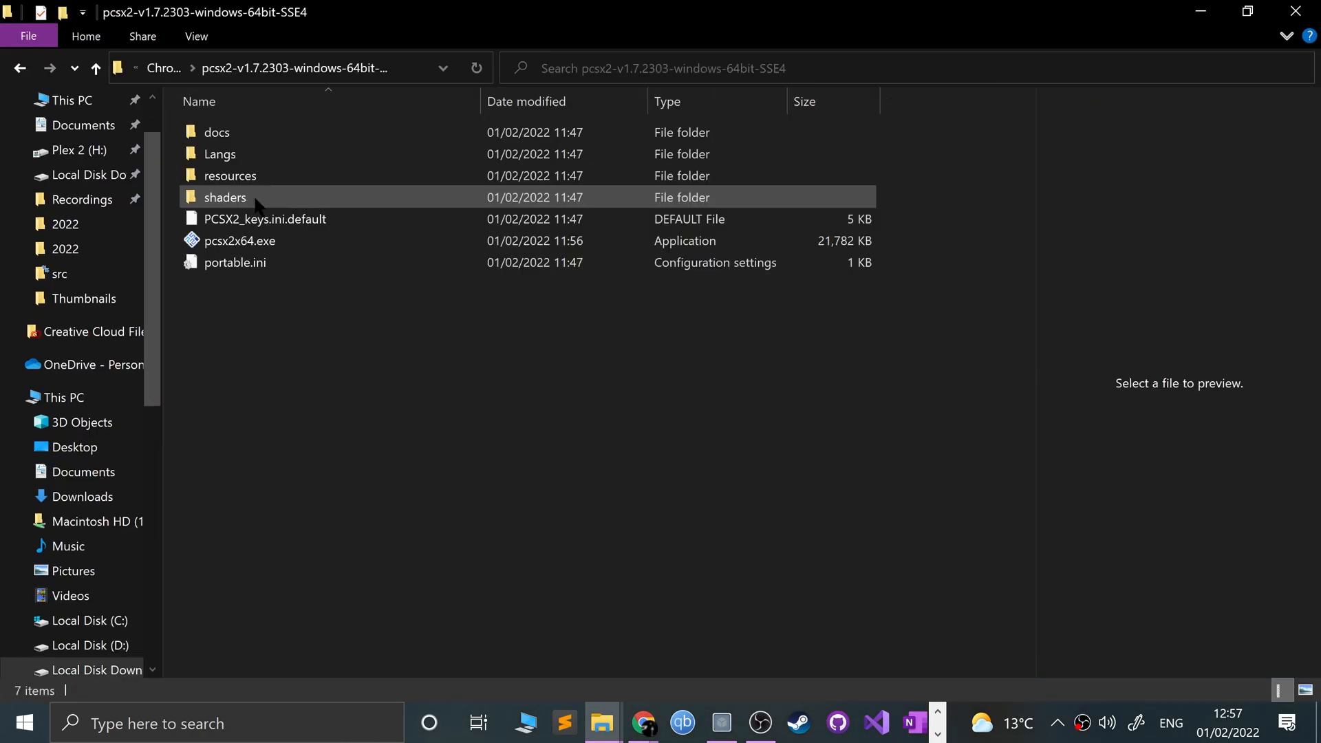
{"action": "double_click", "coordinate": [240, 240]}
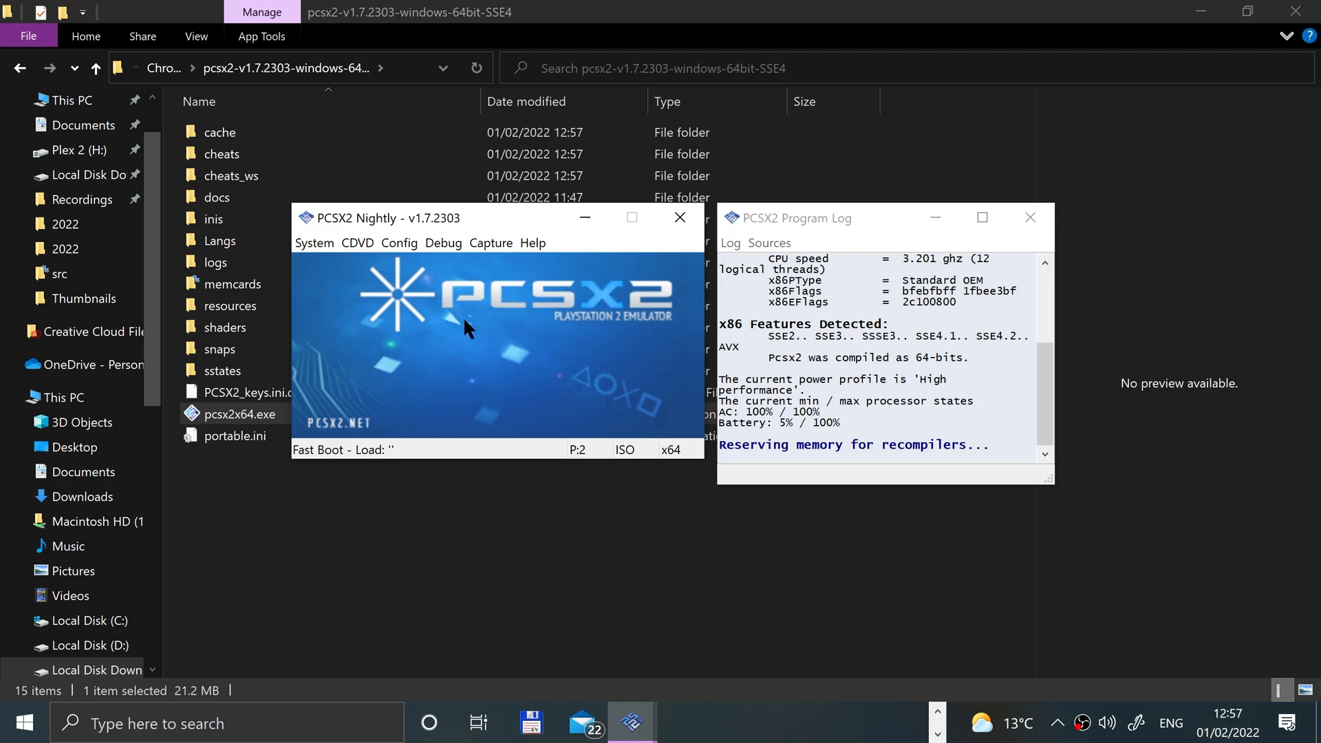
- Open Config > Graphics Settings and choose Vulkan as the renderer
{"action": "left_click", "coordinate": [399, 242]}
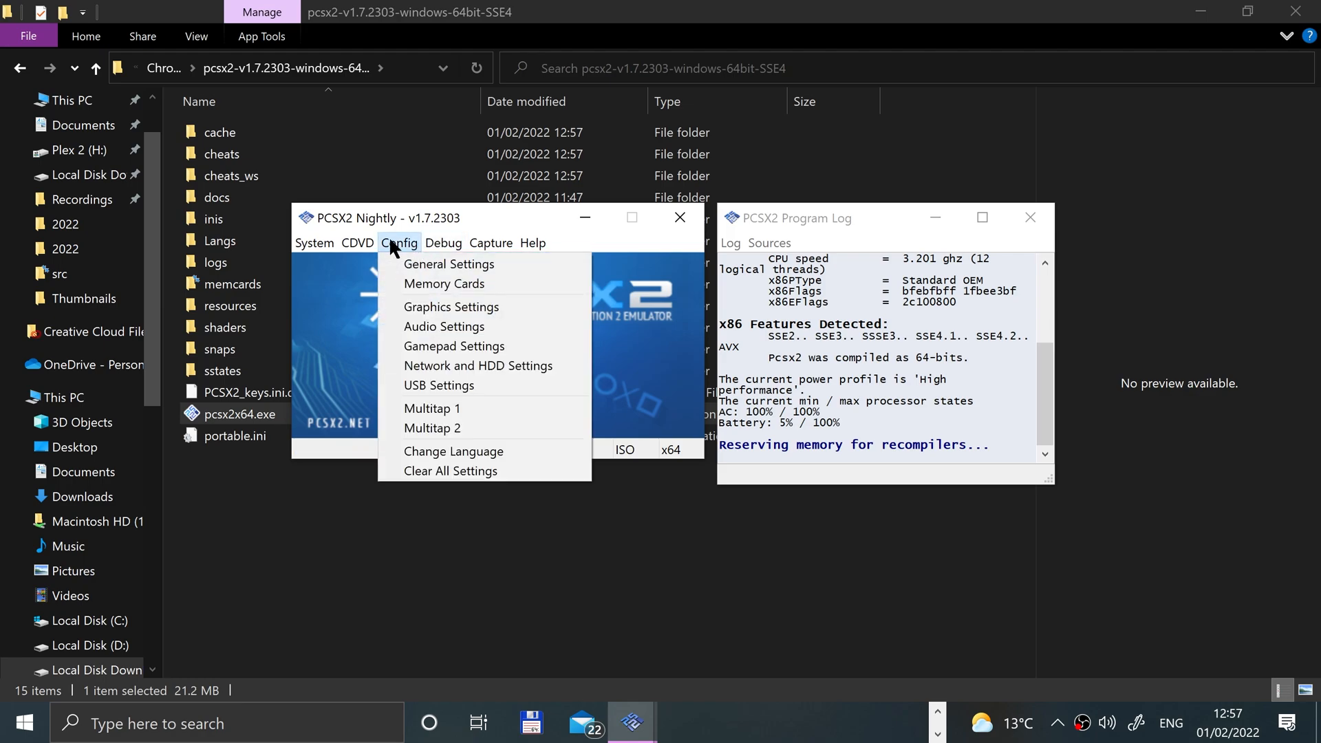
{"action": "left_click", "coordinate": [398, 243]}
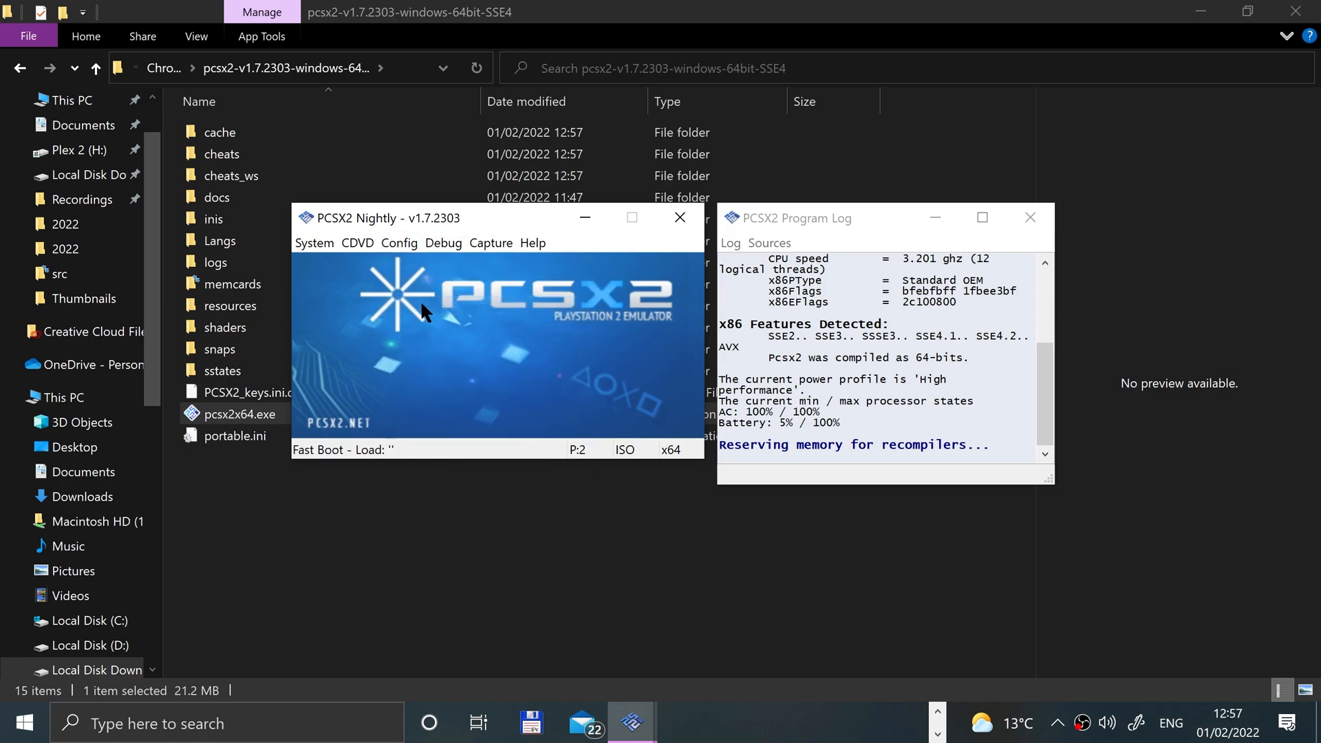
{"action": "left_click", "coordinate": [399, 243]}
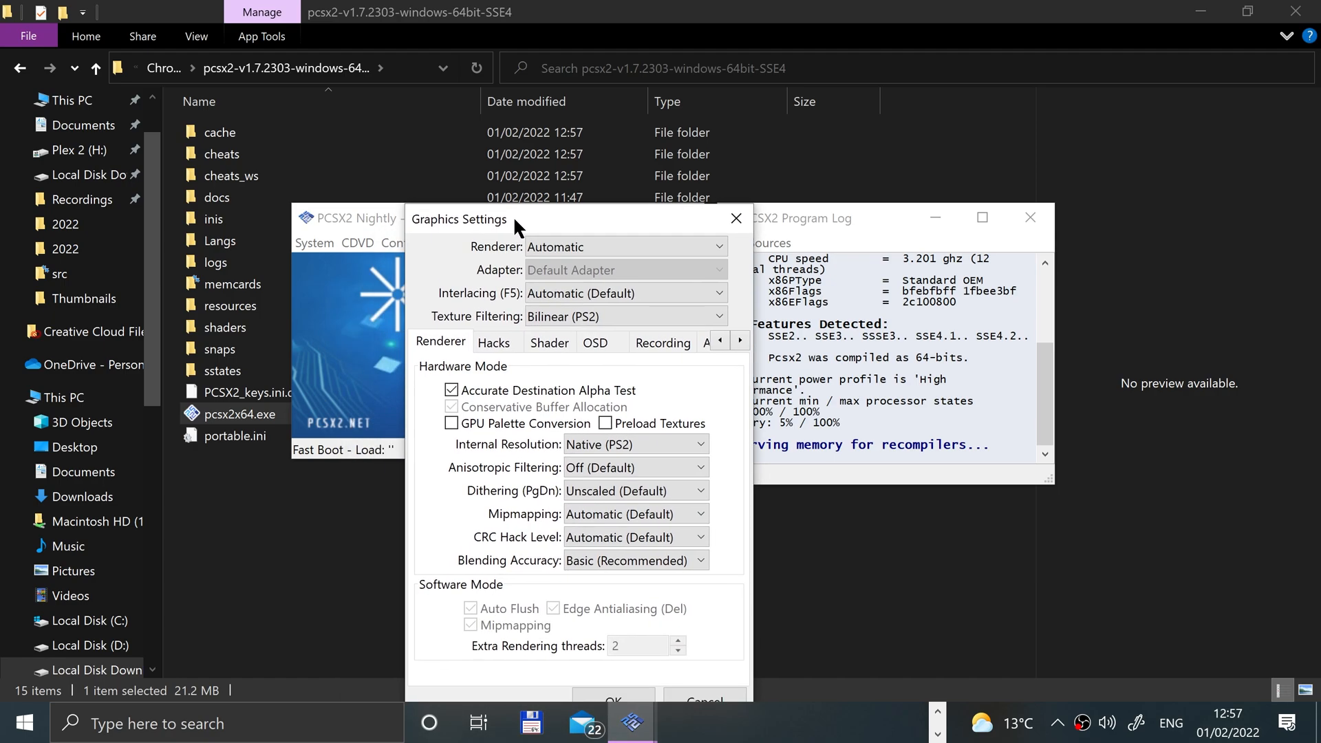
{"action": "left_click", "coordinate": [625, 246]}
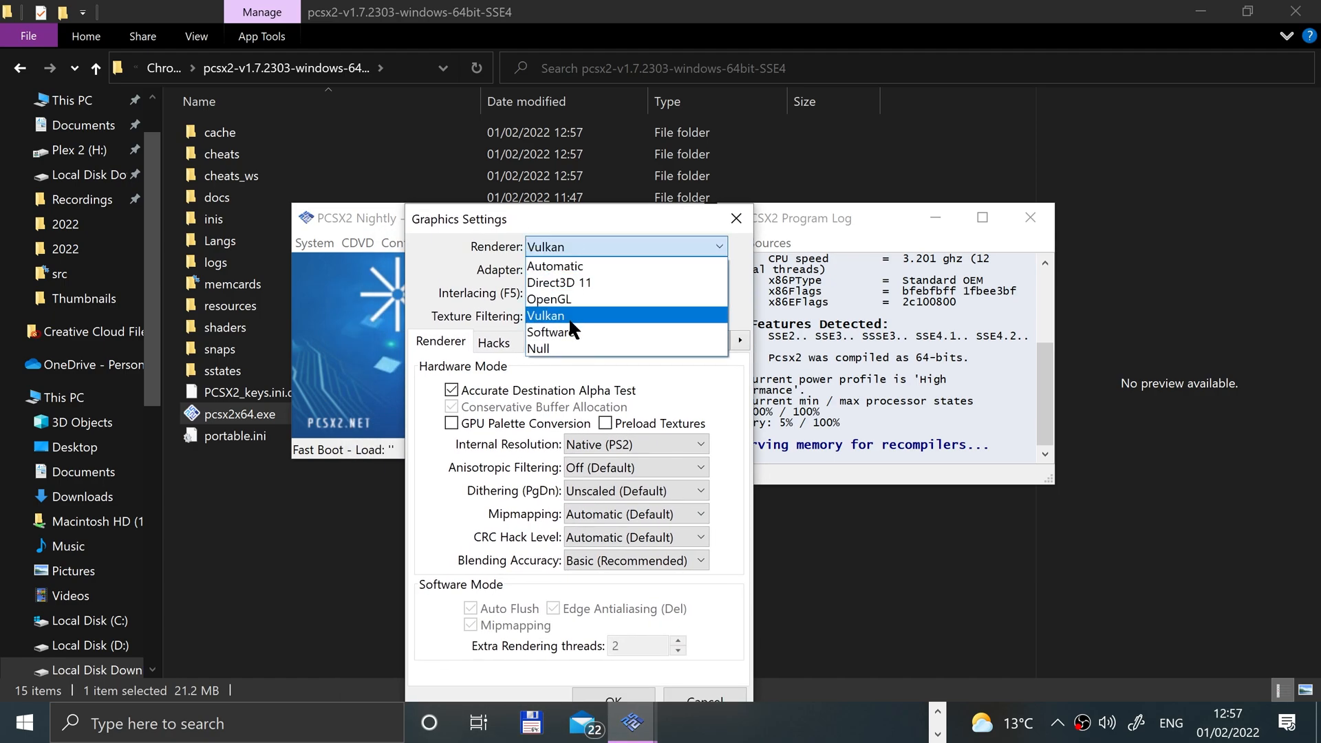
{"action": "left_click", "coordinate": [544, 315]}
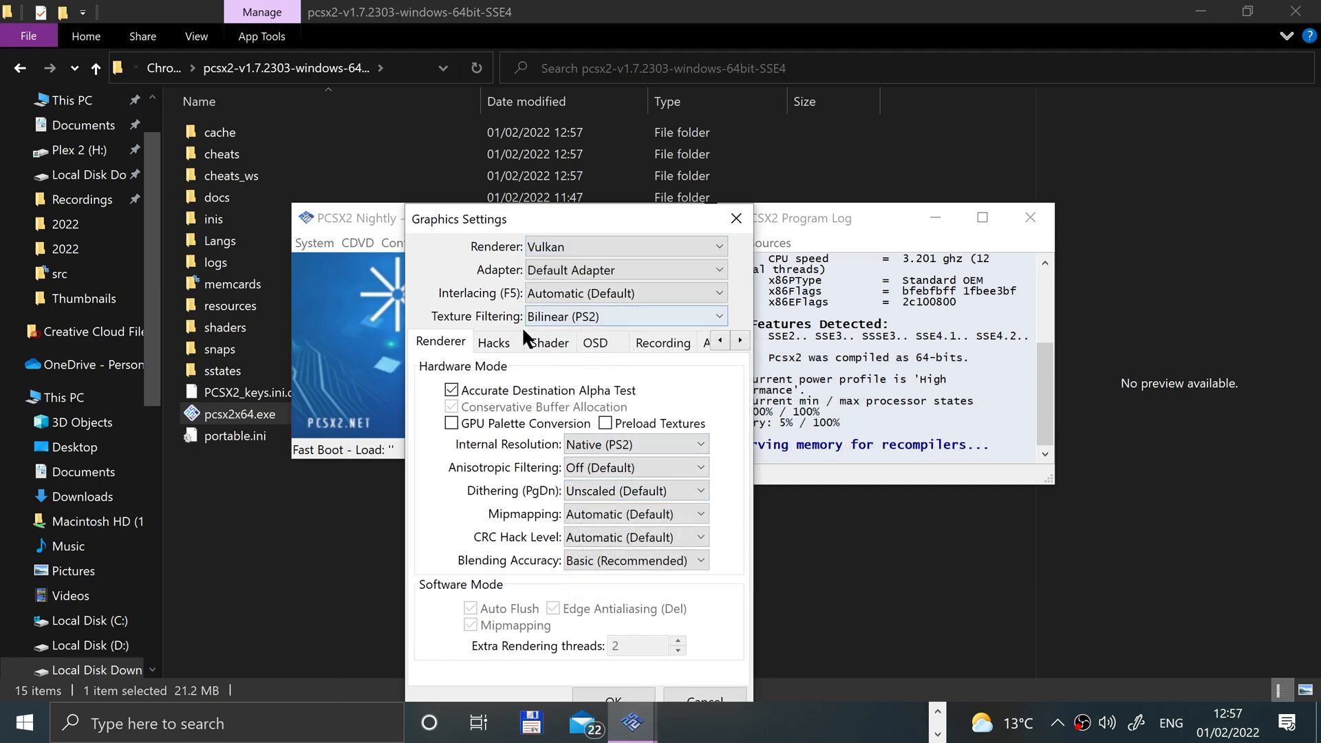
- Review the recording, advanced and hardware hack tabs and adapter list, keeping Vulkan
{"action": "left_click", "coordinate": [663, 342]}
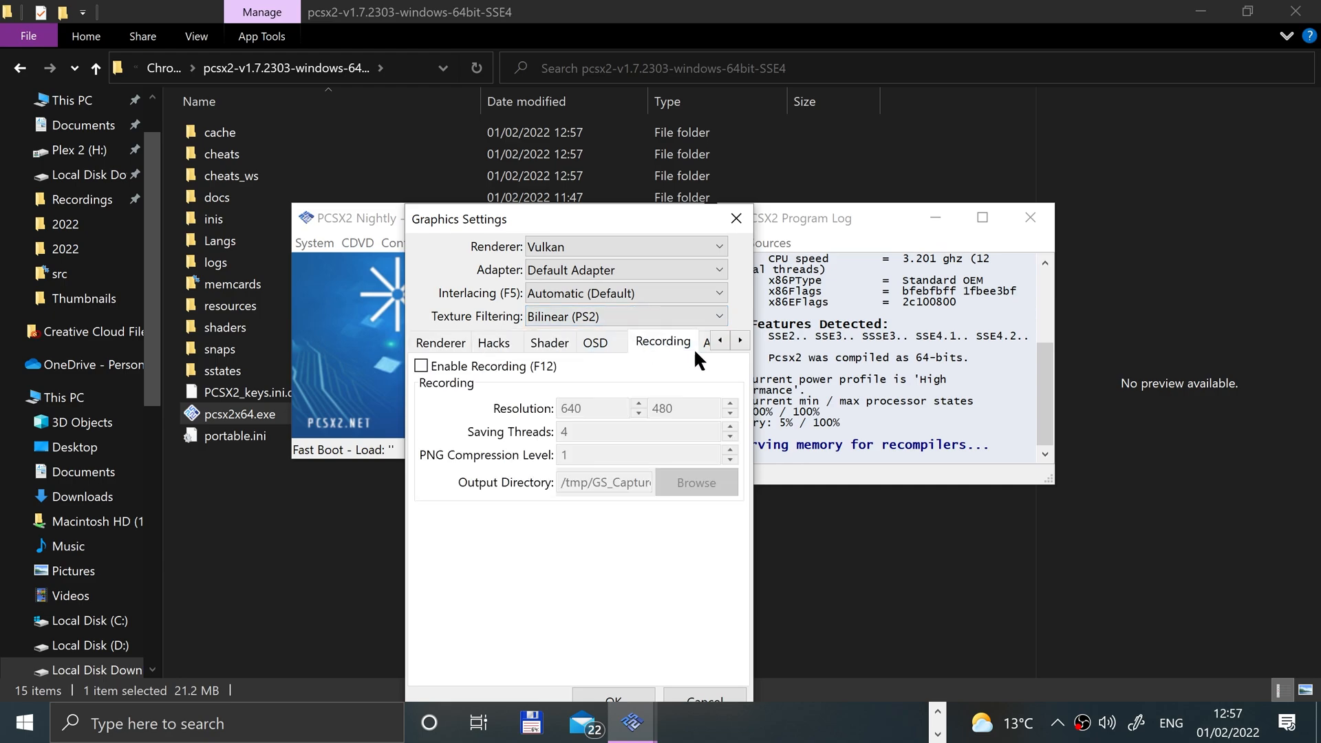
{"action": "left_click", "coordinate": [739, 339]}
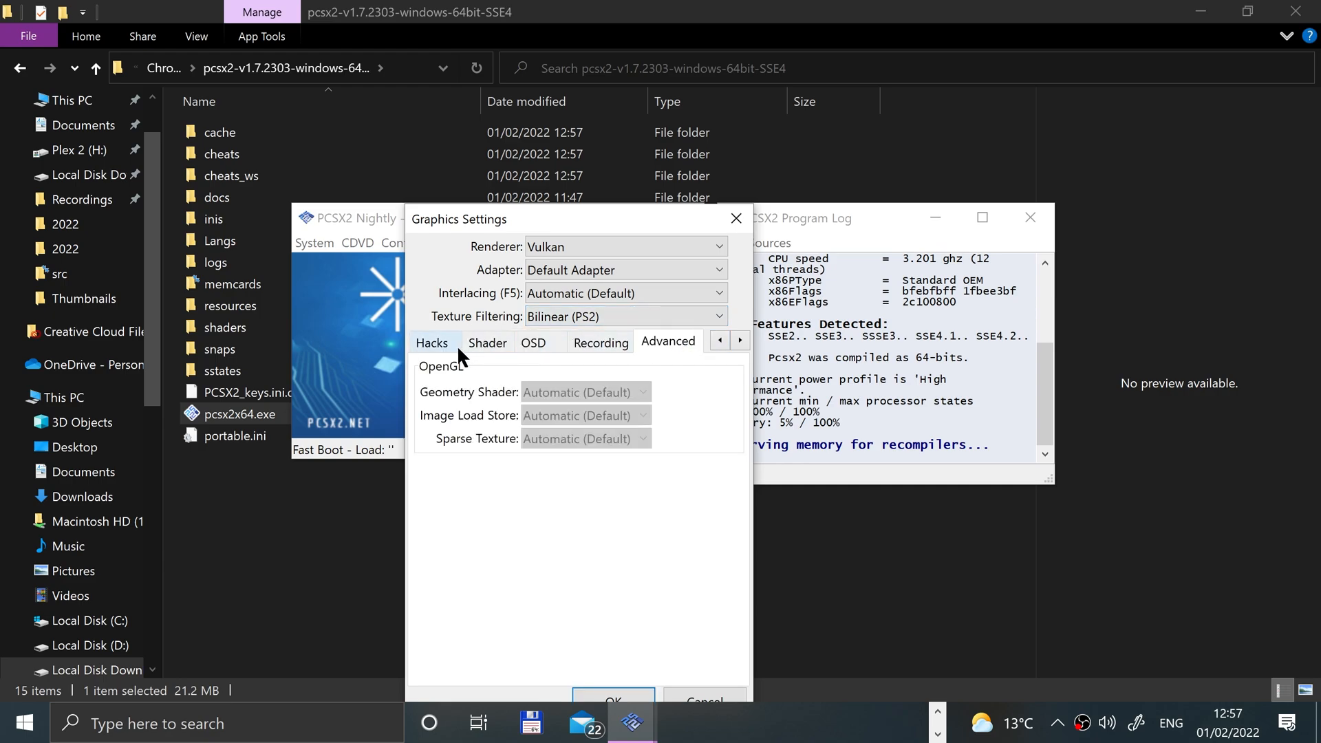
{"action": "left_click", "coordinate": [431, 342]}
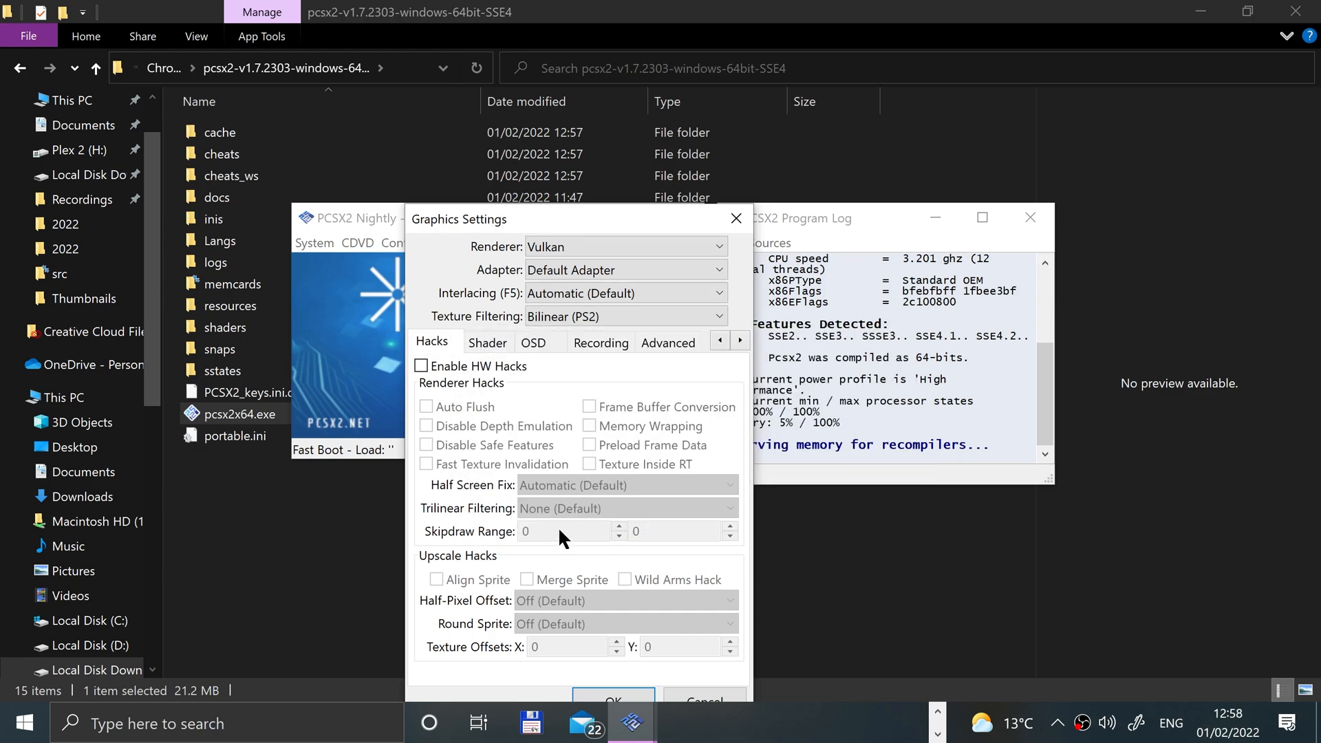
{"action": "left_click", "coordinate": [625, 246]}
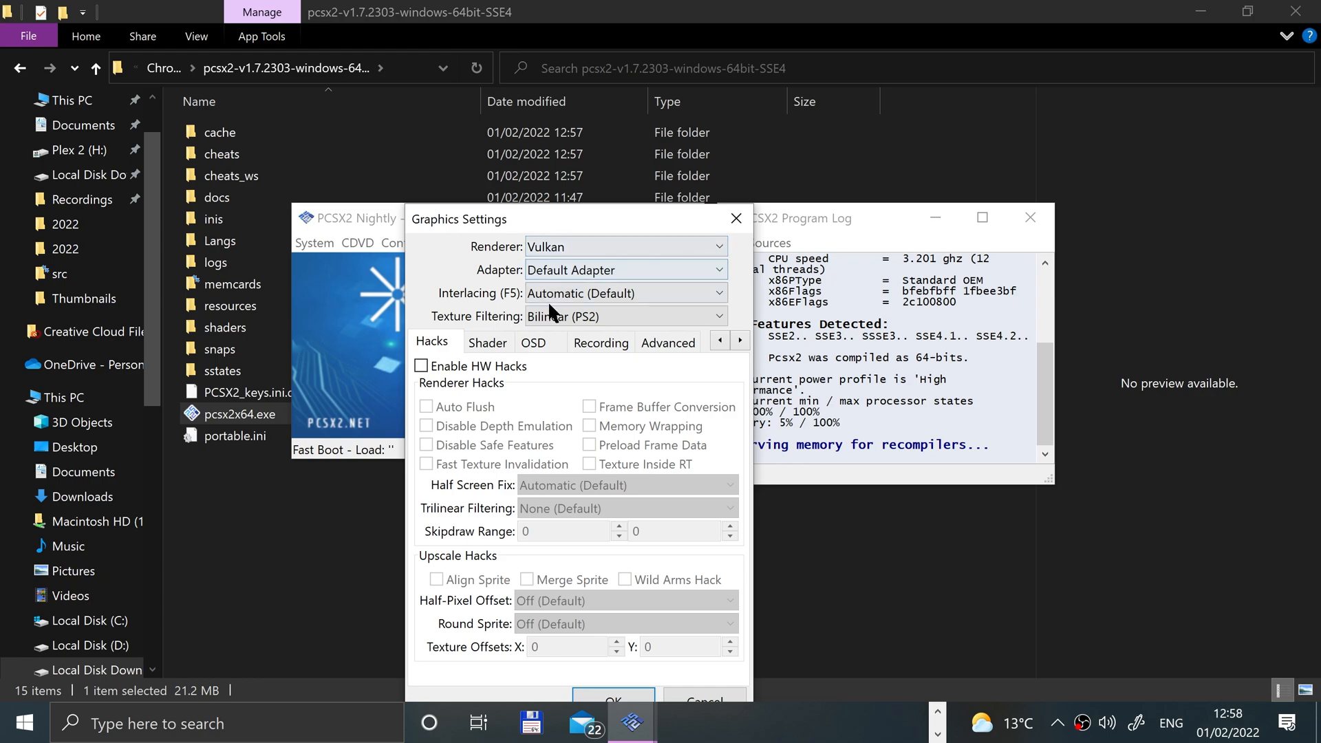
{"action": "left_click", "coordinate": [625, 270]}
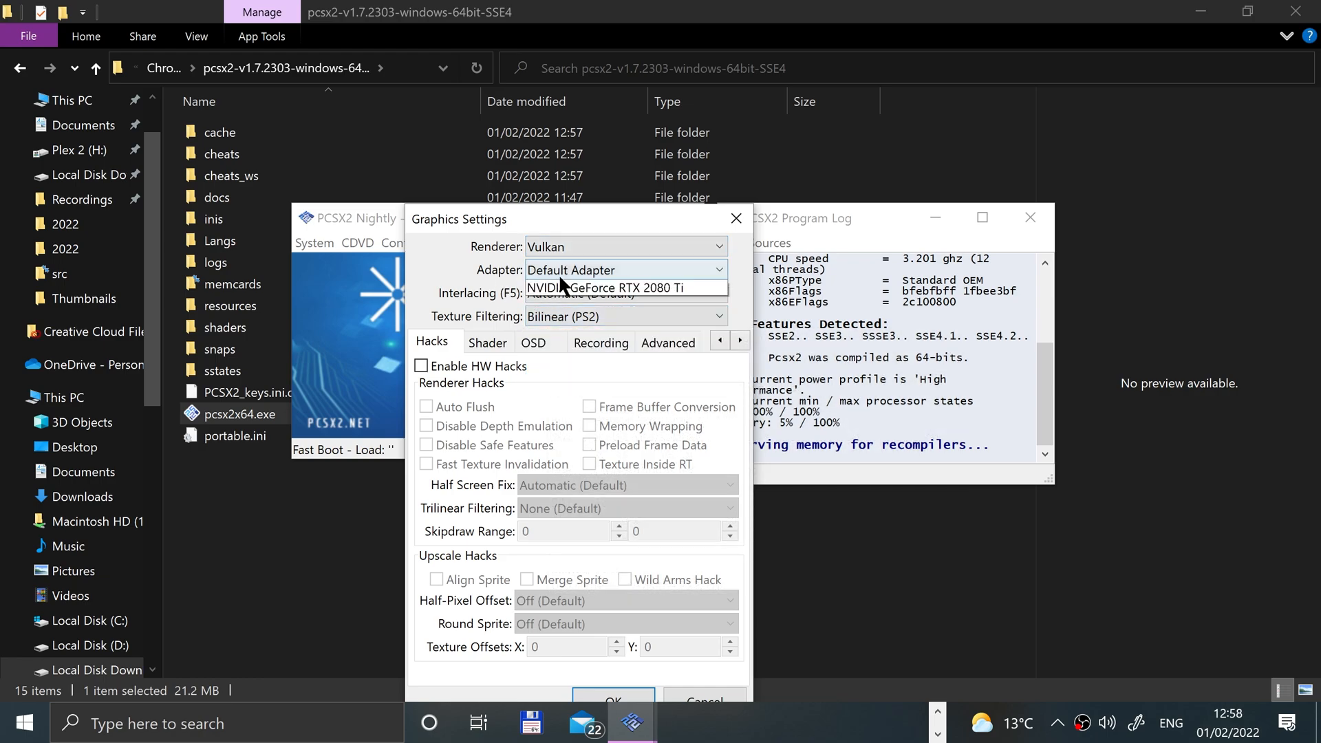
{"action": "left_click", "coordinate": [624, 247]}
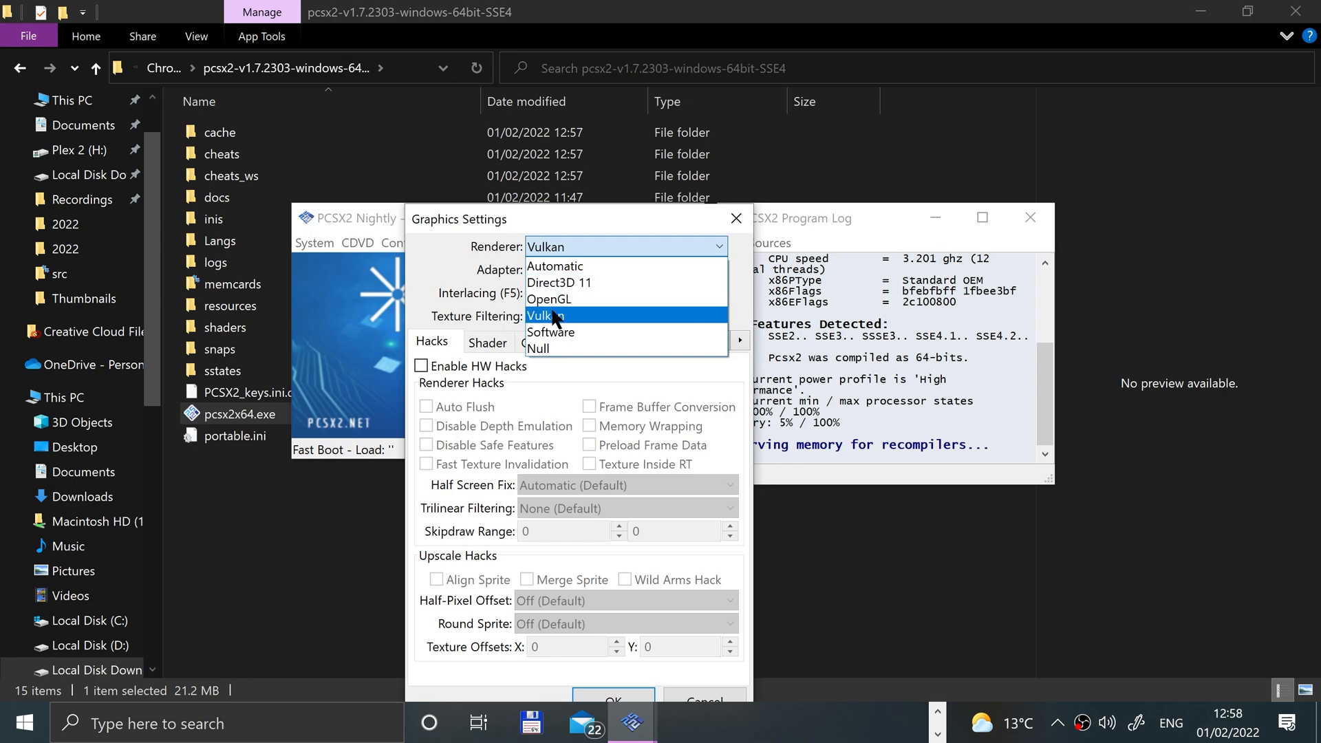
{"action": "left_click", "coordinate": [545, 316]}
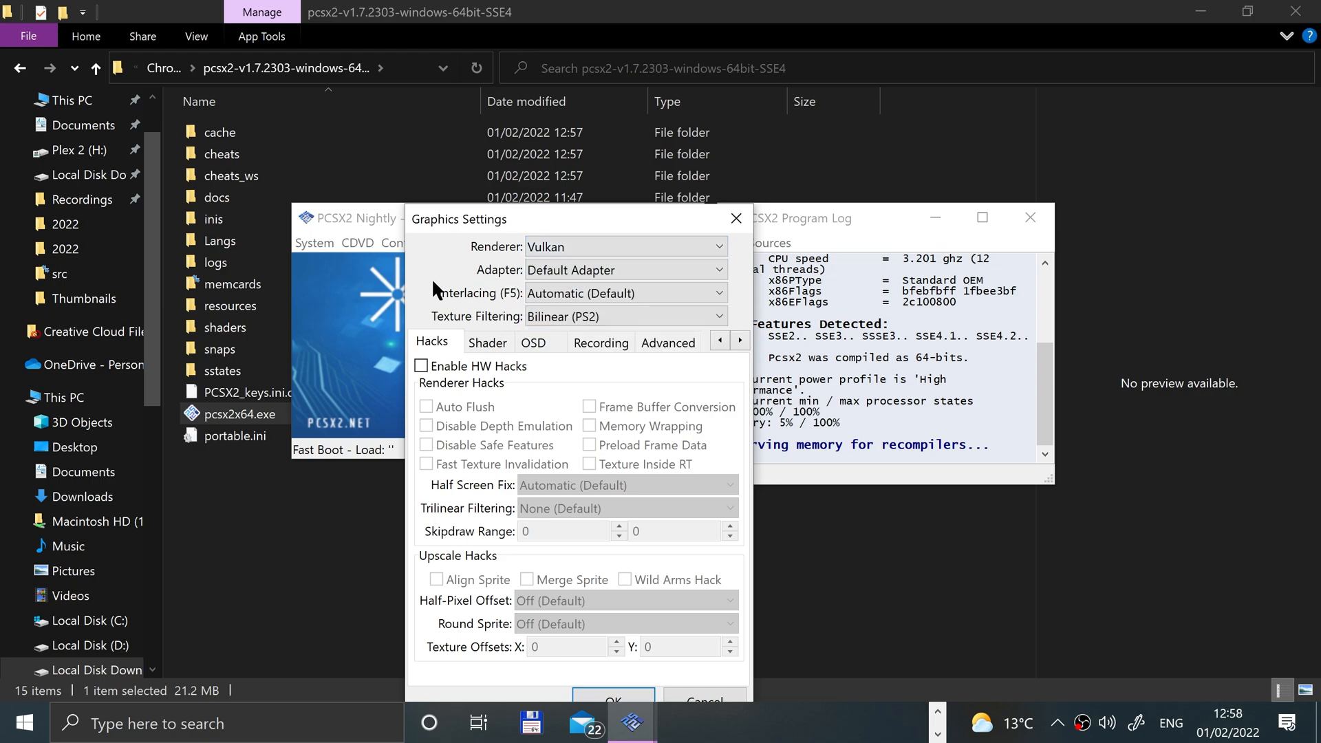
{"action": "mouse_move", "coordinate": [571, 526]}
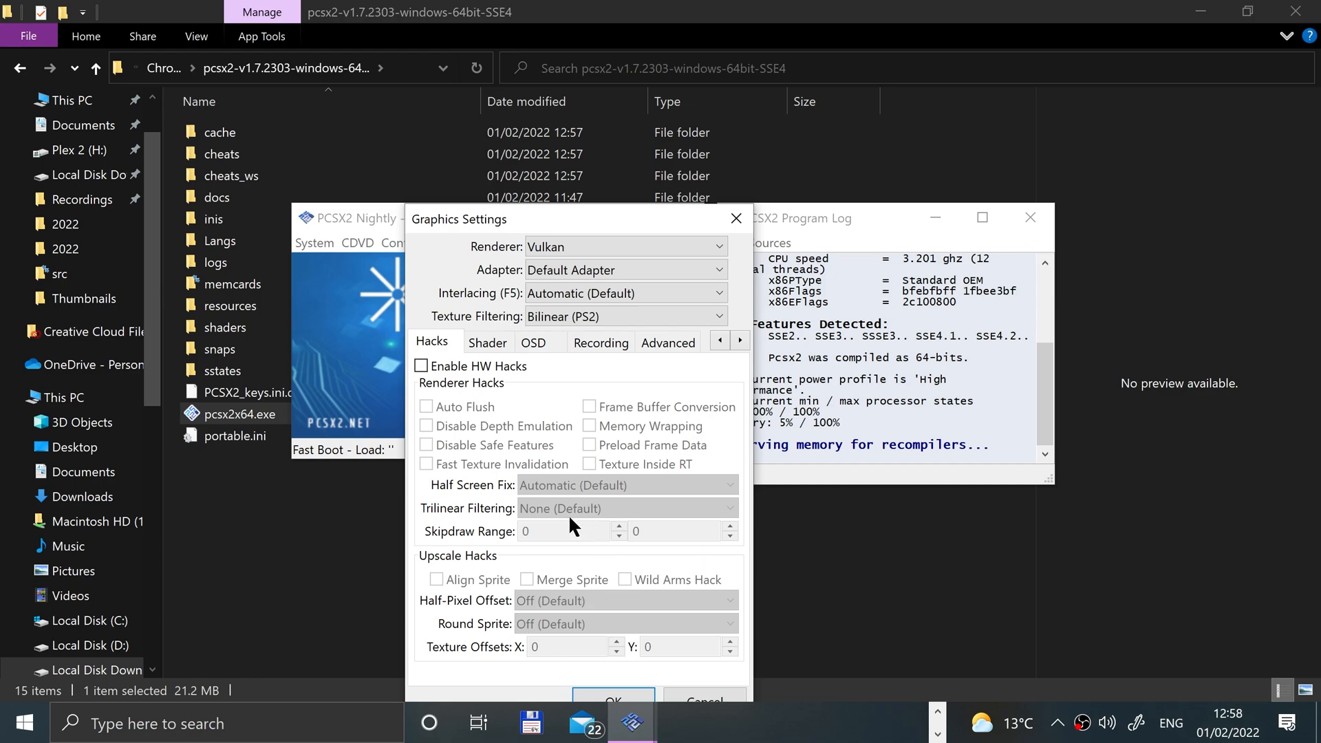
{"action": "mouse_move", "coordinate": [563, 229]}
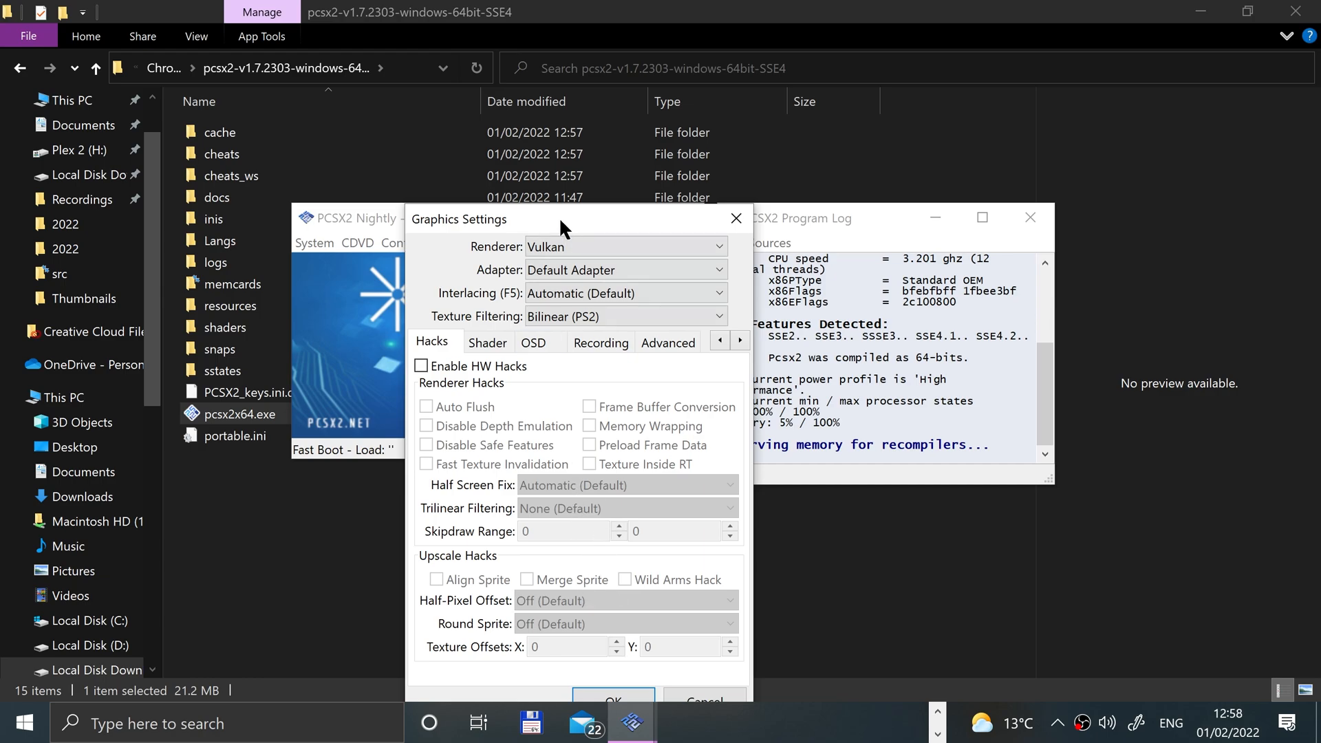
{"action": "left_click_drag", "start_coordinate": [564, 219], "coordinate": [607, 137]}
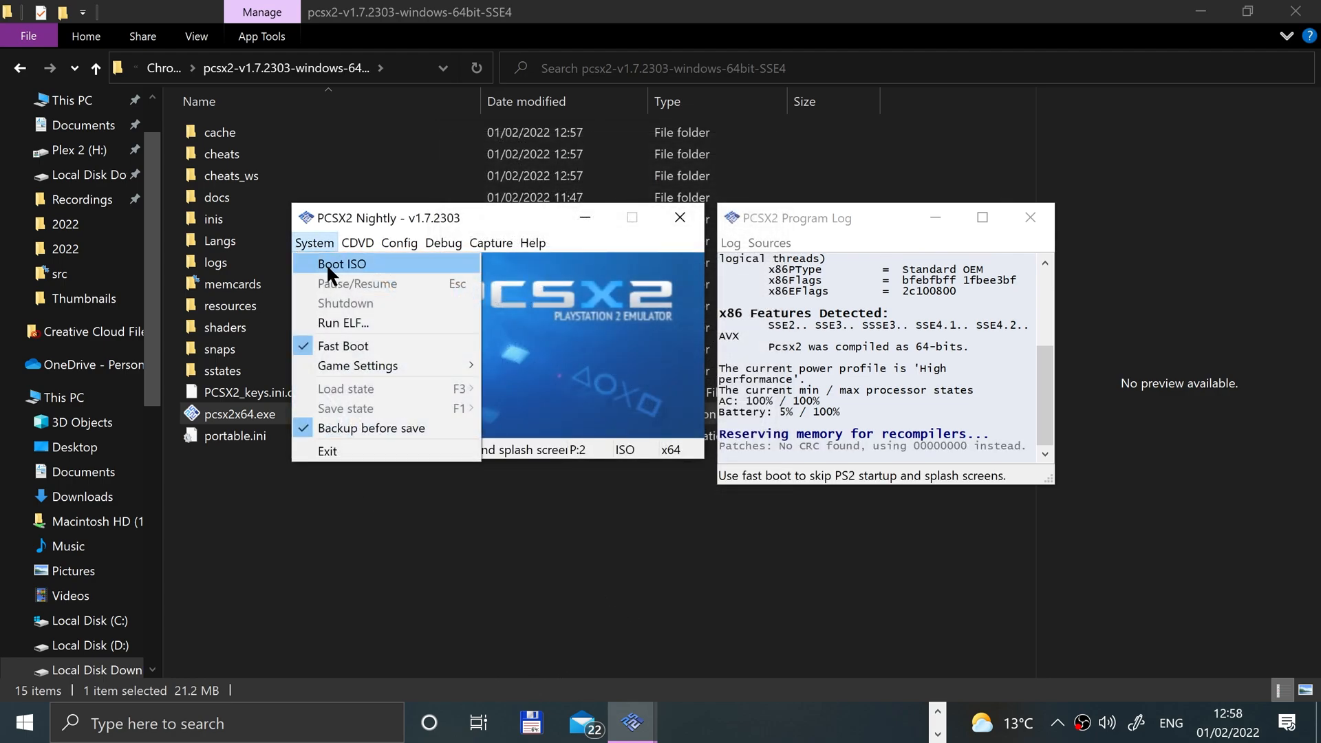
- Boot the Crash Nitro Kart ISO and dismiss the missing PS2 BIOS error
{"action": "left_click", "coordinate": [341, 263]}
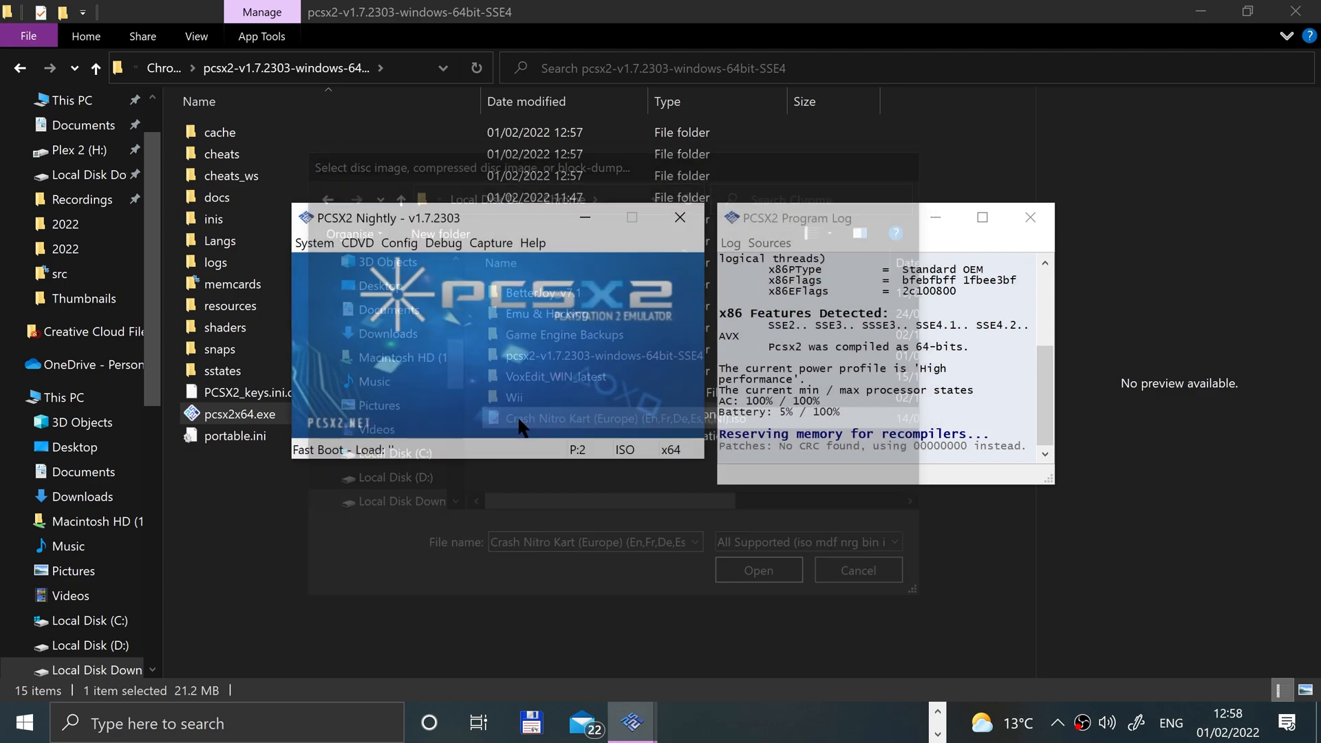
{"action": "left_click", "coordinate": [757, 569]}
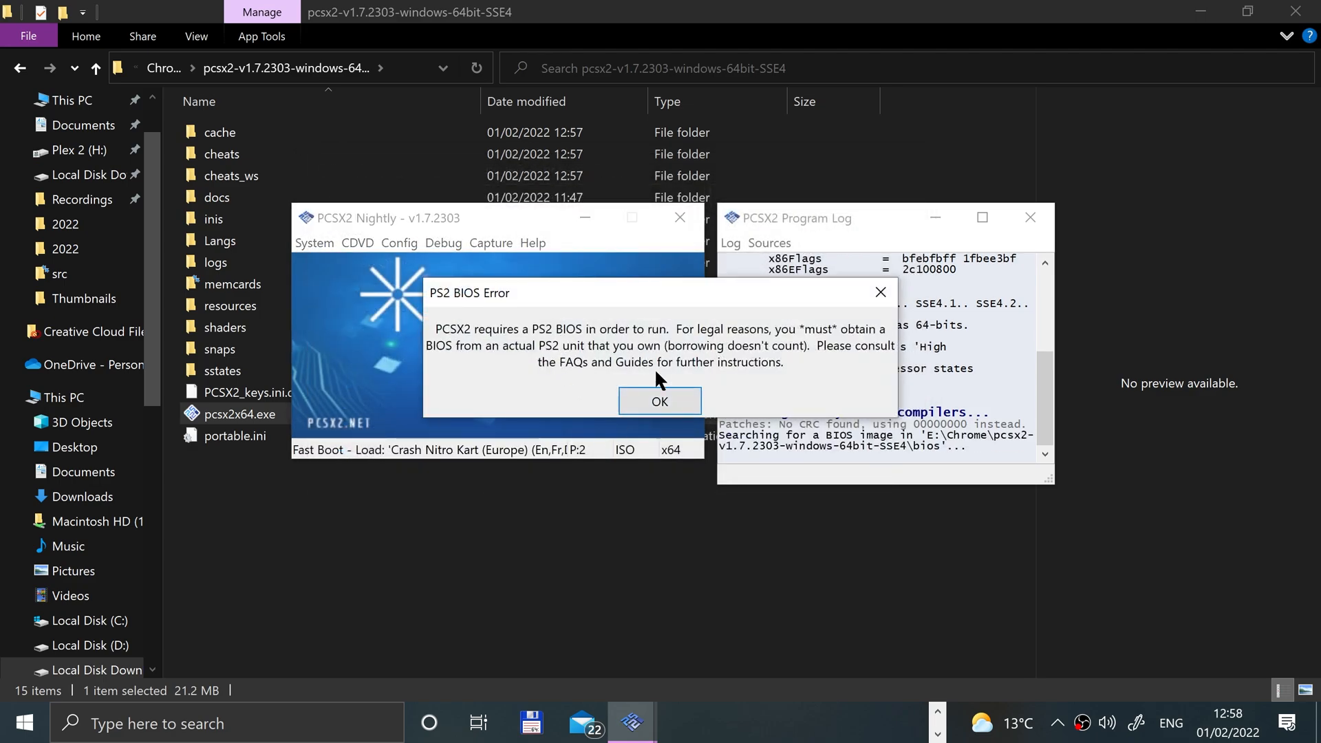
{"action": "left_click", "coordinate": [660, 401]}
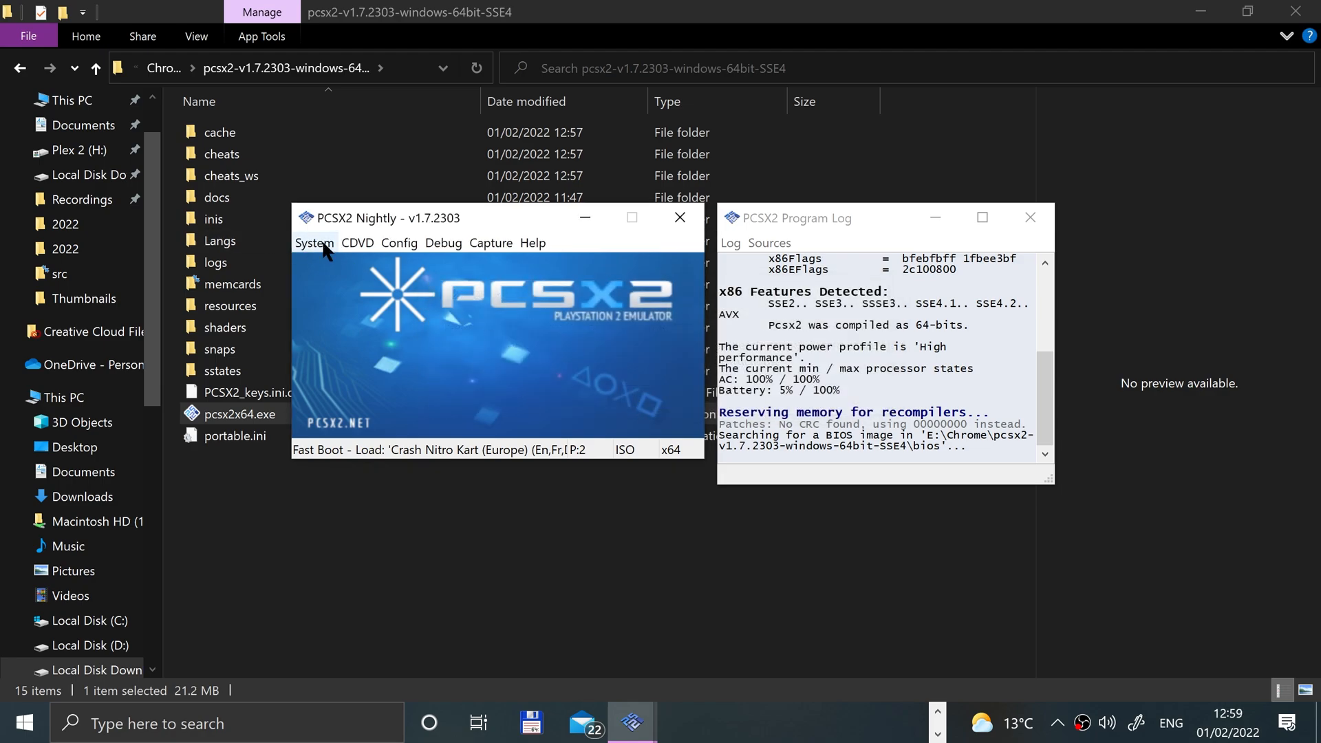
- Browse the System, Capture and Config menus in PCSX2
{"action": "left_click", "coordinate": [314, 243]}
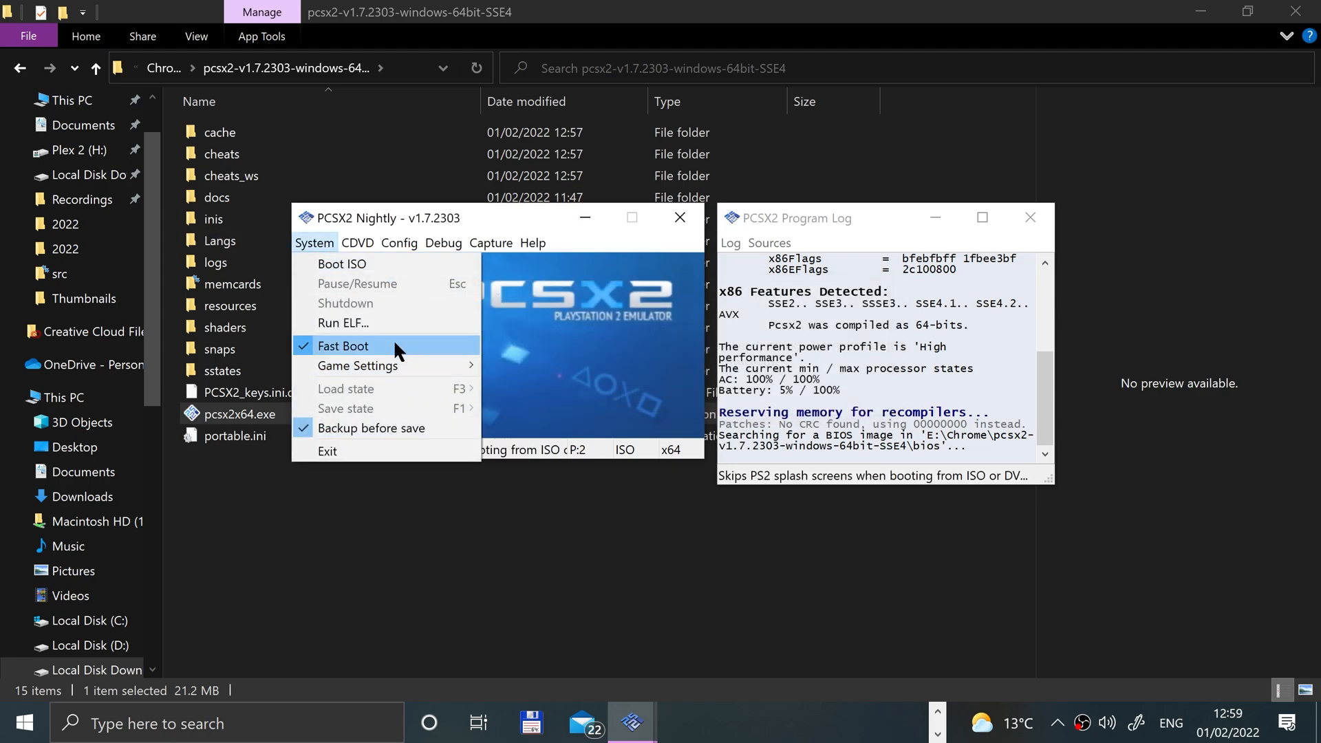
{"action": "left_click", "coordinate": [491, 242]}
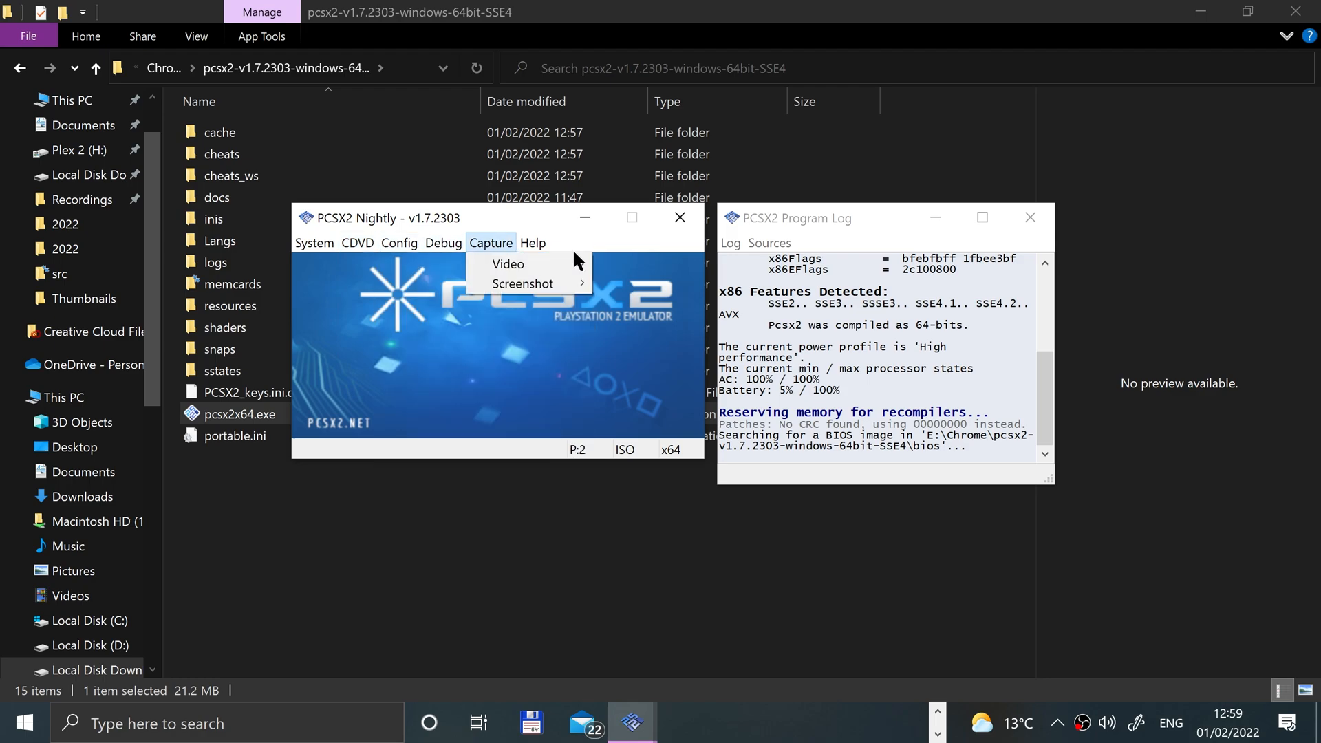
{"action": "left_click", "coordinate": [399, 243]}
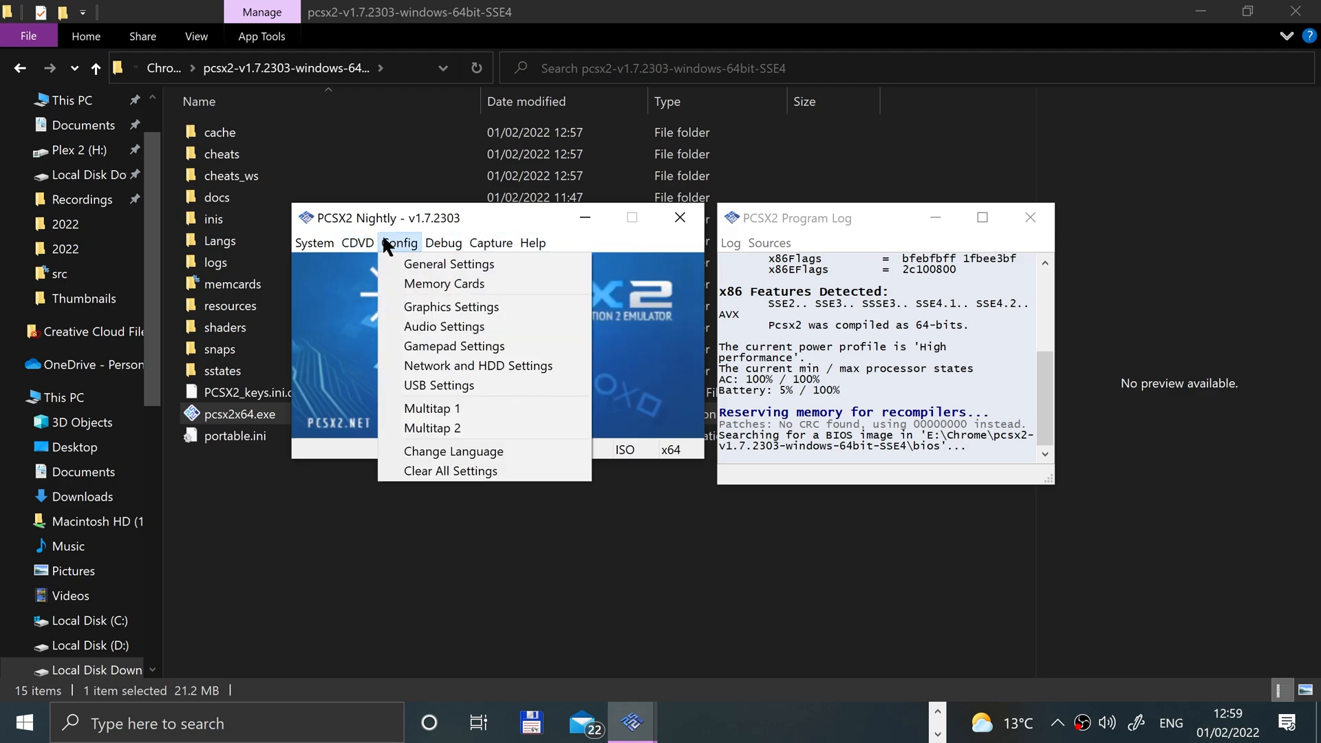
{"action": "left_click", "coordinate": [315, 242]}
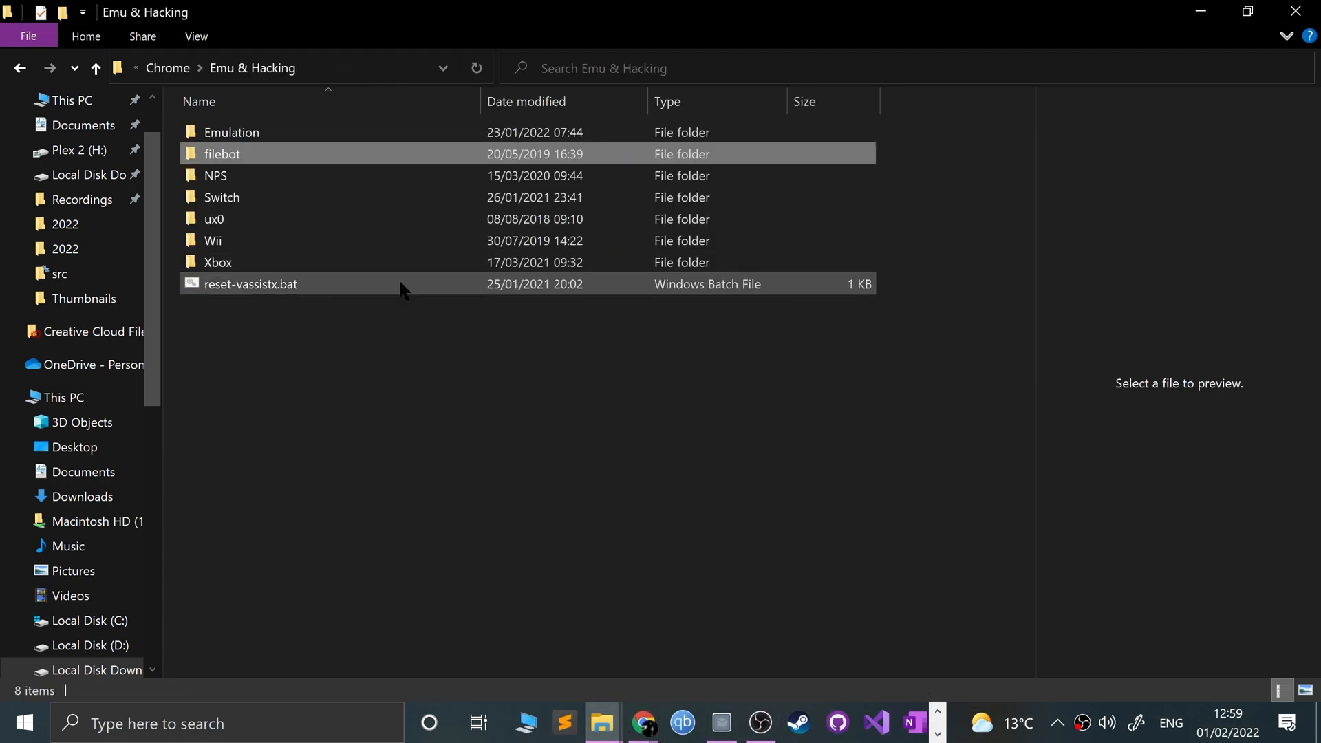
- Browse the Emu & Hacking folders and search for the installed 'pcsx2 1.6.0'
{"action": "double_click", "coordinate": [232, 131]}
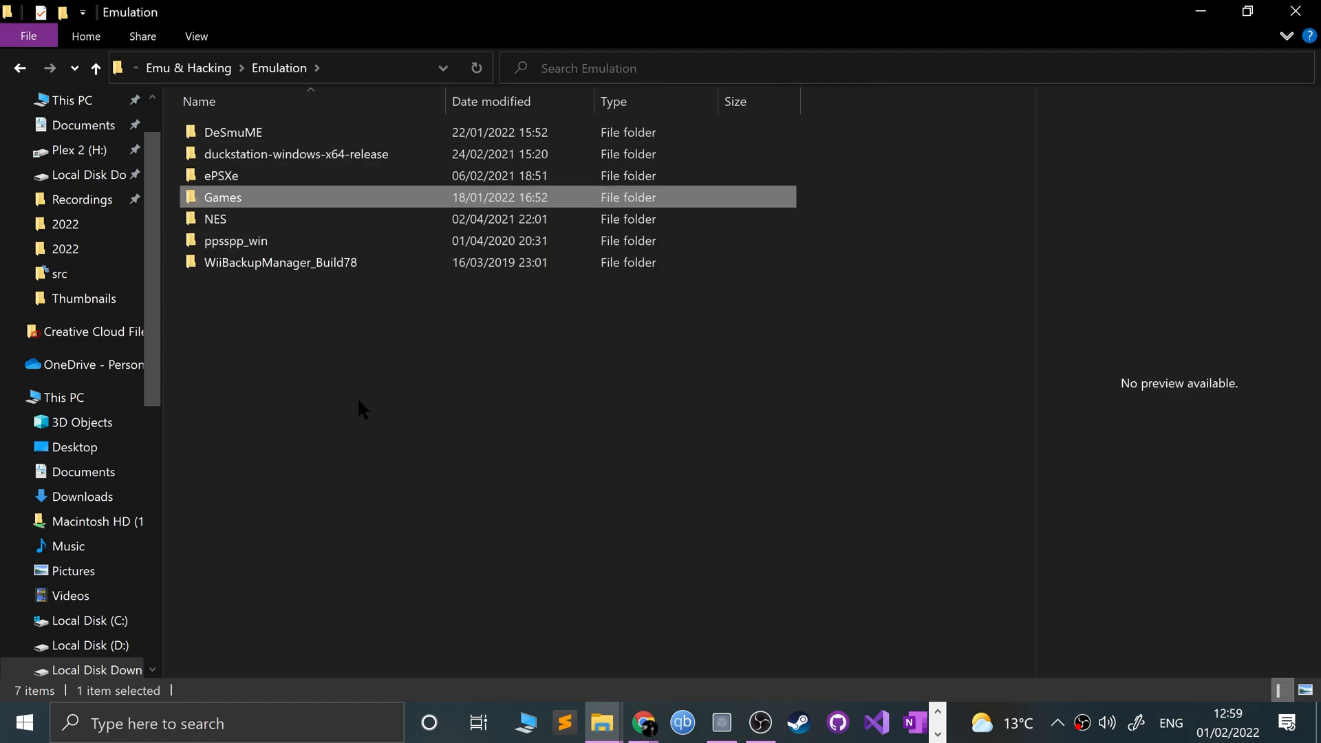
{"action": "left_click", "coordinate": [95, 68]}
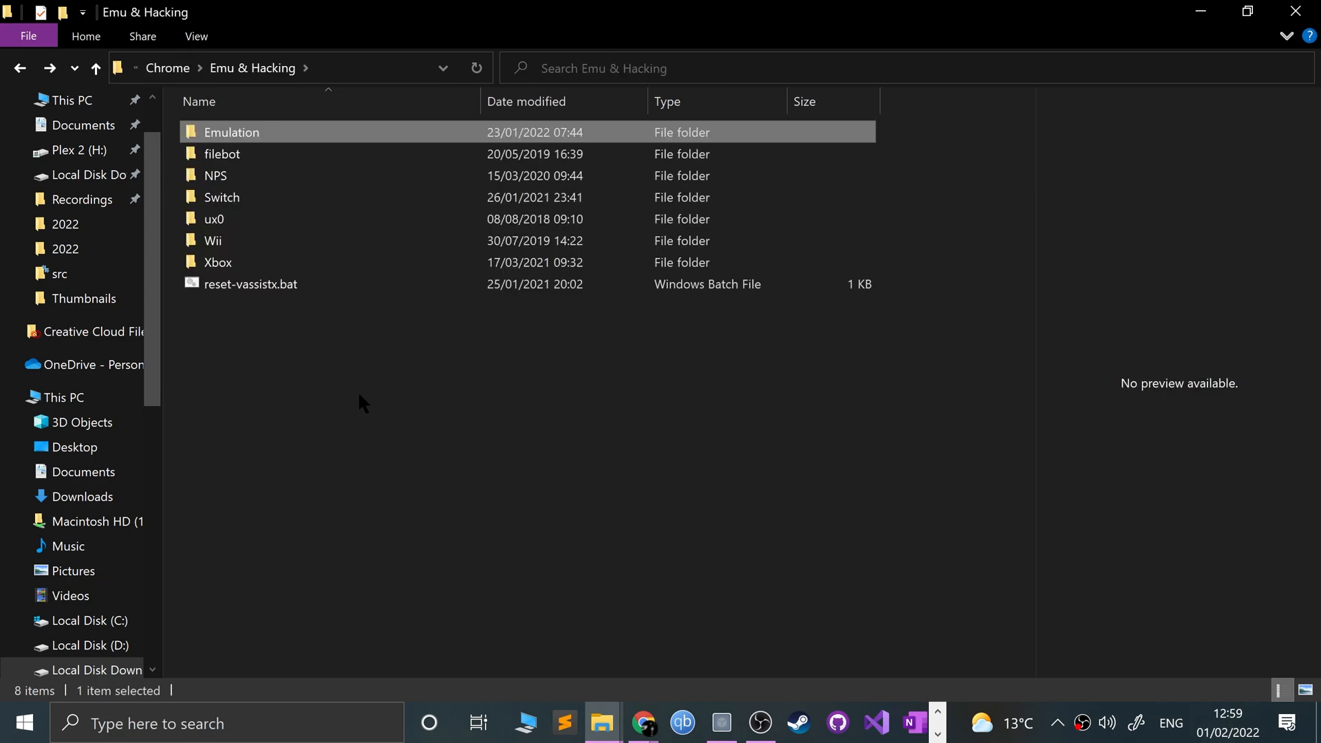
{"action": "type", "text": "pcsx2 1.6.0"}
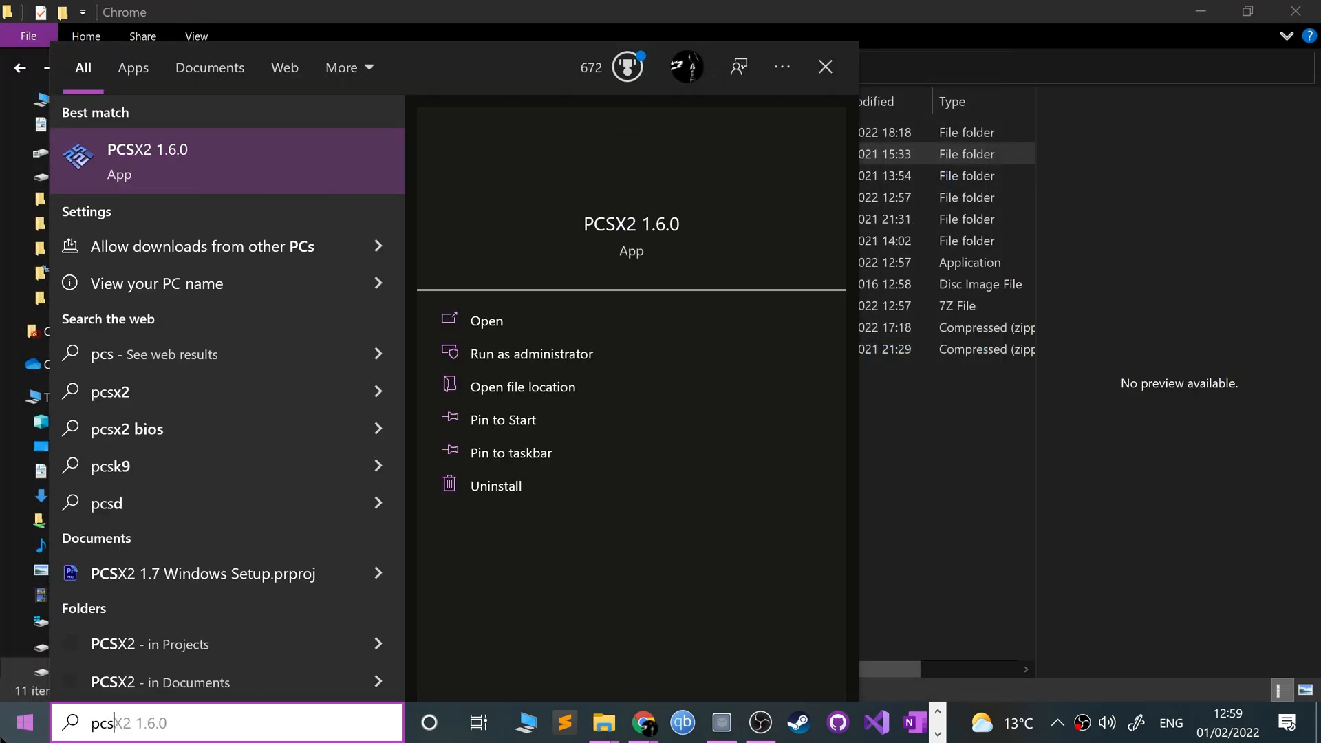
{"action": "right_click", "coordinate": [148, 157]}
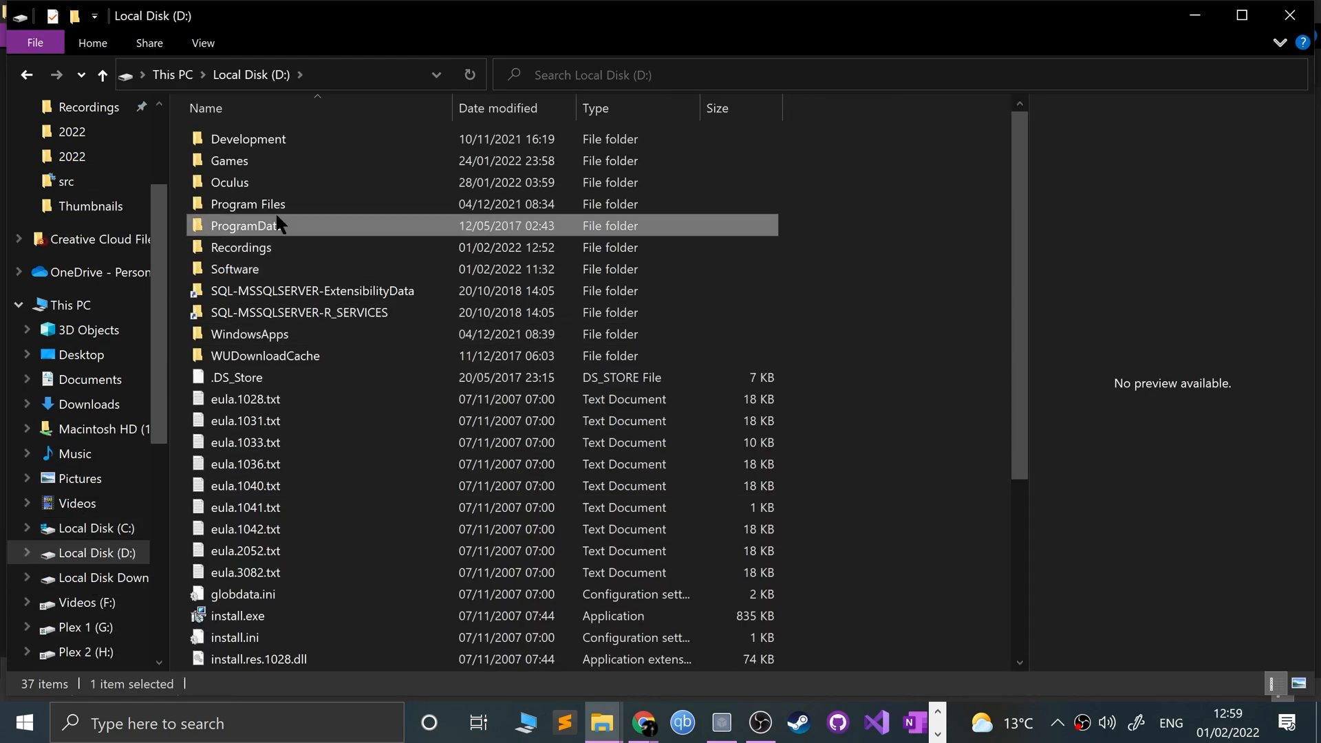
- Open the old PCSX2 install under D:\Games and look inside its Plugins folder
{"action": "double_click", "coordinate": [229, 161]}
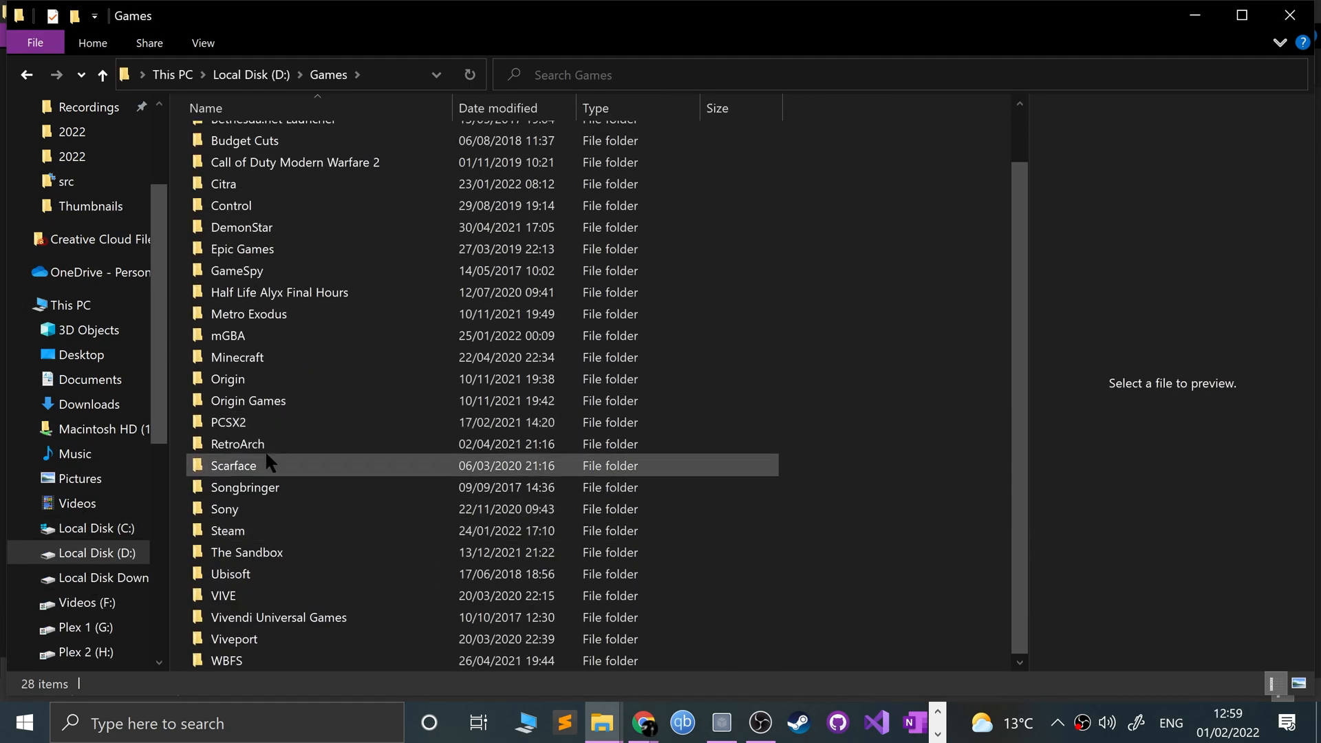
{"action": "double_click", "coordinate": [226, 421]}
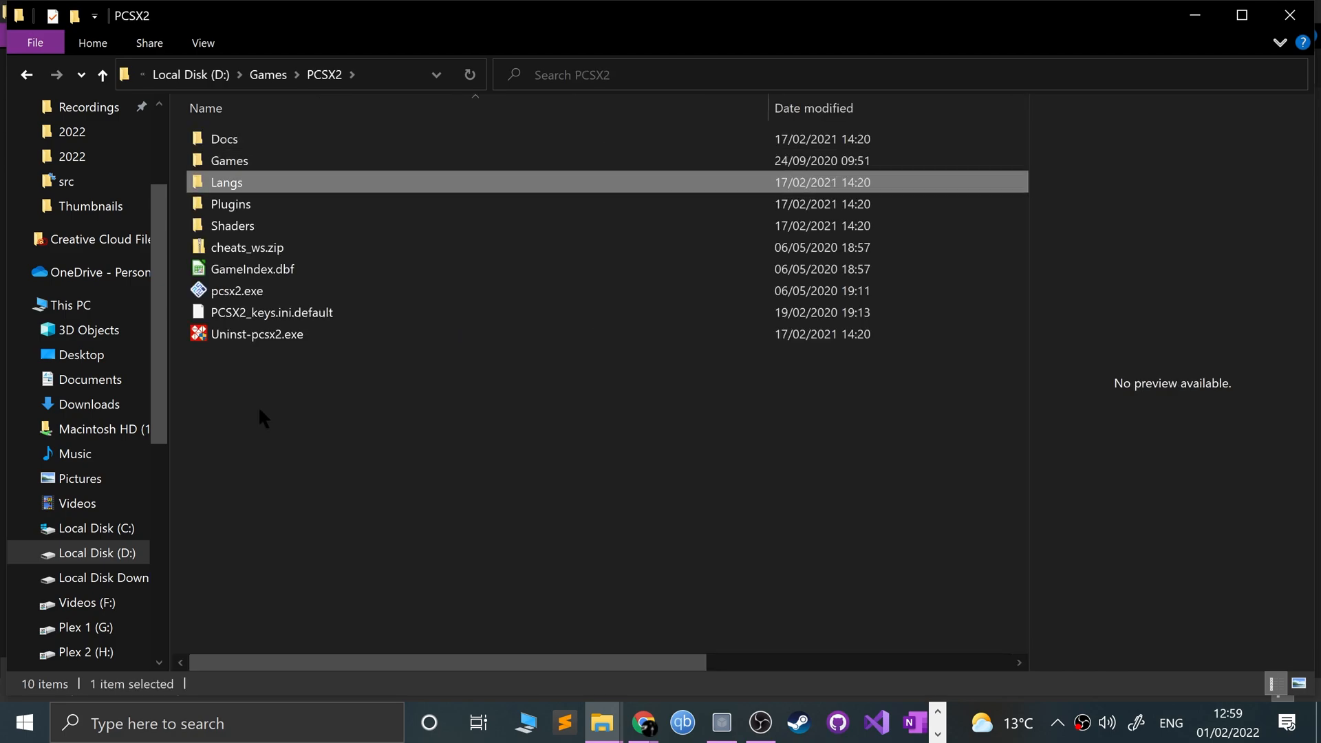
{"action": "left_click", "coordinate": [229, 160]}
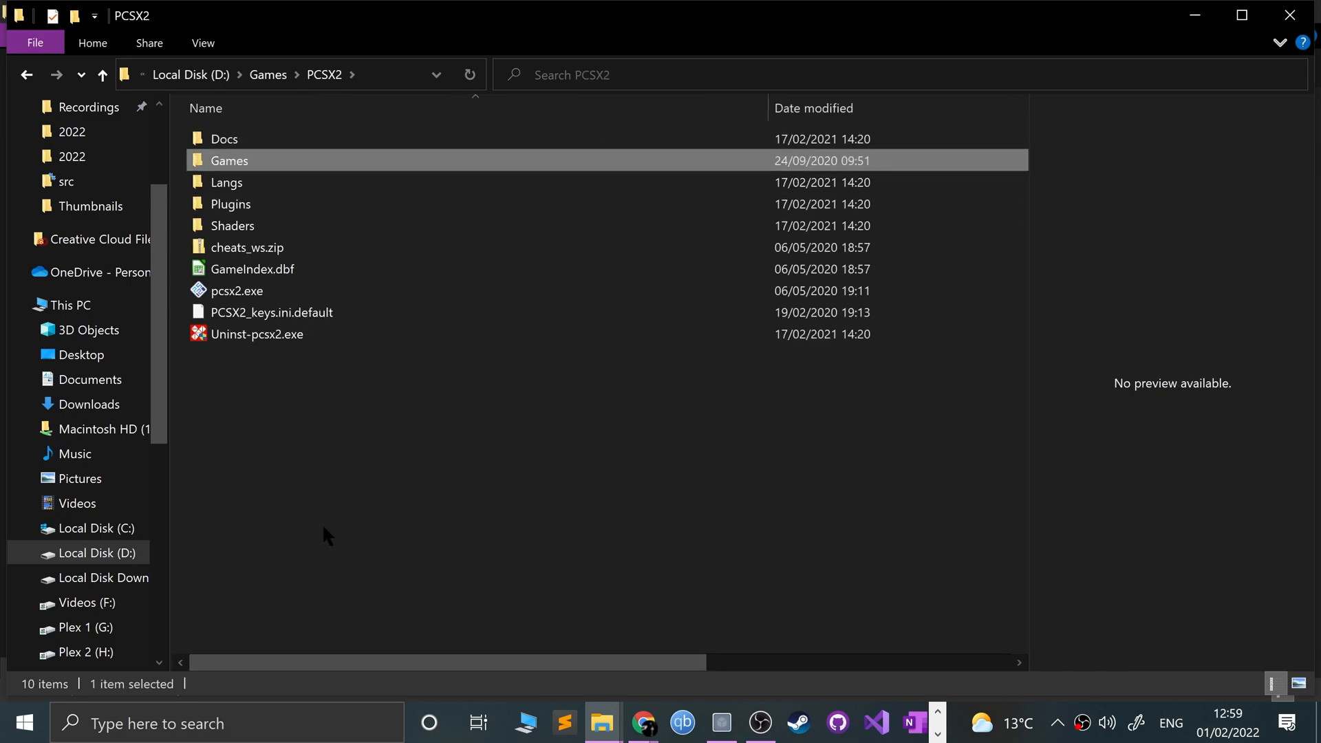
{"action": "left_click", "coordinate": [230, 203]}
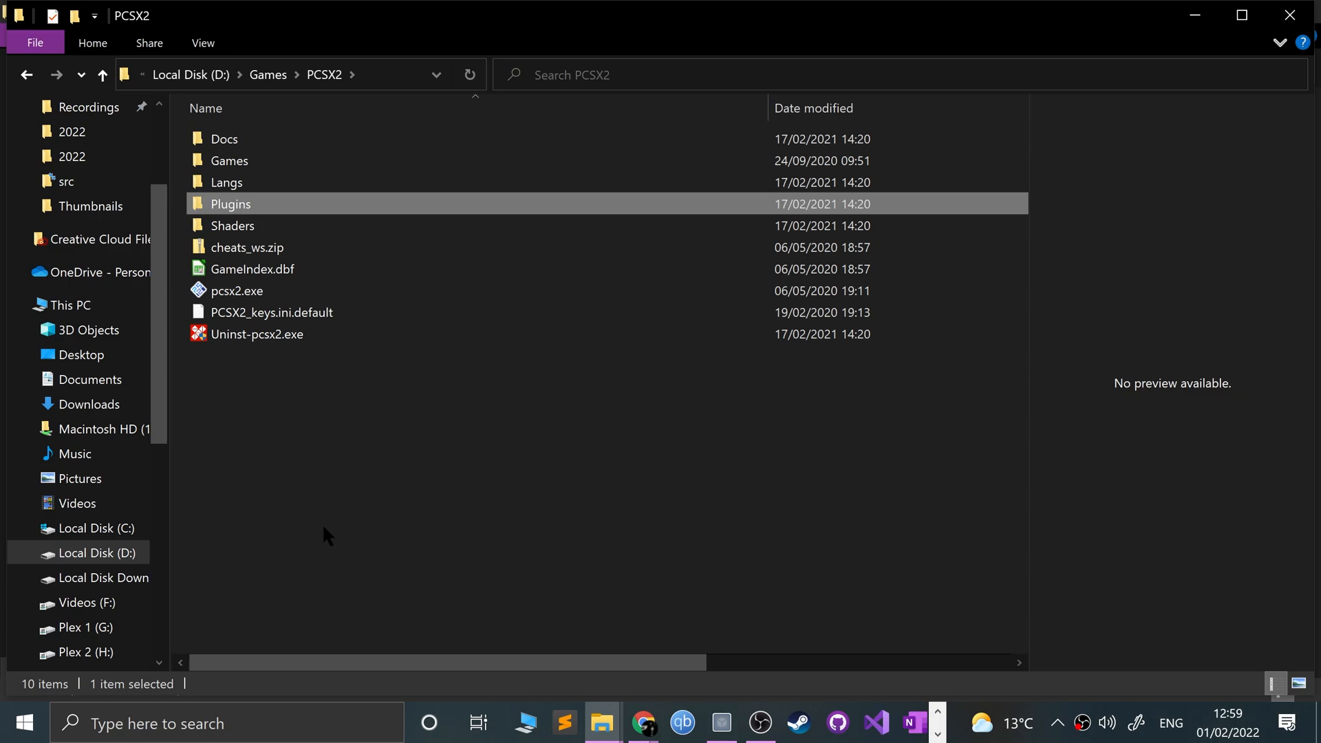
{"action": "double_click", "coordinate": [230, 204]}
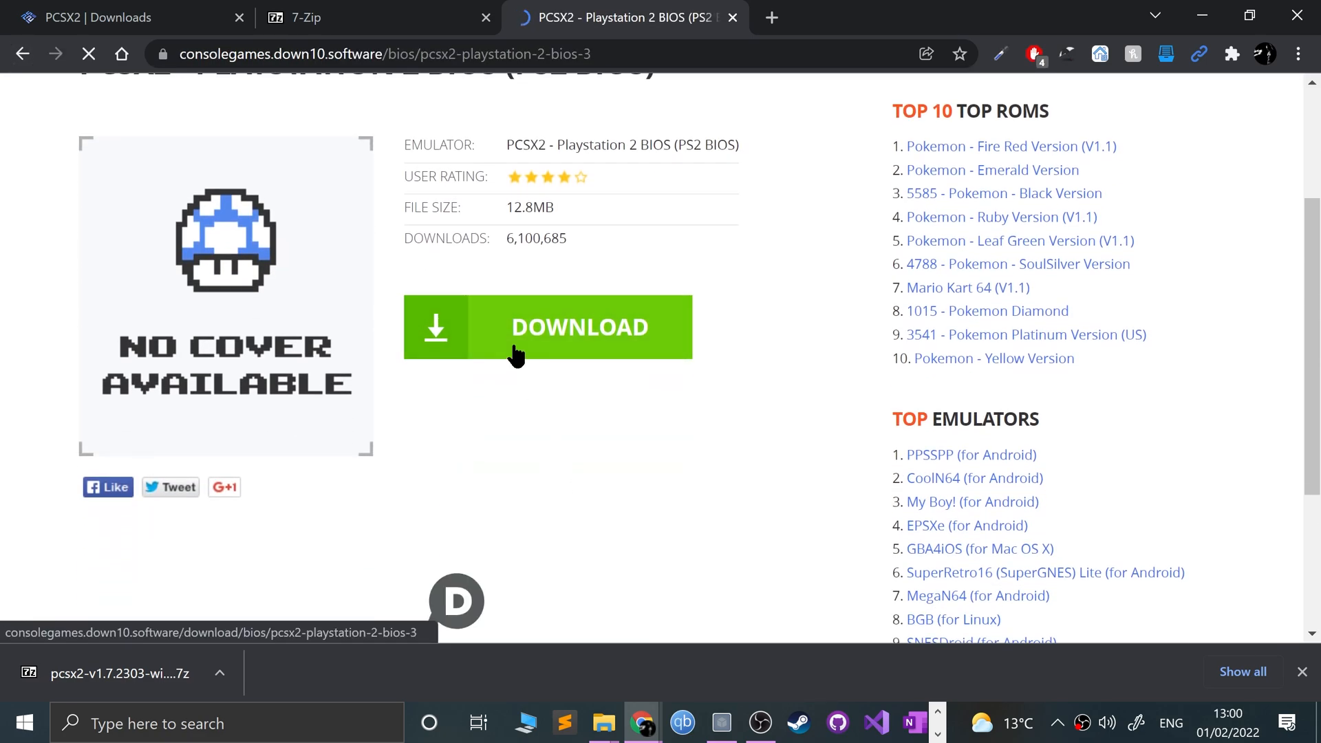
- Download ps2_bios.zip from the consolegames PS2 BIOS page
{"action": "left_click", "coordinate": [547, 327]}
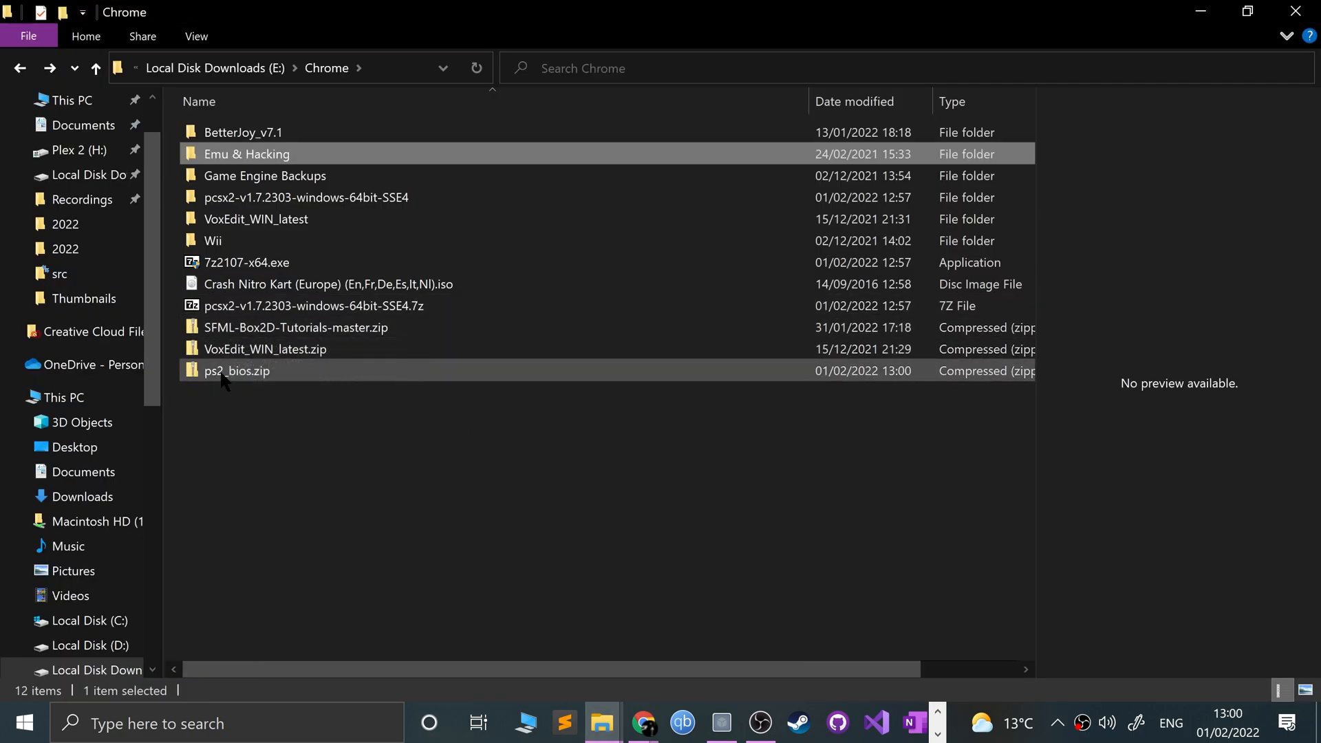
- Extract ps2_bios.zip and move its BIOS files into the pcsx2-v1.7.2303 bios folder
{"action": "left_click", "coordinate": [236, 371]}
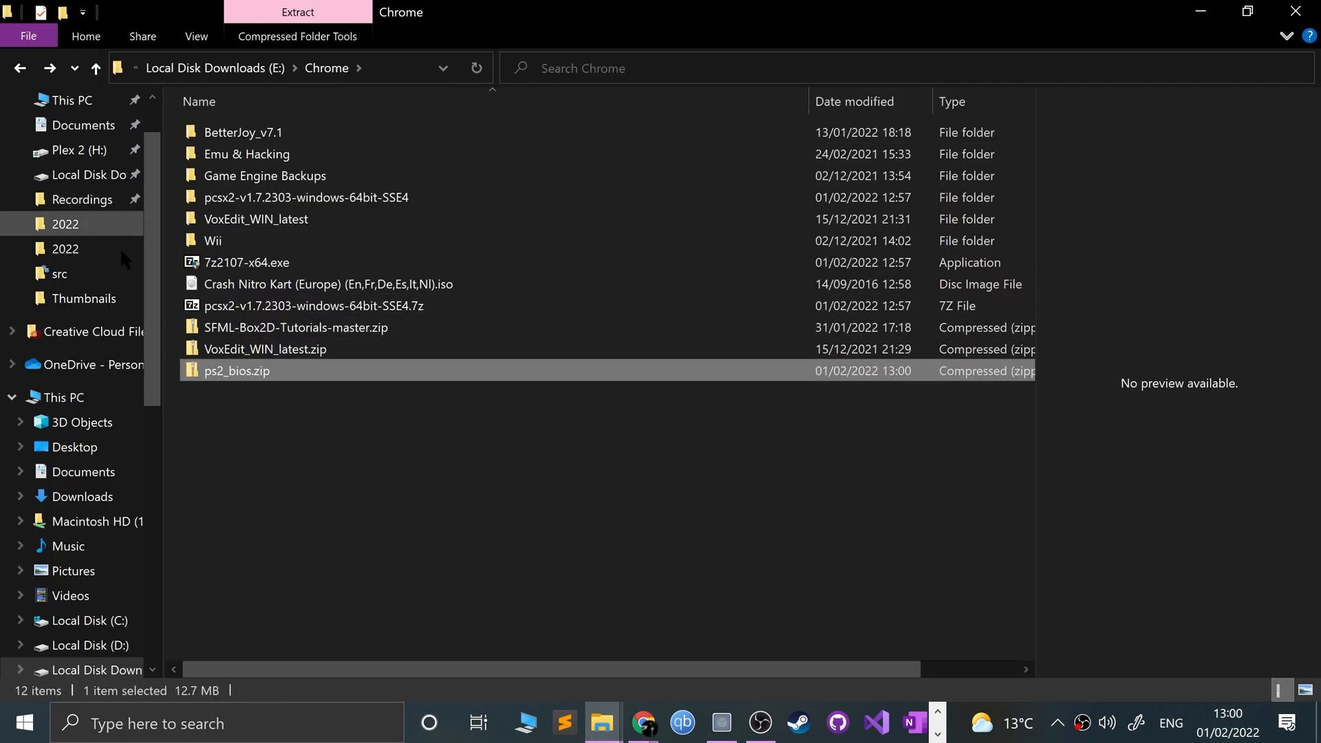
{"action": "right_click", "coordinate": [236, 371]}
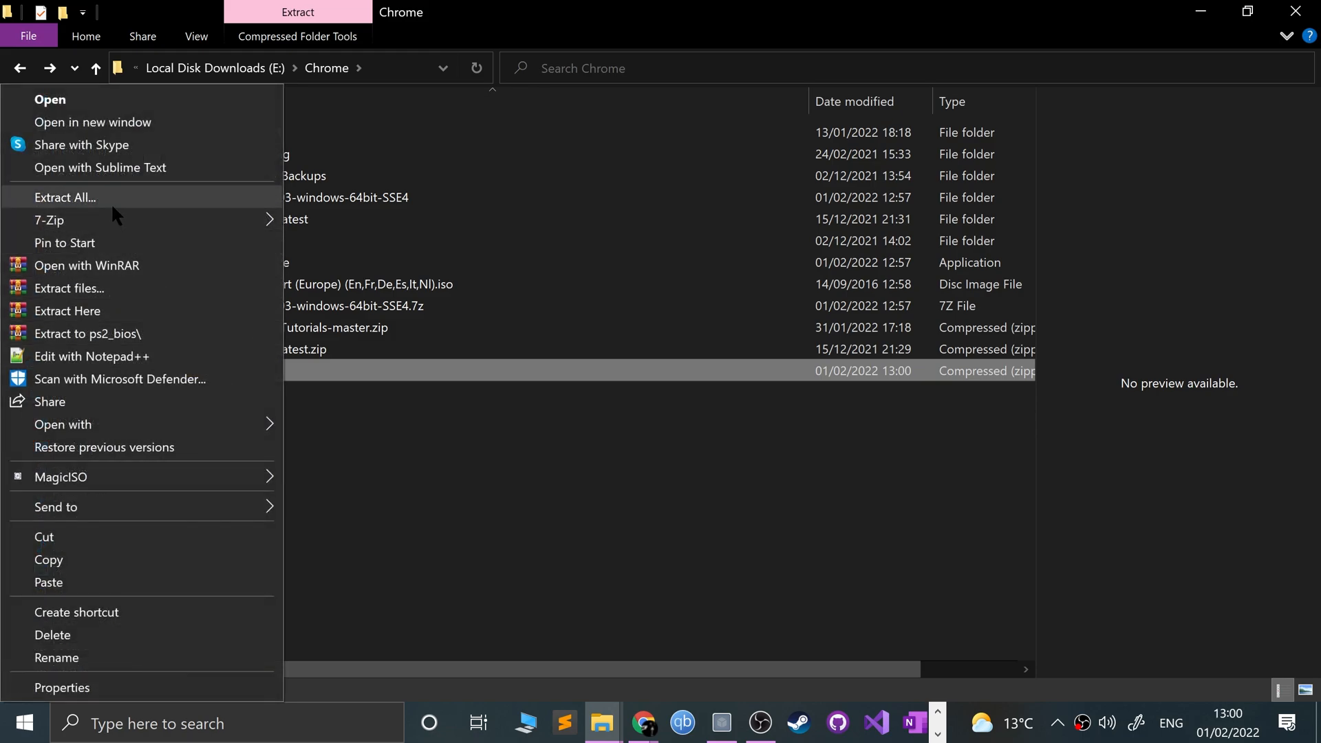
{"action": "left_click", "coordinate": [64, 197]}
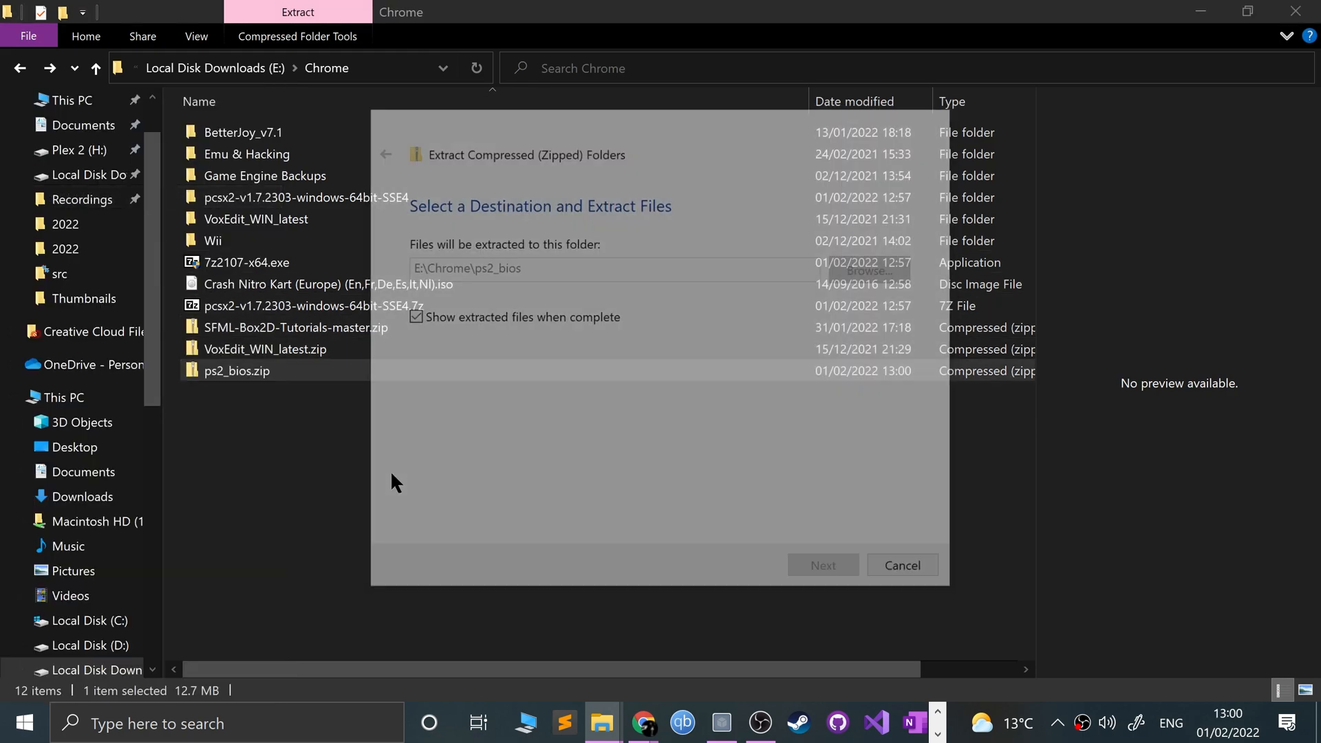
{"action": "left_click", "coordinate": [820, 566]}
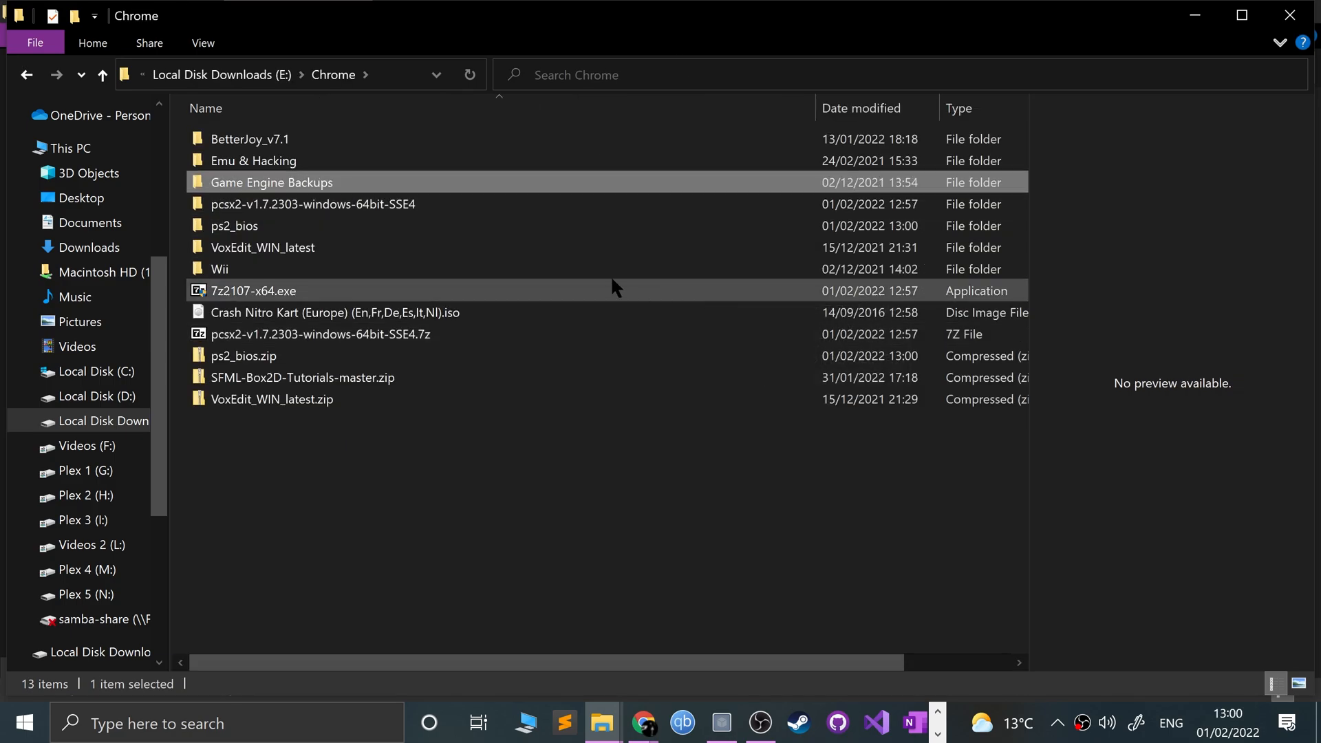
{"action": "double_click", "coordinate": [312, 204]}
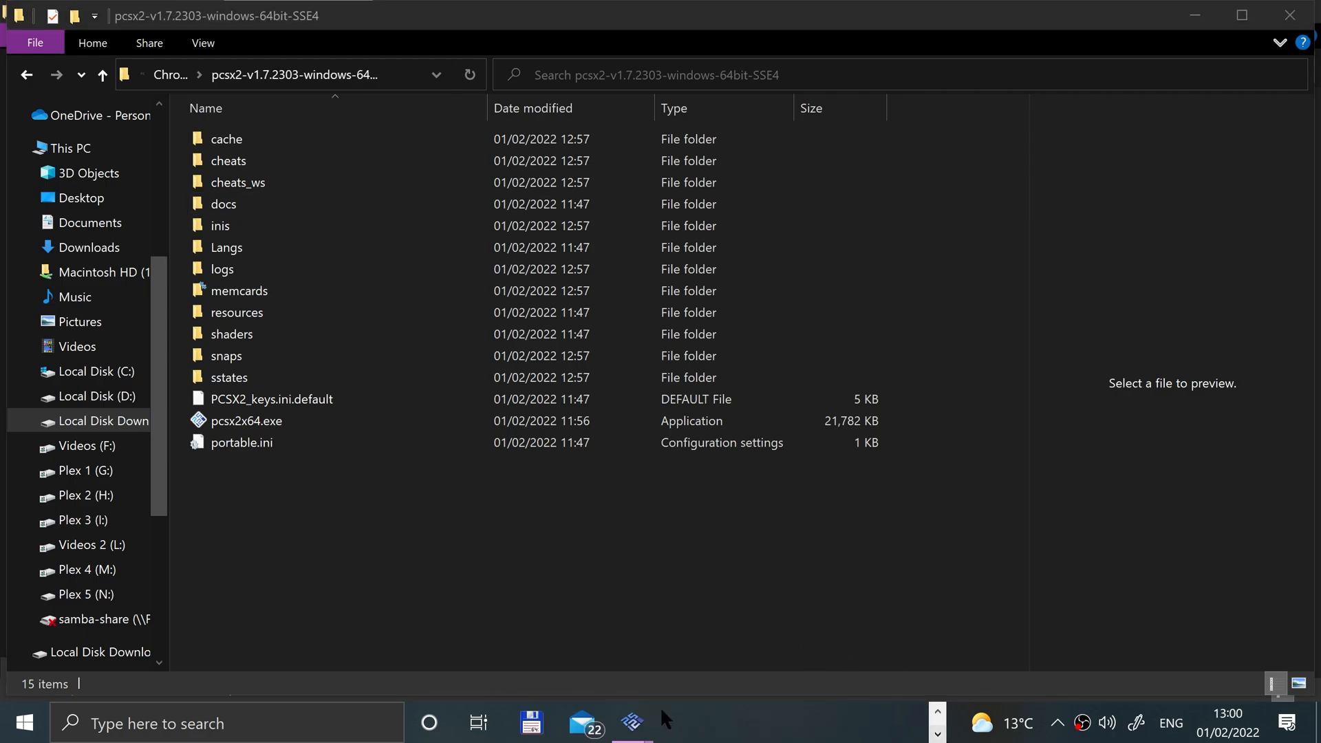
{"action": "double_click", "coordinate": [247, 420]}
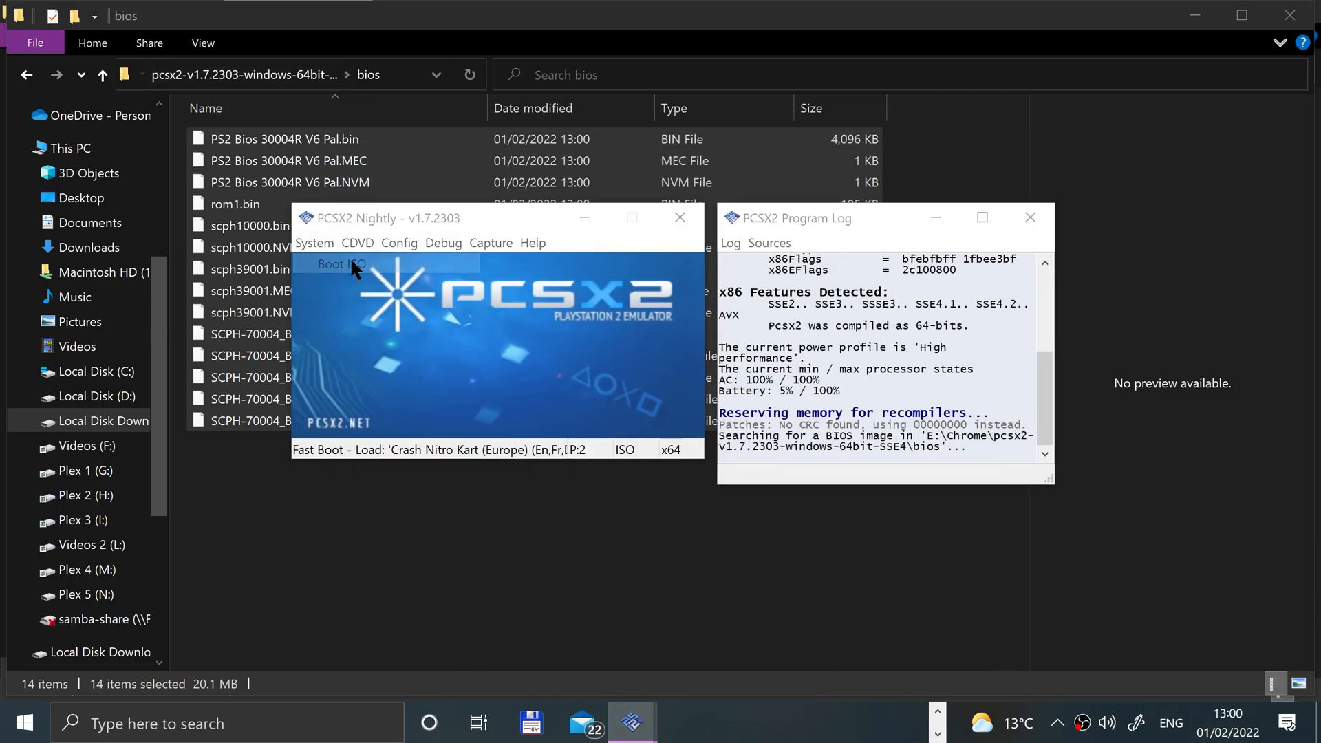
- Boot the Crash Nitro Kart disc image to its language selection screen
{"action": "left_click", "coordinate": [336, 265]}
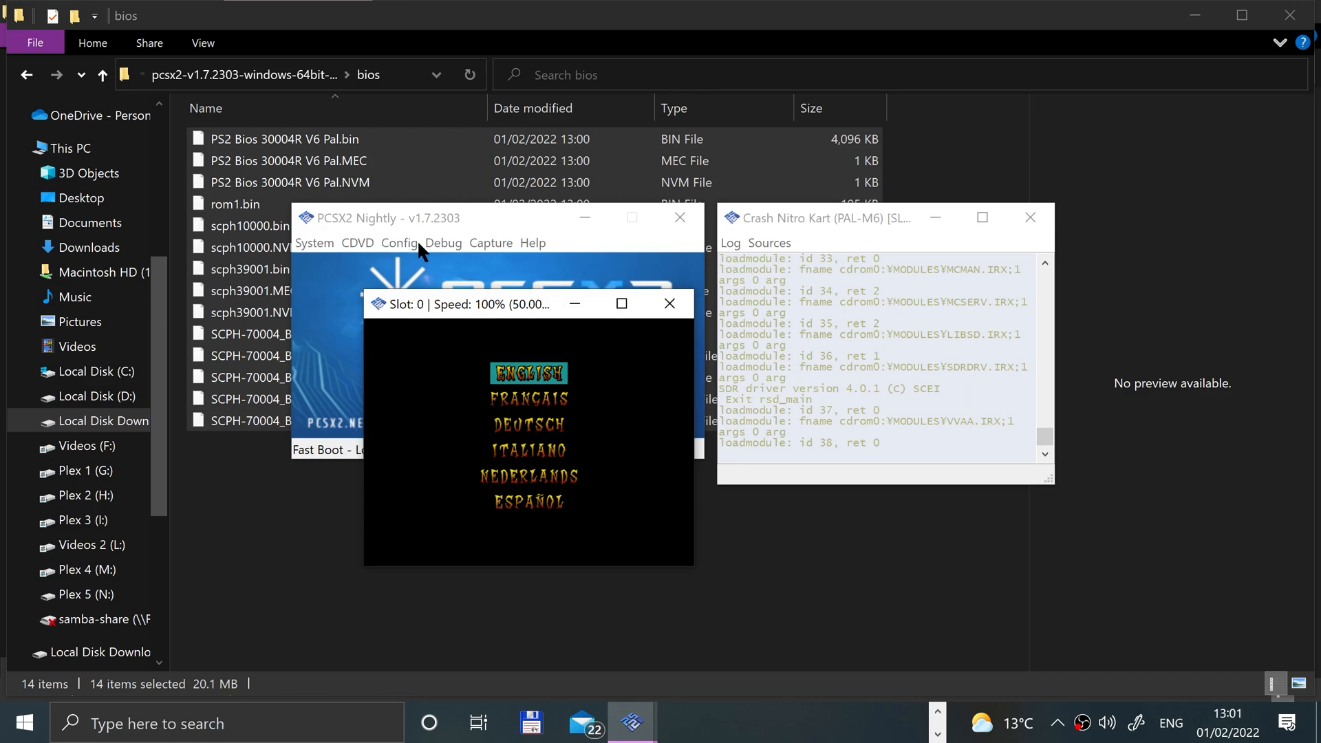
{"action": "left_click", "coordinate": [399, 243]}
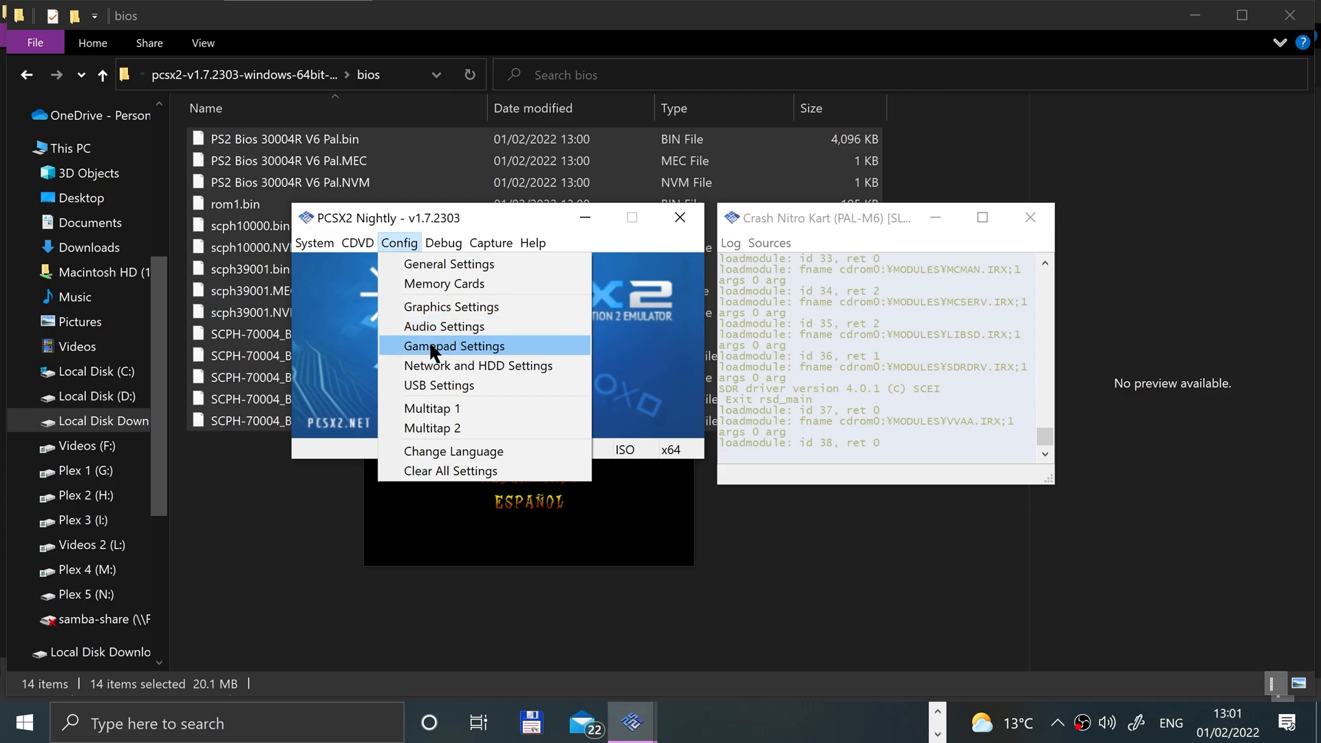
- Map Pad 1's D-pad directions, Cross (X key) and Circle to keyboard keys, then save
{"action": "left_click", "coordinate": [454, 345]}
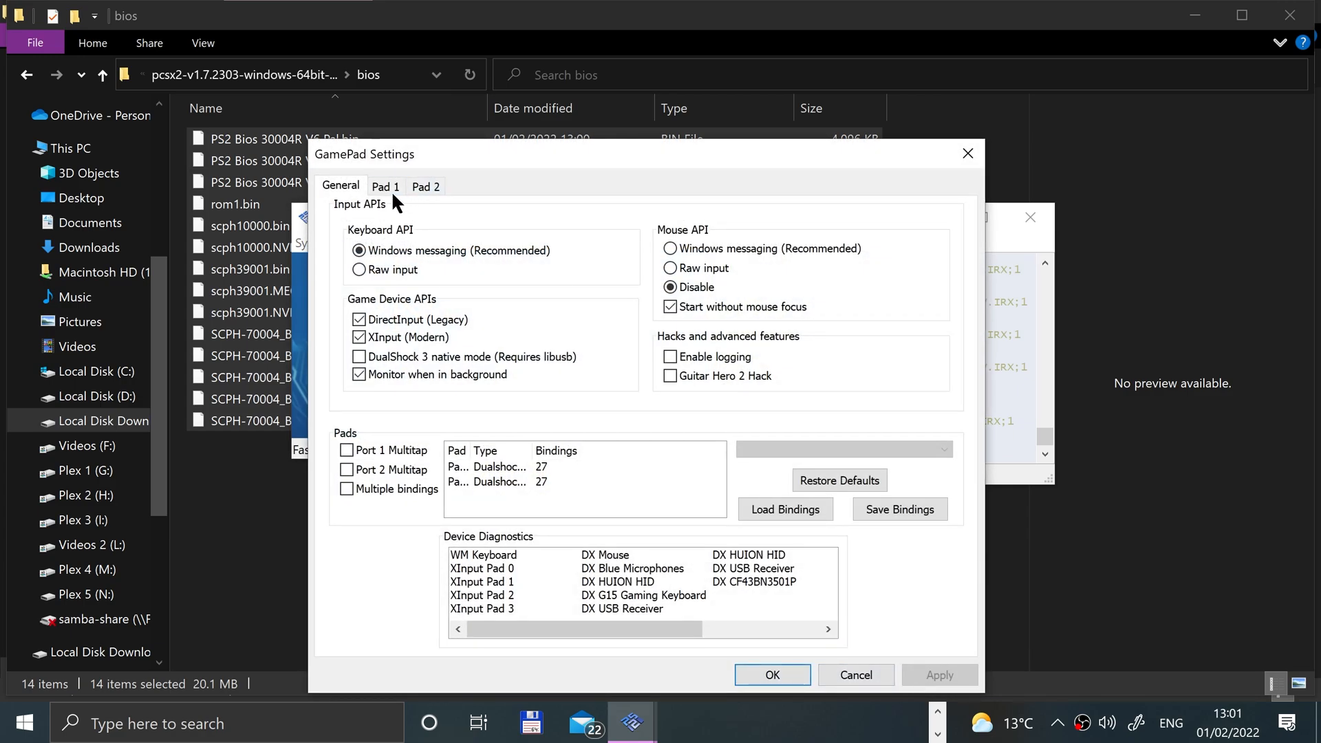
{"action": "left_click", "coordinate": [385, 186]}
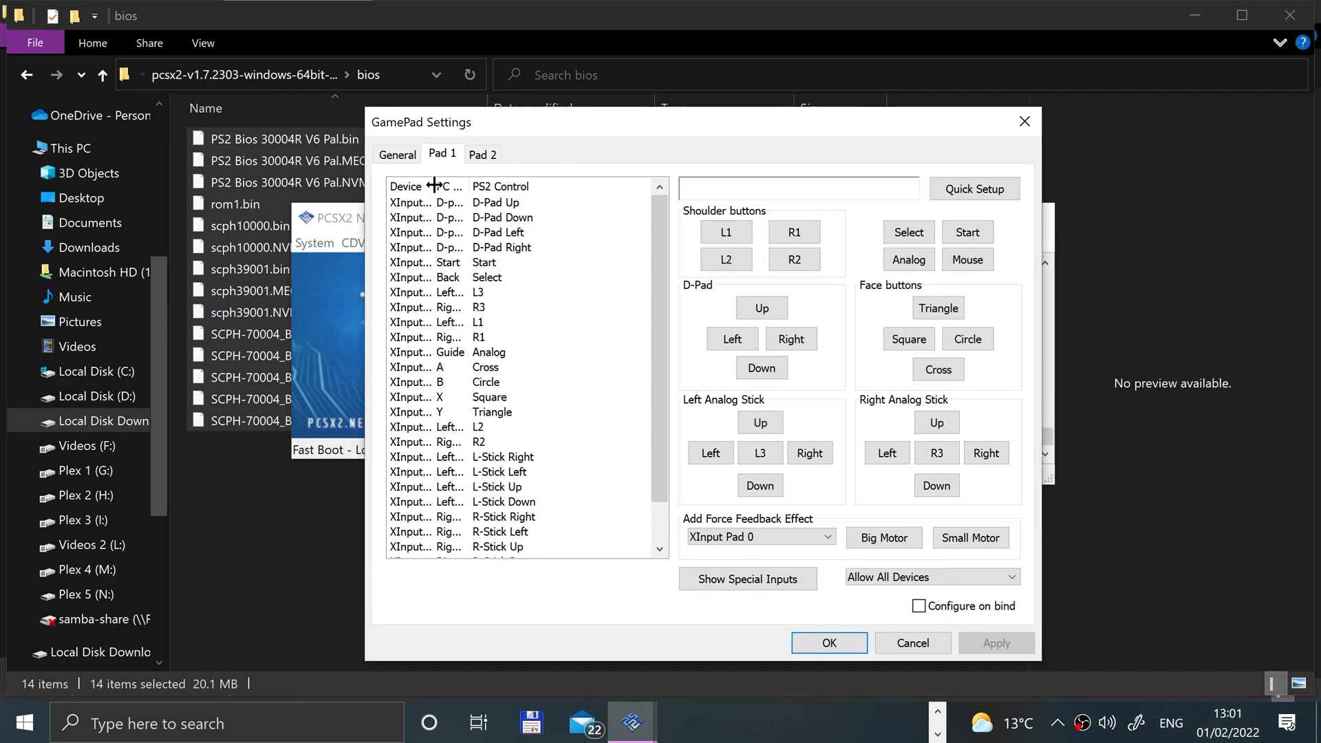
{"action": "mouse_move", "coordinate": [476, 209]}
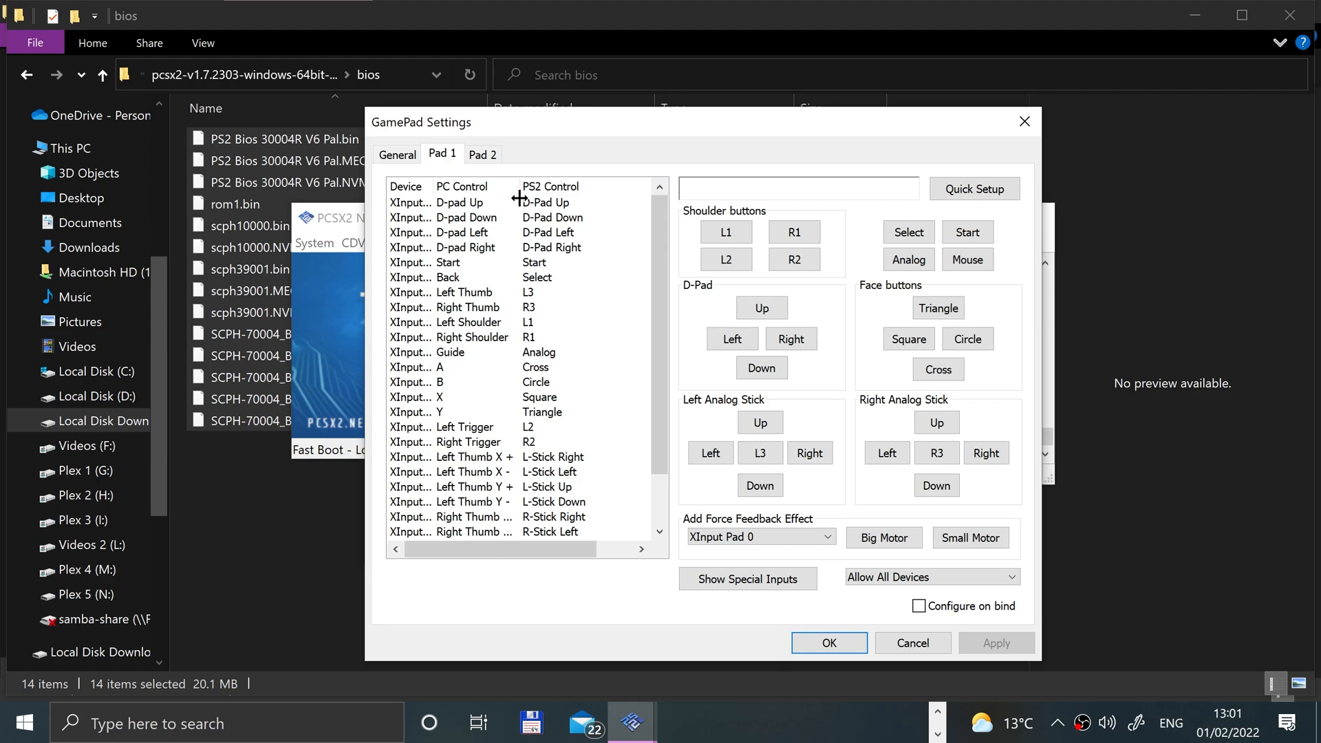
{"action": "left_click", "coordinate": [460, 202]}
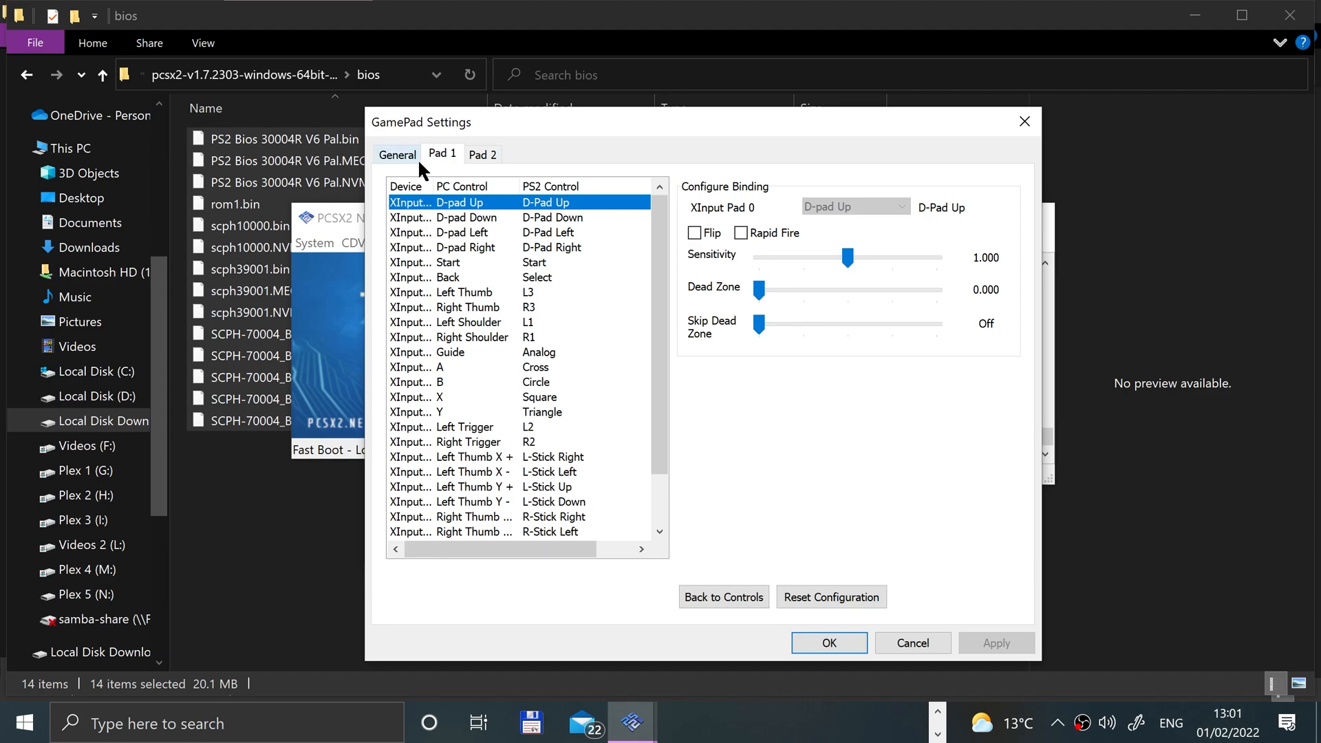
{"action": "left_click", "coordinate": [459, 247]}
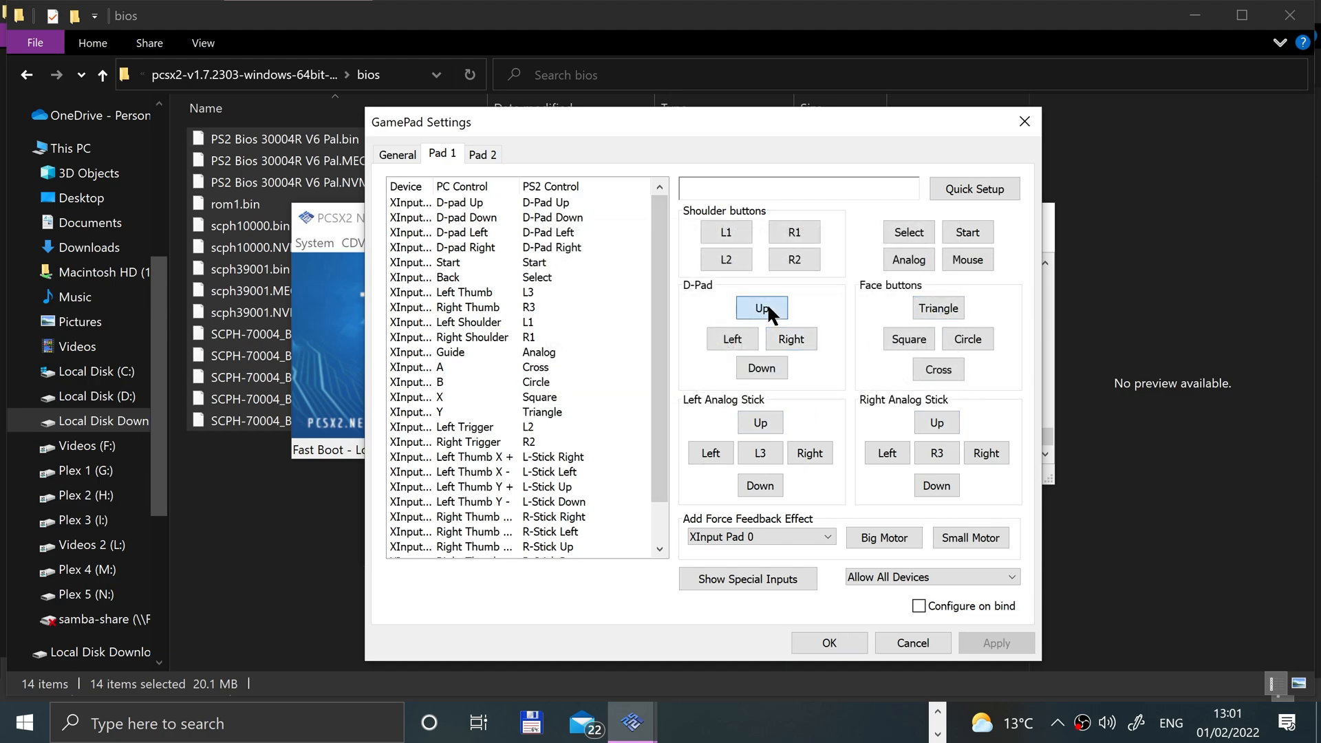
{"action": "left_click", "coordinate": [789, 339]}
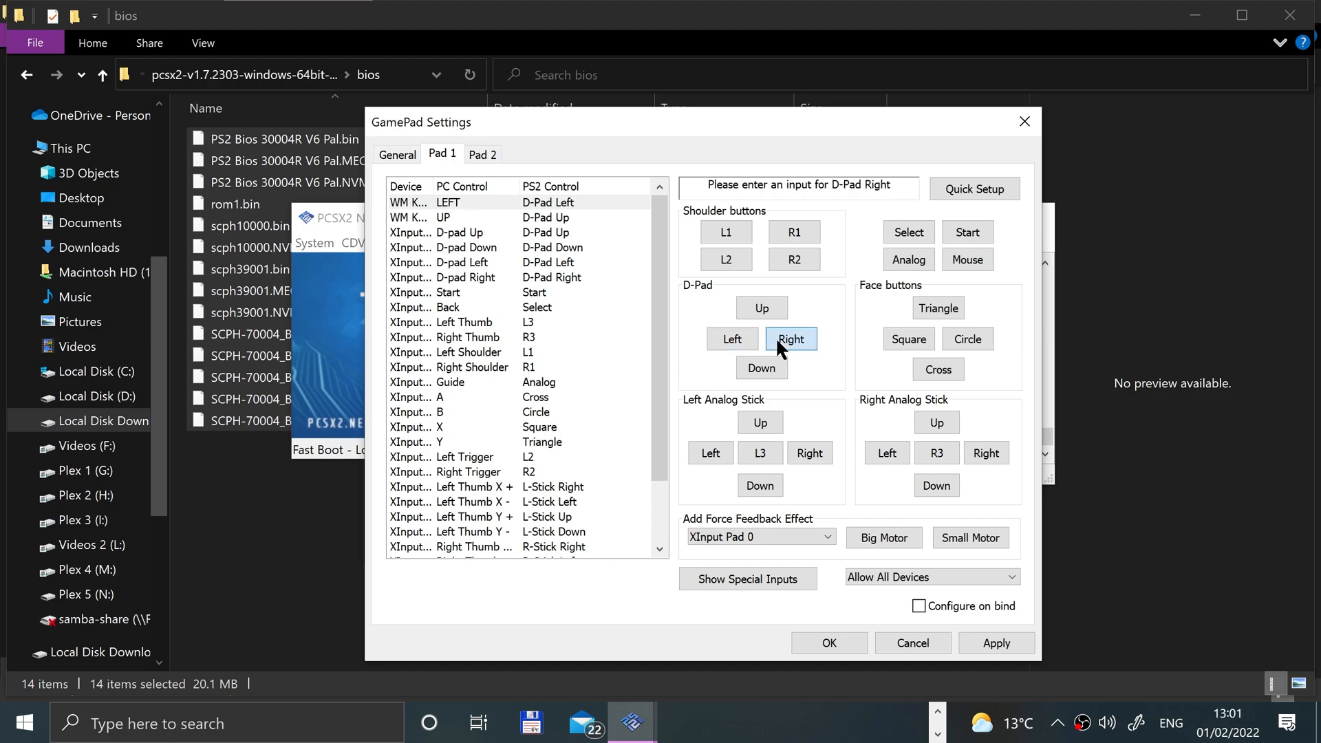
{"action": "left_click", "coordinate": [759, 368]}
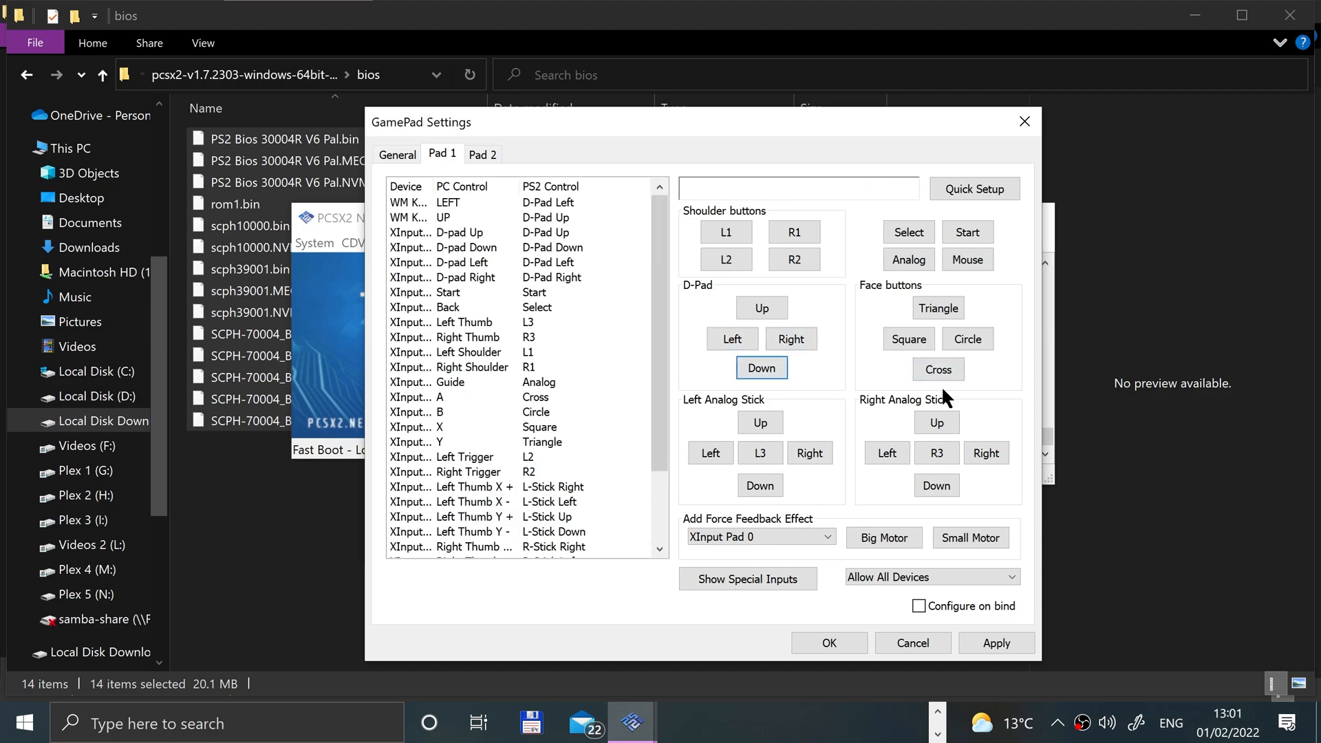
{"action": "left_click", "coordinate": [937, 368]}
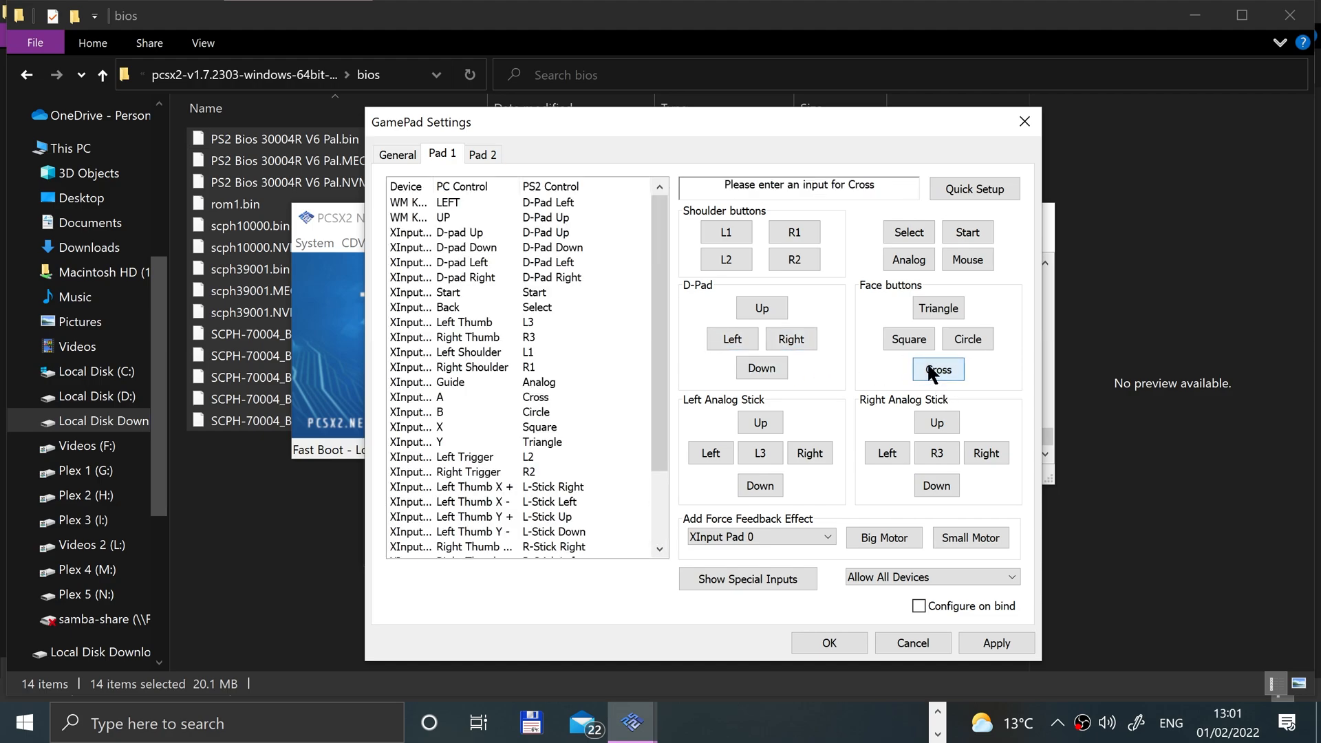
{"action": "key", "text": "x"}
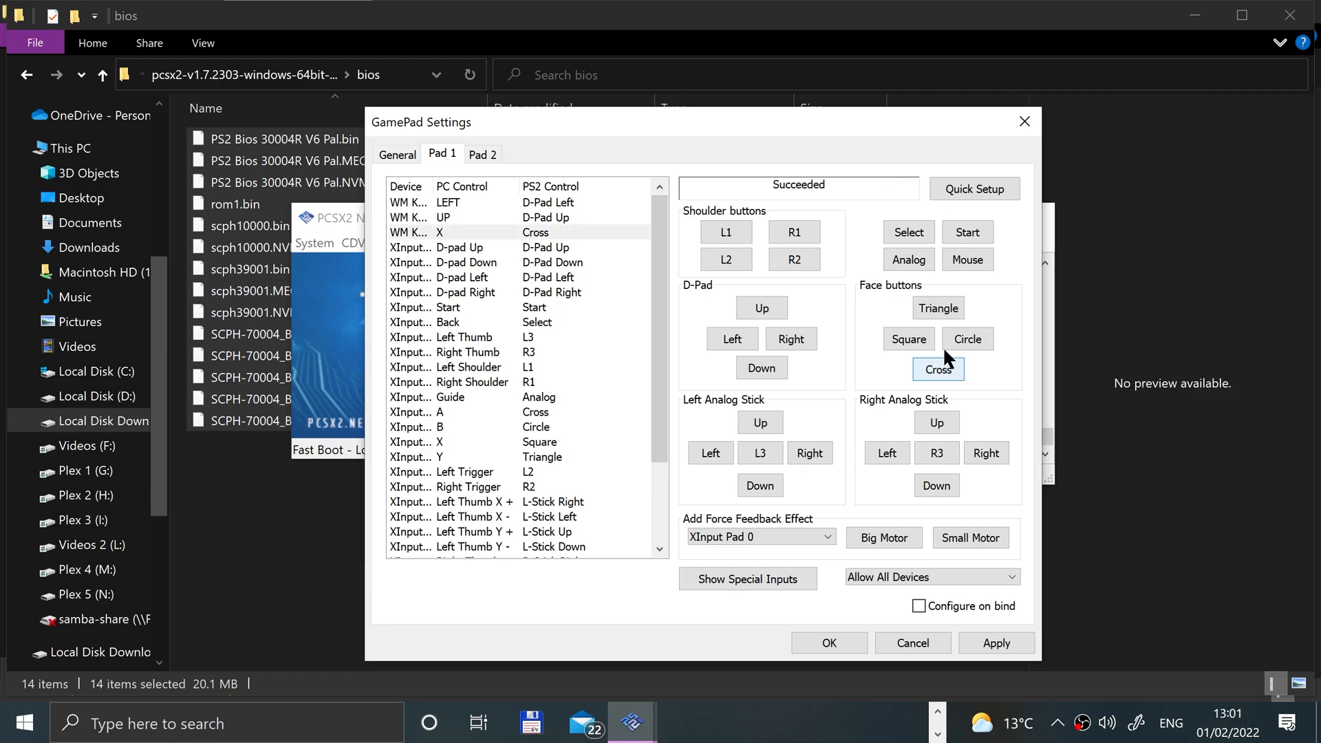
{"action": "left_click", "coordinate": [967, 337]}
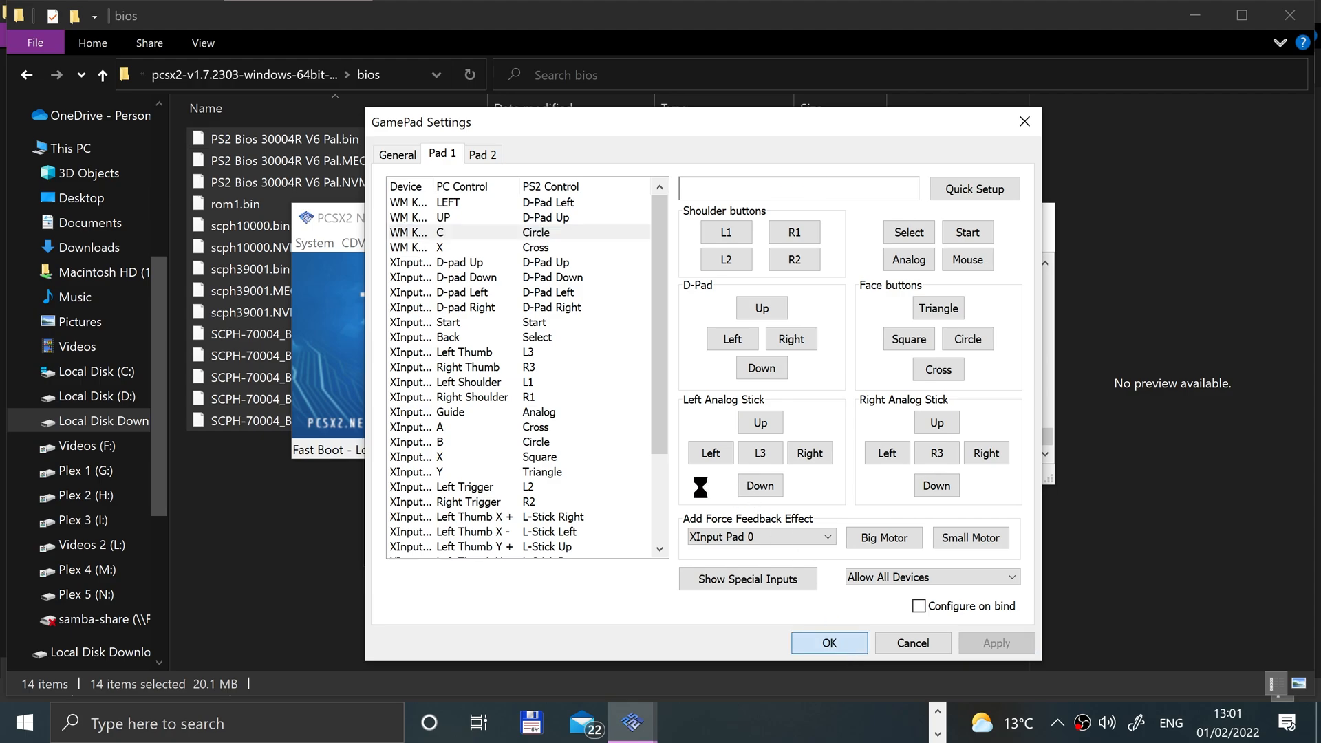
{"action": "left_click", "coordinate": [826, 642]}
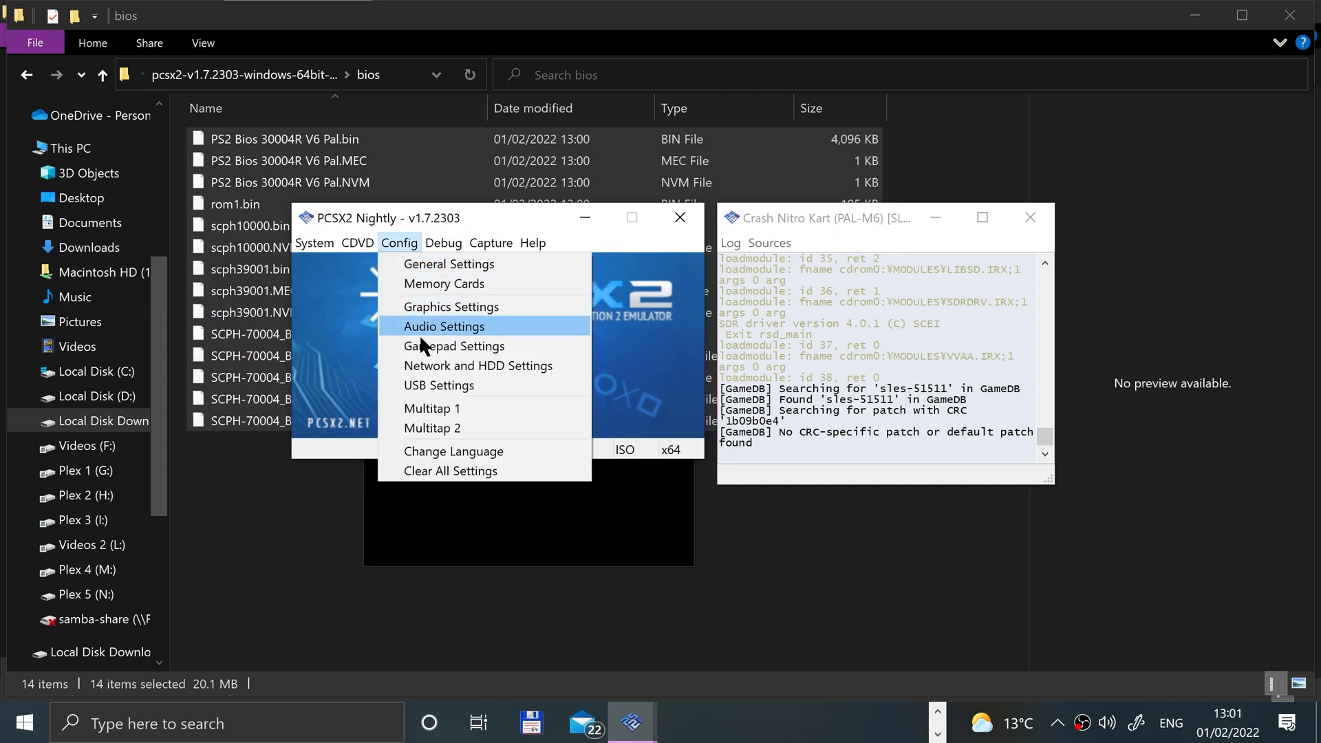
- Set Internal Resolution to 4x Native (~1440p 2K) in Graphics Settings and apply
{"action": "left_click", "coordinate": [451, 305]}
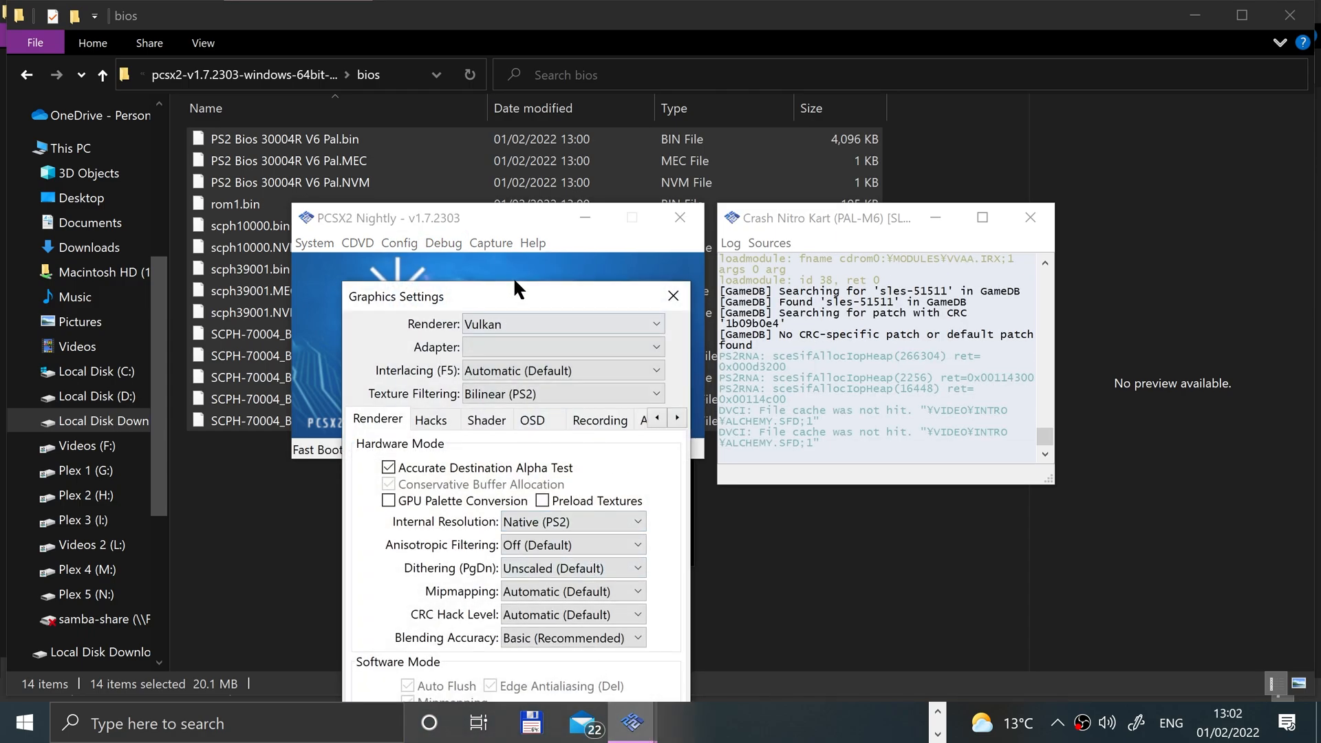
{"action": "left_click", "coordinate": [573, 415]}
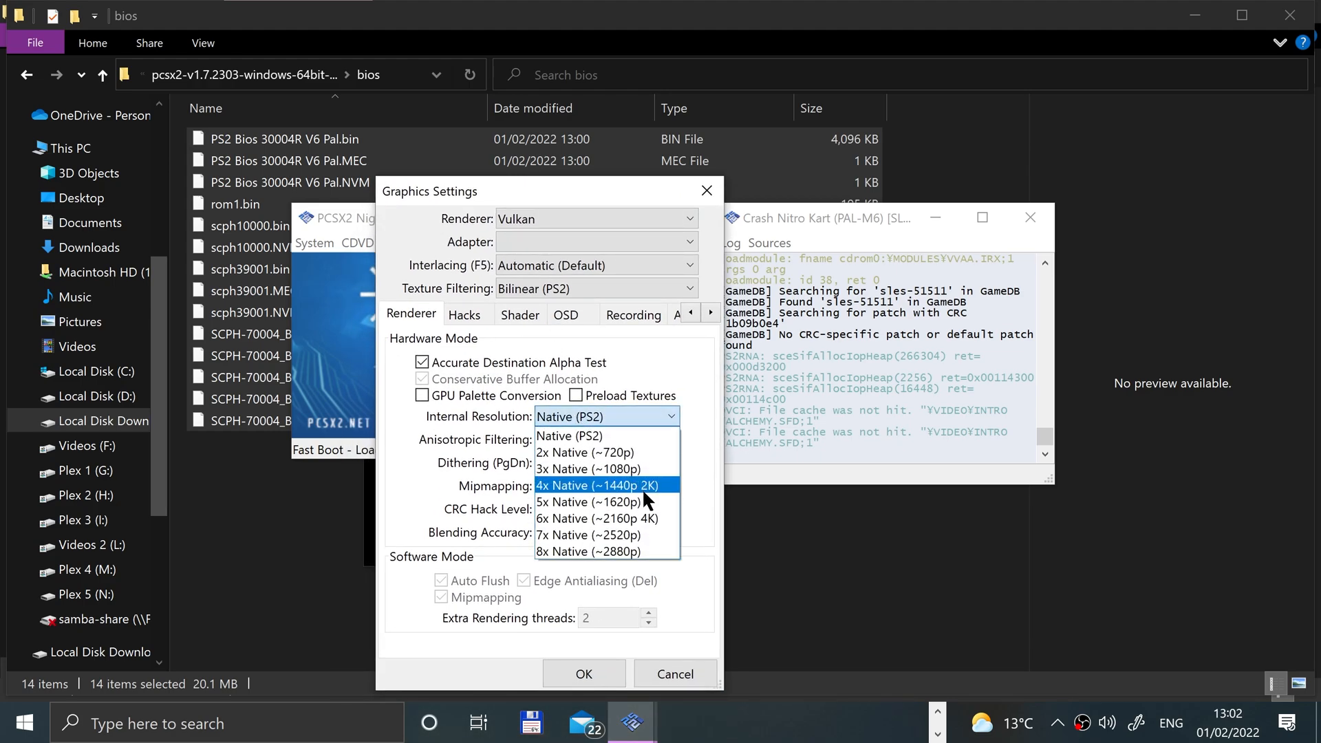
{"action": "left_click", "coordinate": [569, 435]}
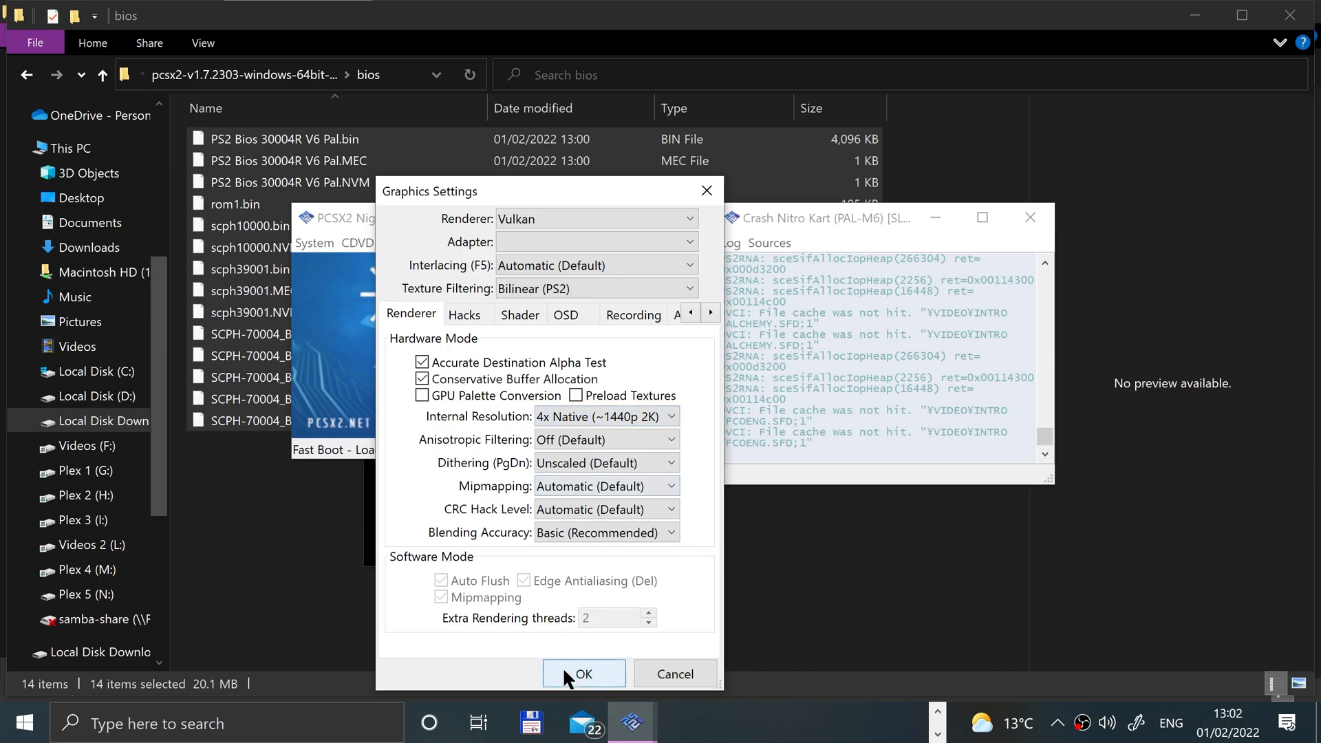
{"action": "left_click", "coordinate": [582, 674]}
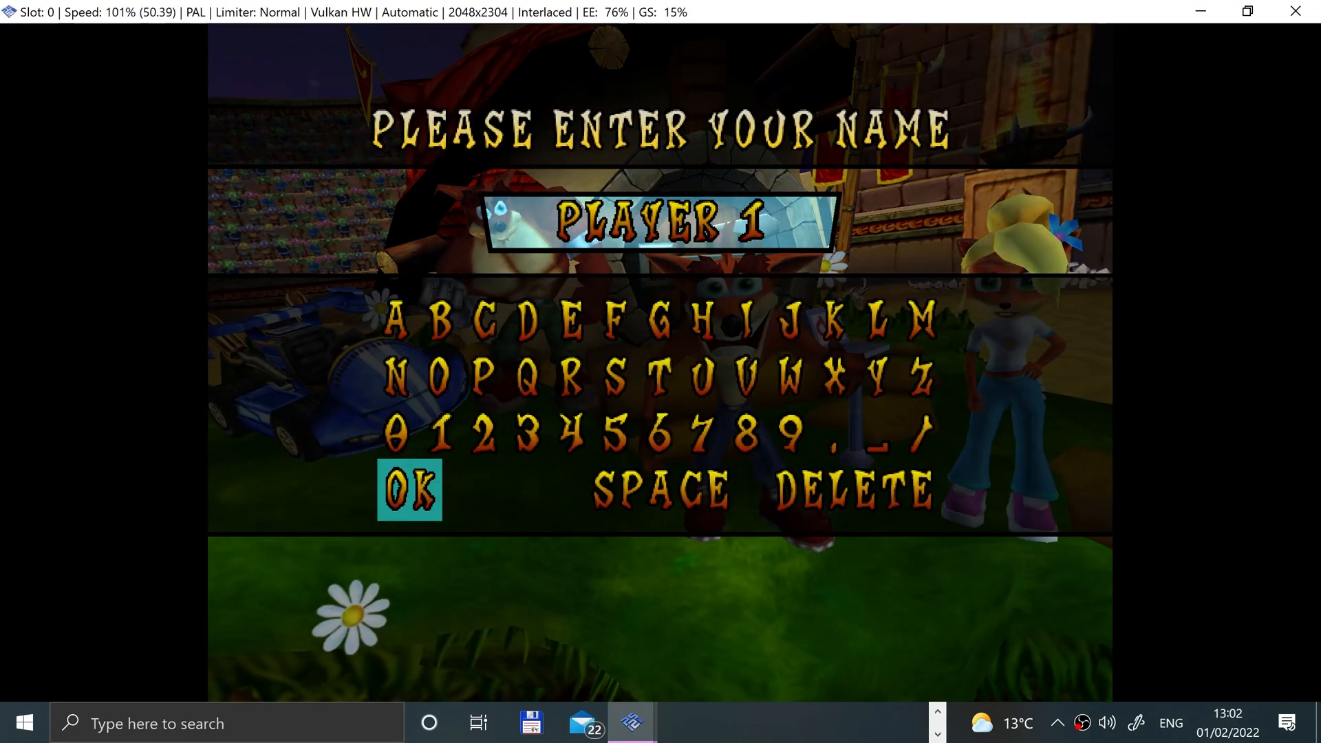
- Advance Crash Nitro Kart past player name entry to the Save Your Game screen
{"action": "left_click", "coordinate": [409, 490]}
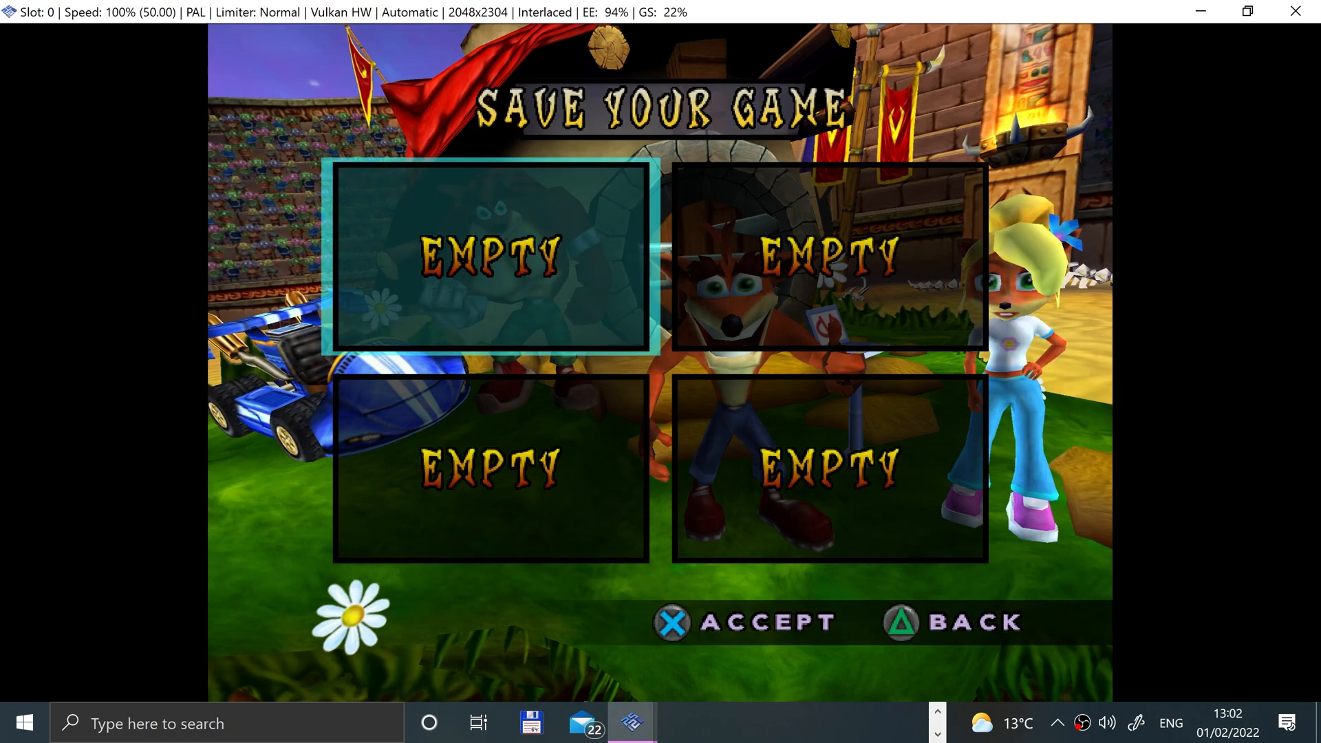